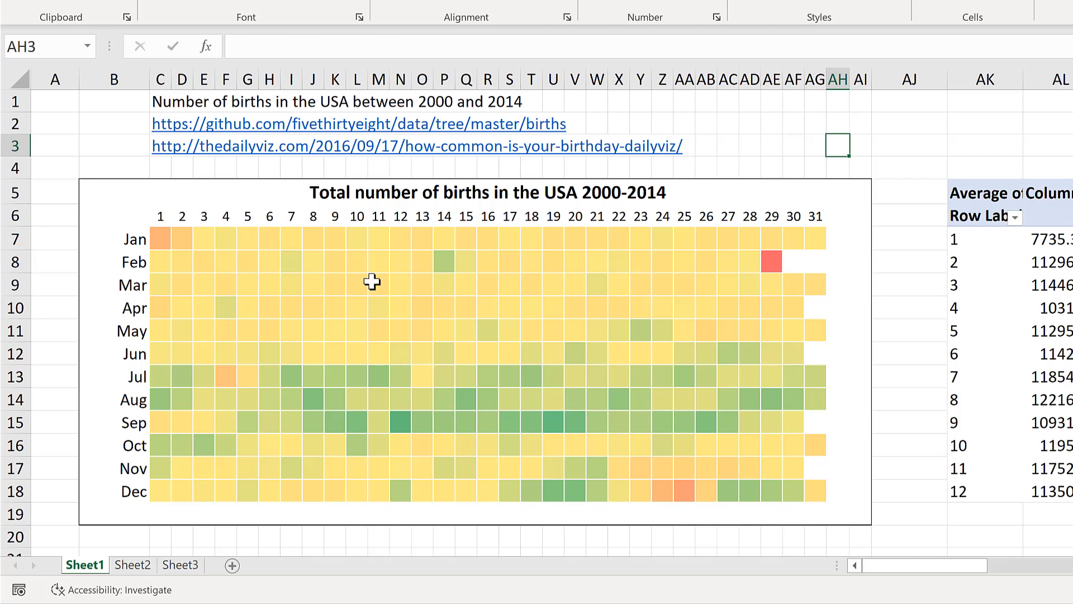
{"action": "mouse_move", "coordinate": [152, 101]}
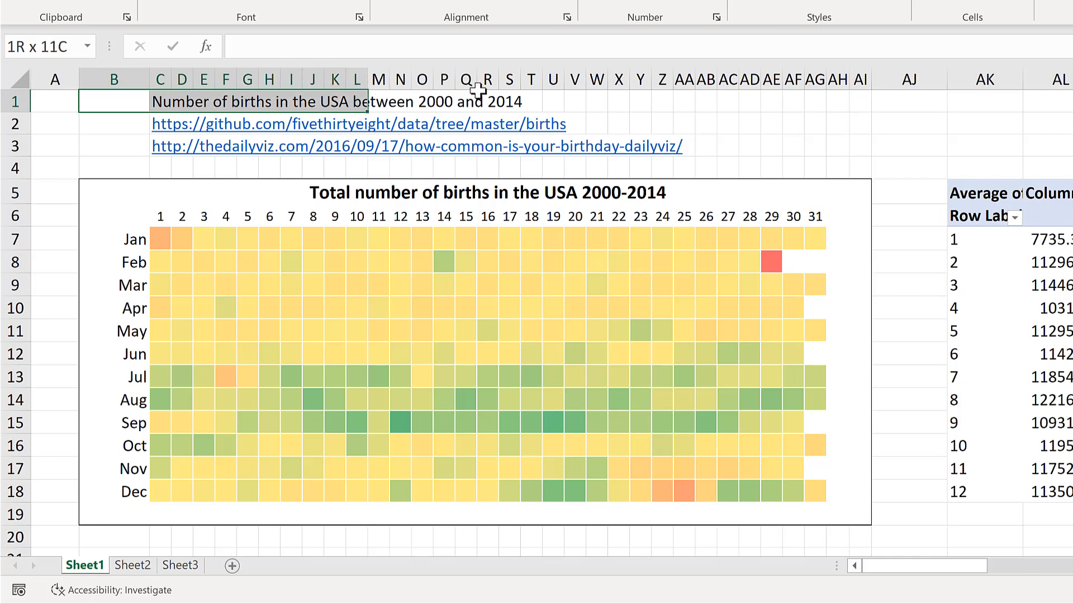
- Start a PivotTable from the Sheet2 birth data, placed at G2 on the same sheet
{"action": "left_click", "coordinate": [640, 101]}
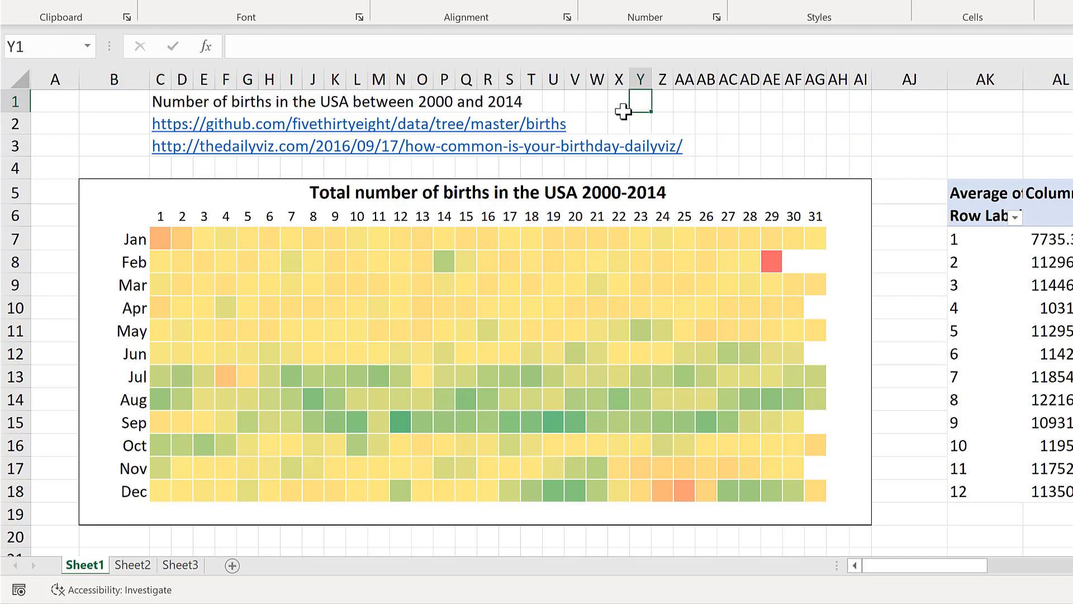
{"action": "mouse_move", "coordinate": [130, 132]}
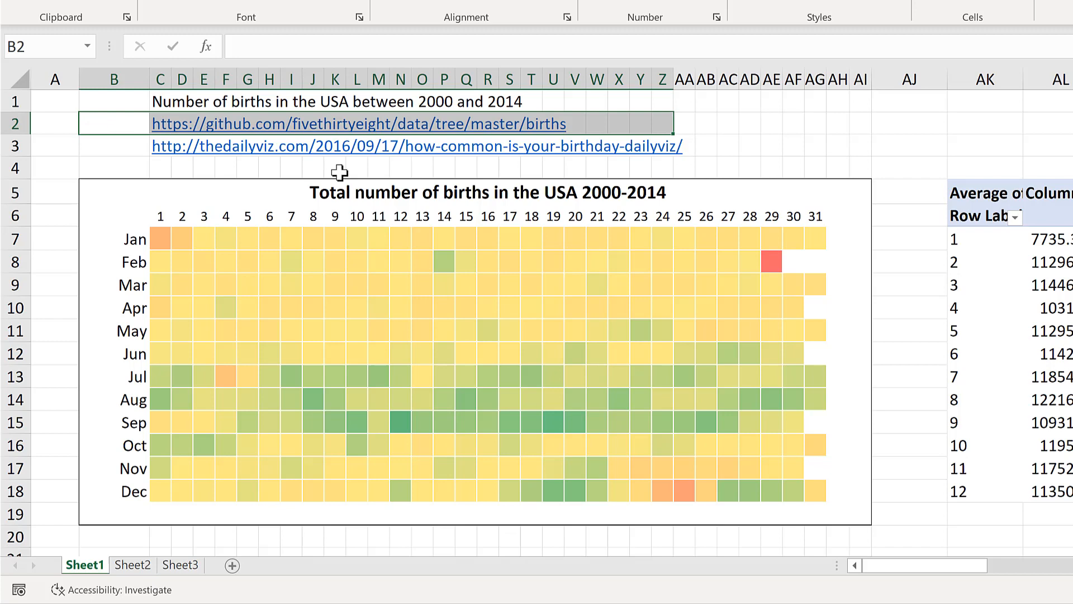
{"action": "mouse_move", "coordinate": [125, 144]}
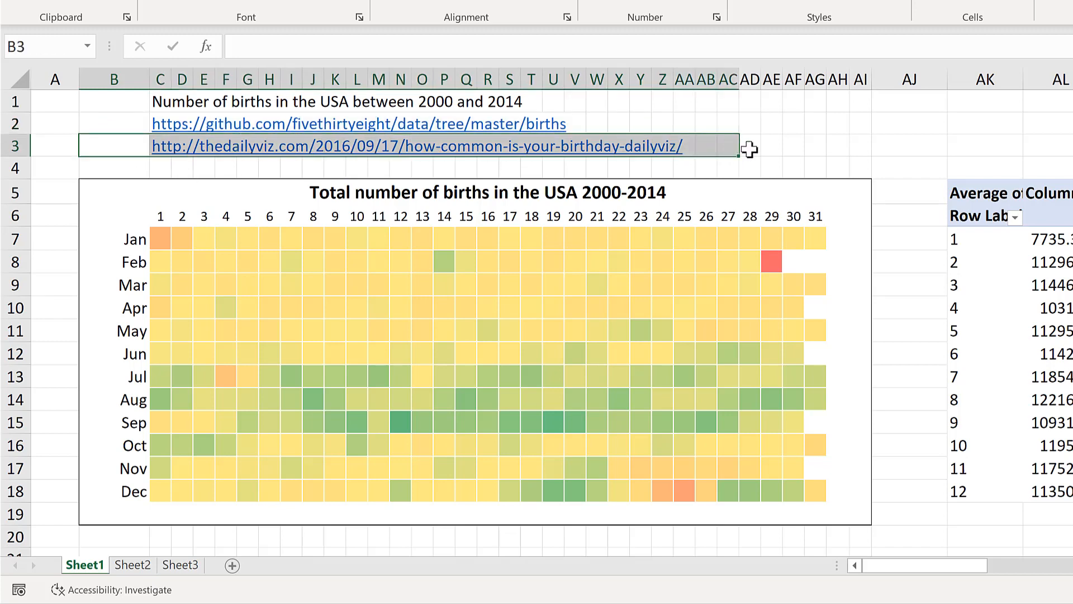
{"action": "left_click", "coordinate": [749, 146]}
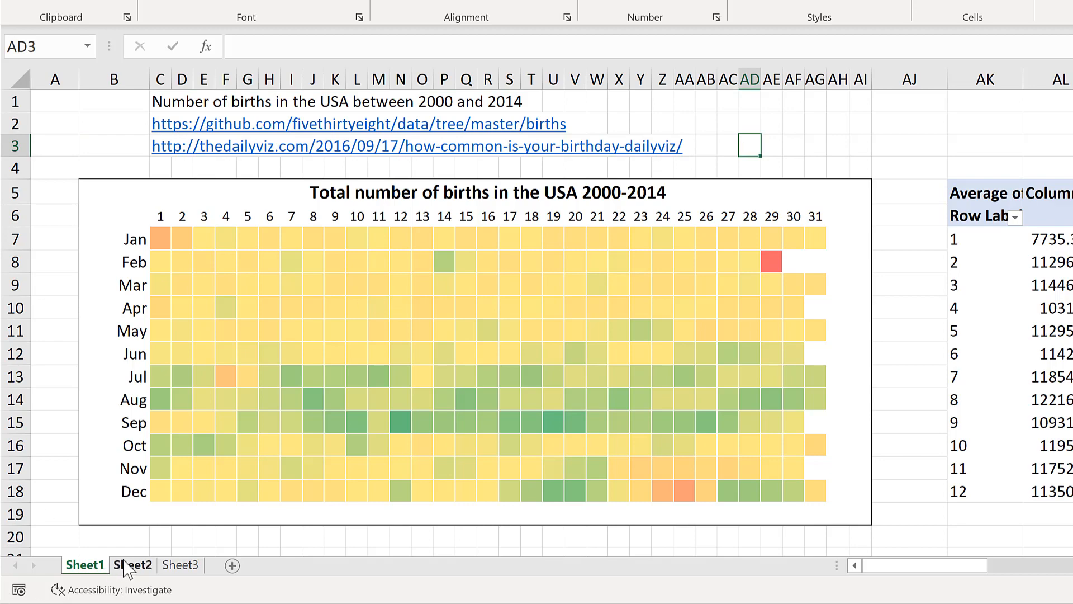
{"action": "left_click", "coordinate": [130, 564]}
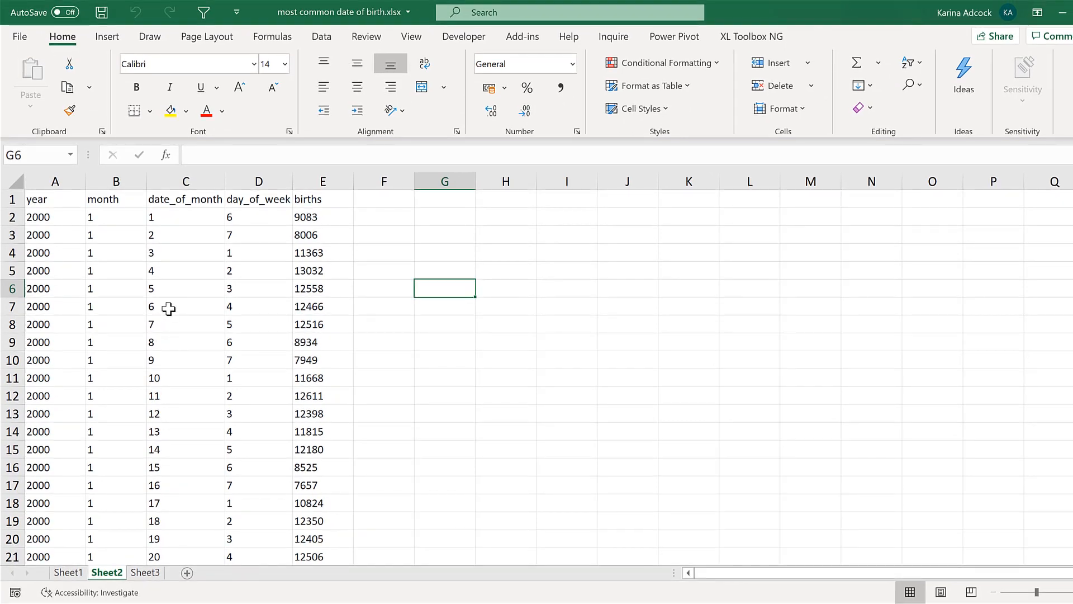
{"action": "left_click", "coordinate": [186, 305]}
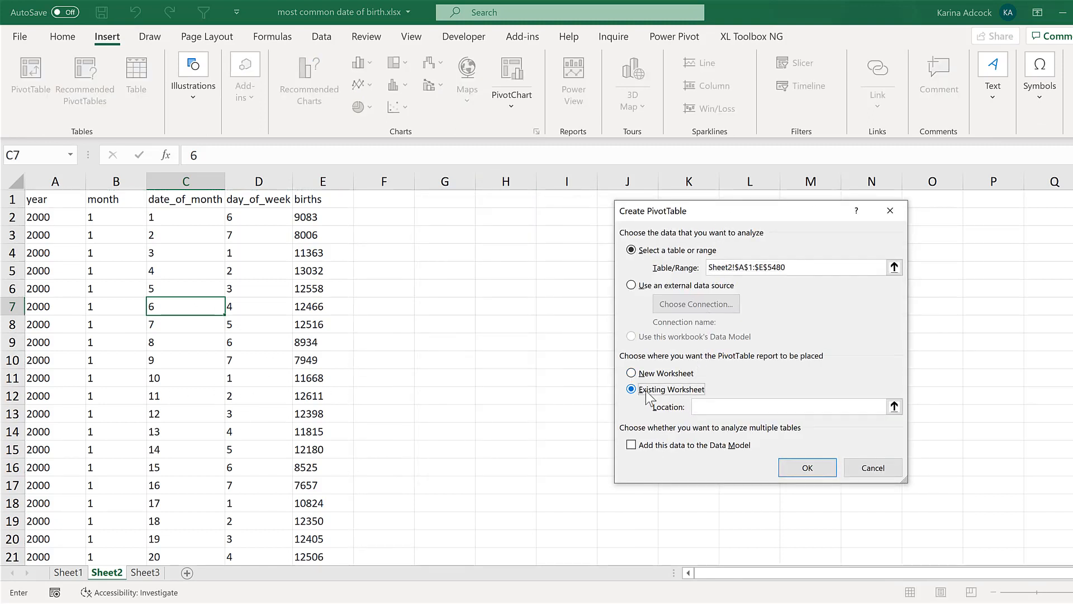
{"action": "left_click", "coordinate": [444, 217]}
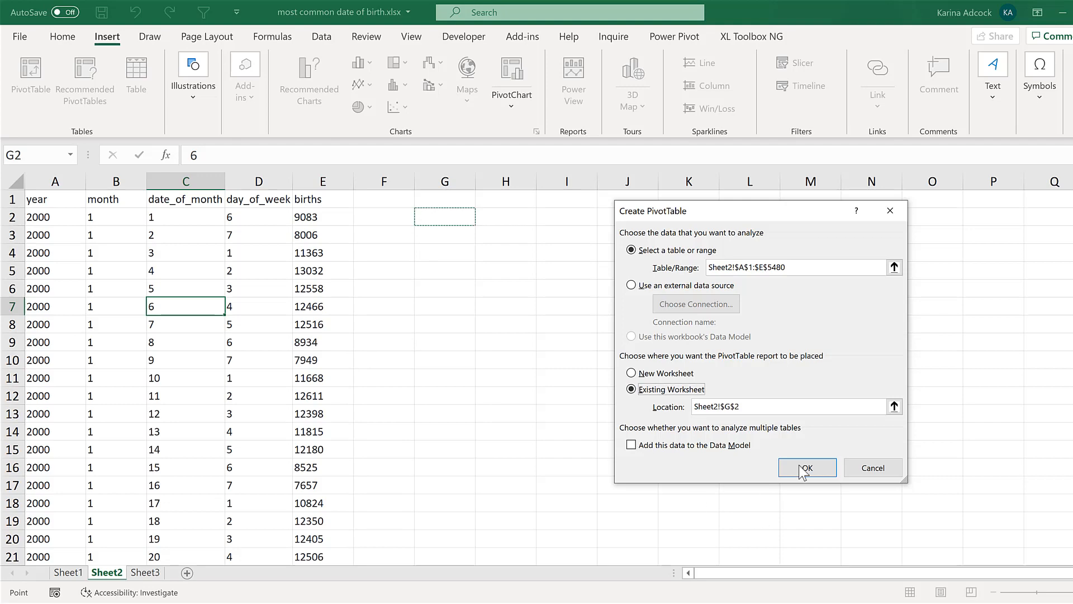
- Create the pivot with month as rows, date_of_month as columns and summed births
{"action": "left_click", "coordinate": [806, 467]}
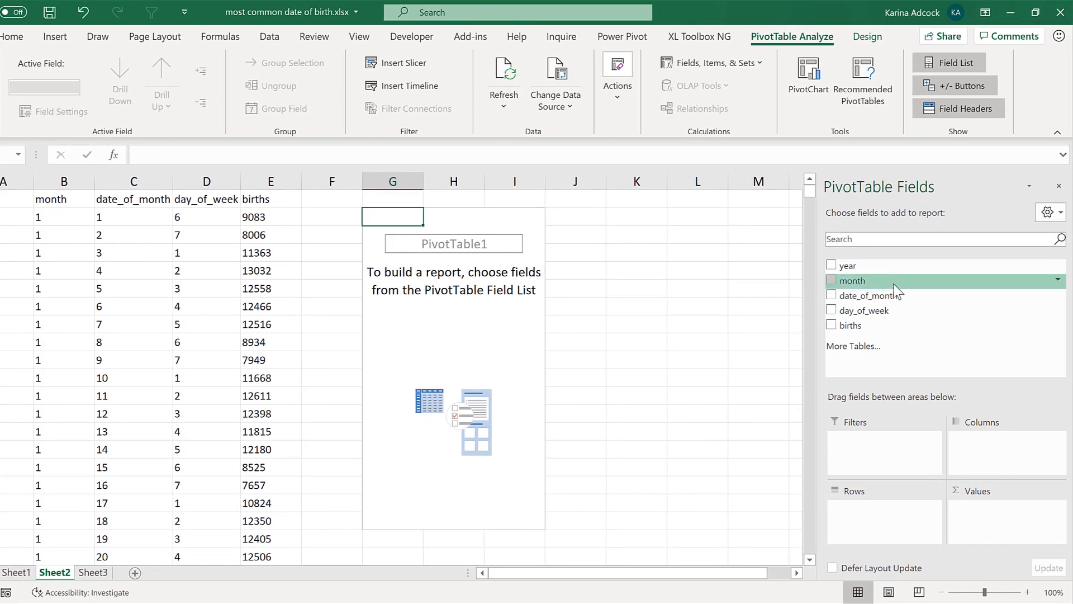
{"action": "left_click", "coordinate": [831, 280]}
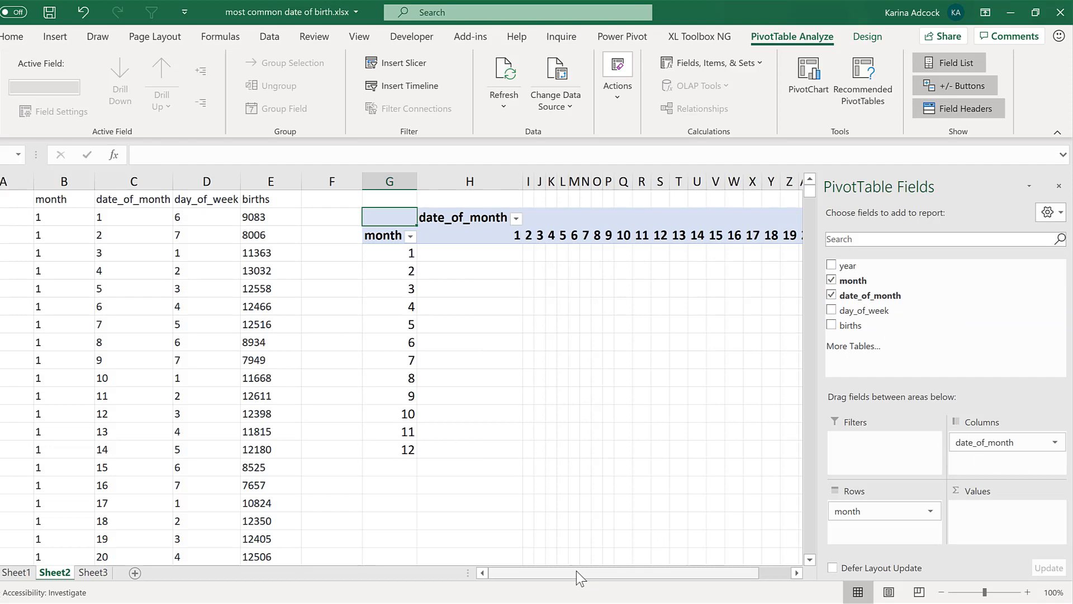
{"action": "scroll", "scroll_direction": "right", "scroll_amount": 3}
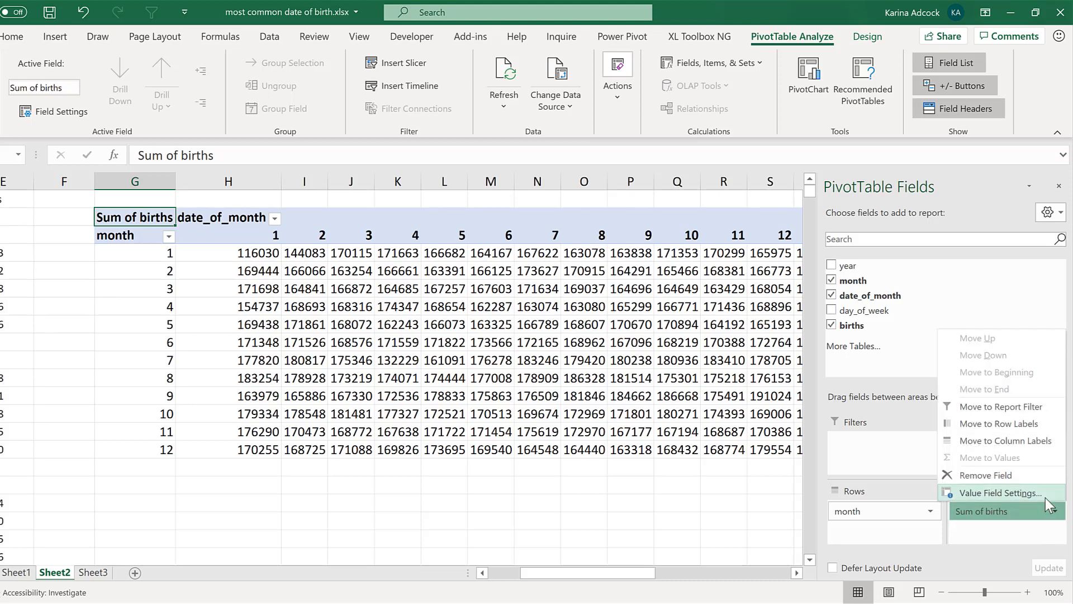
- Summarize births by Average, then inspect the blank February 30 and June 31 values
{"action": "left_click", "coordinate": [1000, 491]}
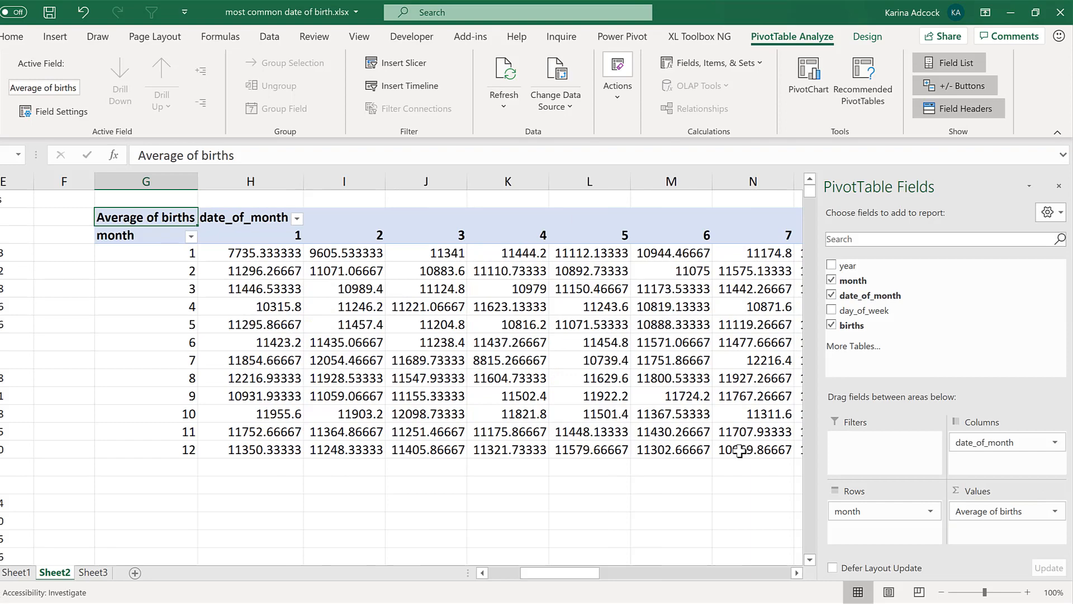
{"action": "left_click", "coordinate": [250, 270]}
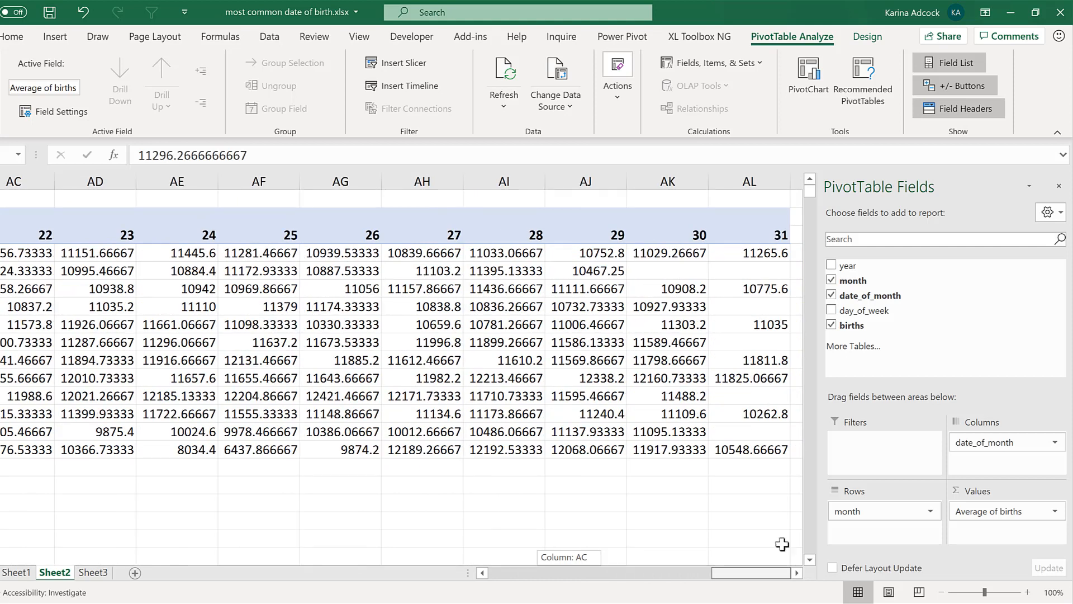
{"action": "left_click", "coordinate": [666, 271]}
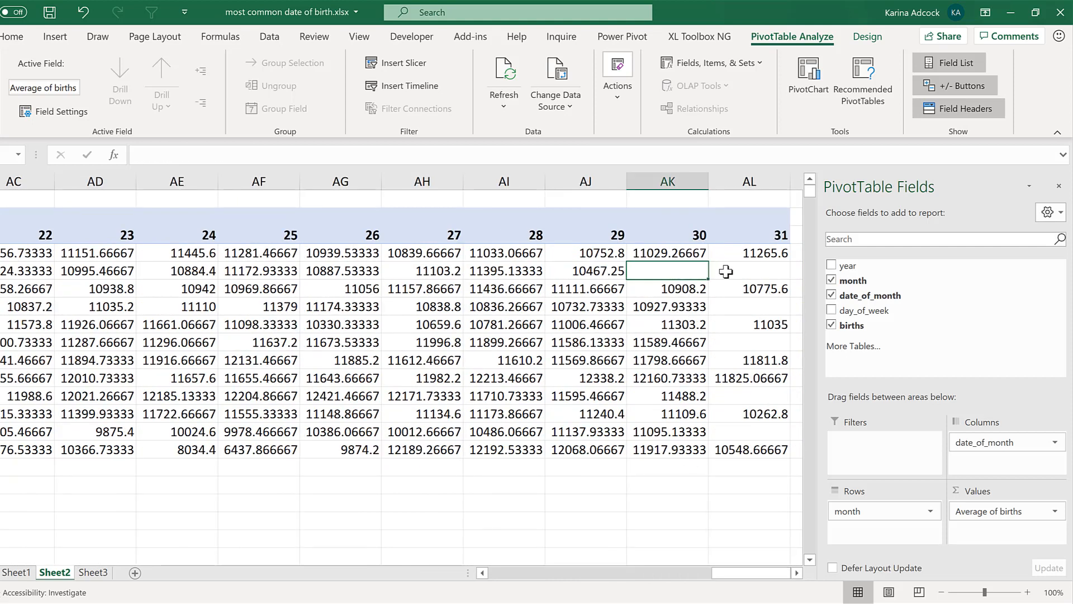
{"action": "left_click", "coordinate": [748, 342]}
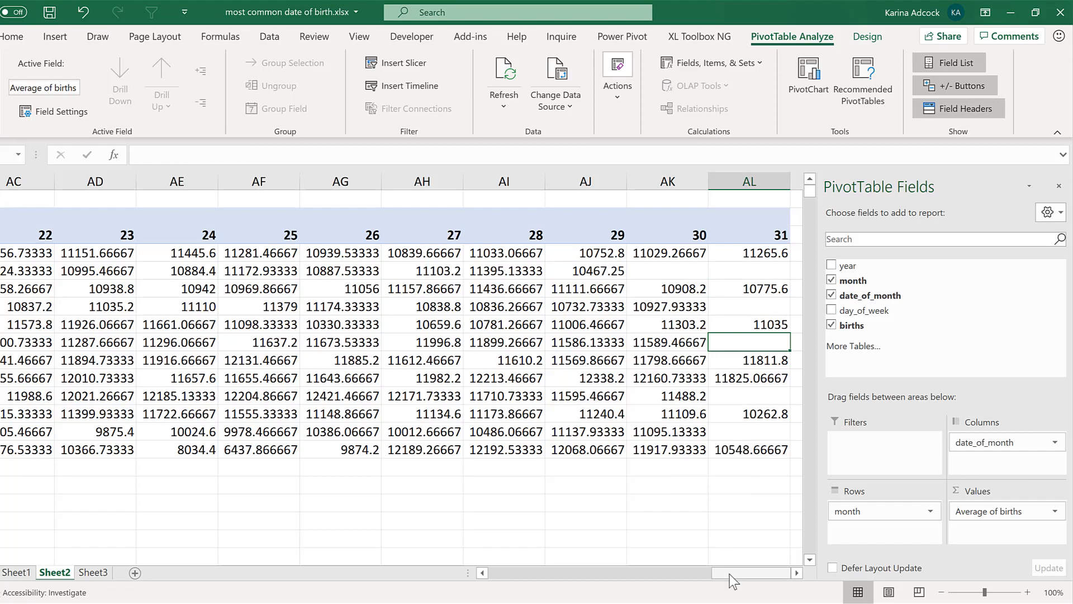
{"action": "scroll", "scroll_direction": "left", "scroll_amount": 3}
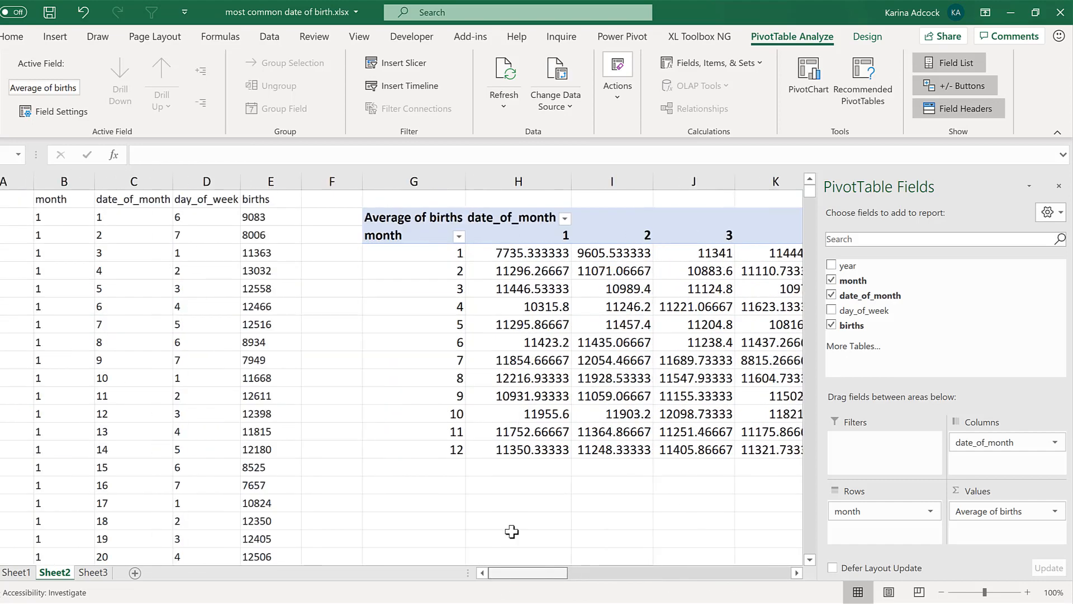
{"action": "left_click", "coordinate": [518, 306]}
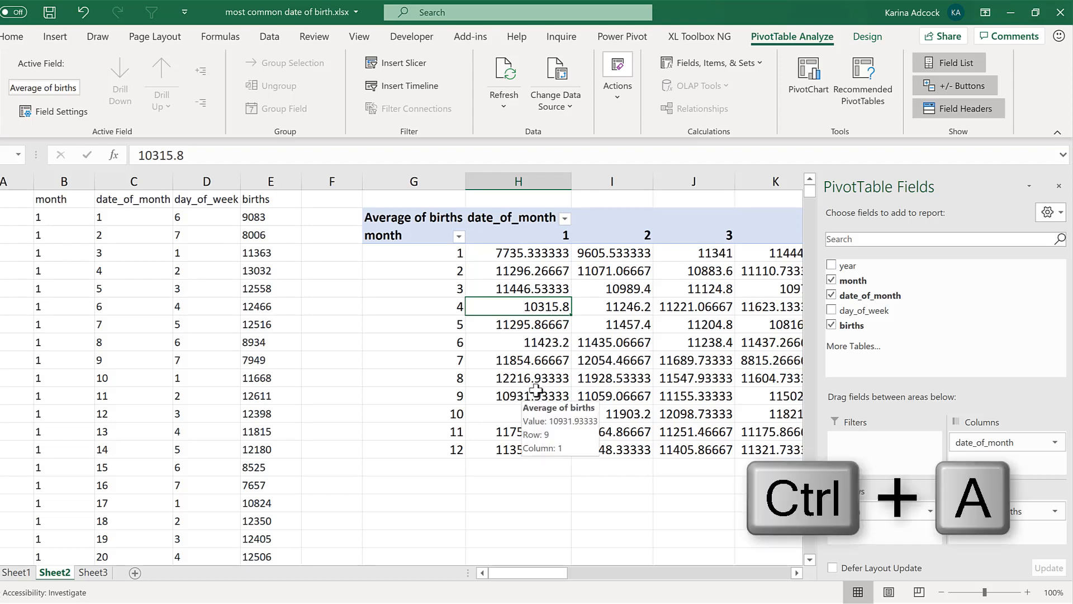
- Copy the whole pivot table and paste it as values at Sheet3 B3
{"action": "key", "text": "ctrl+a"}
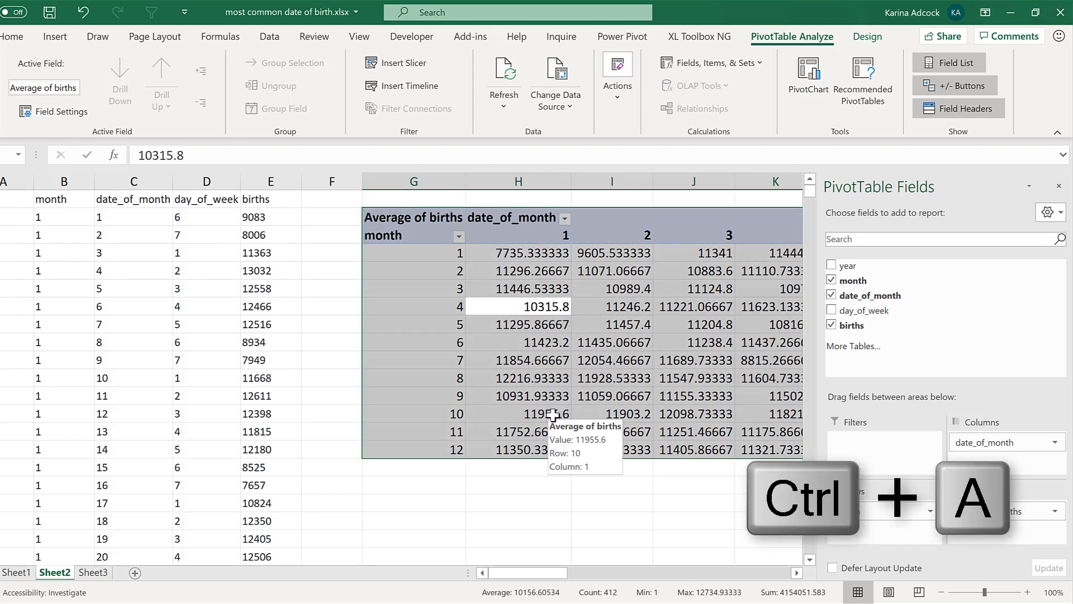
{"action": "key", "text": "ctrl+c"}
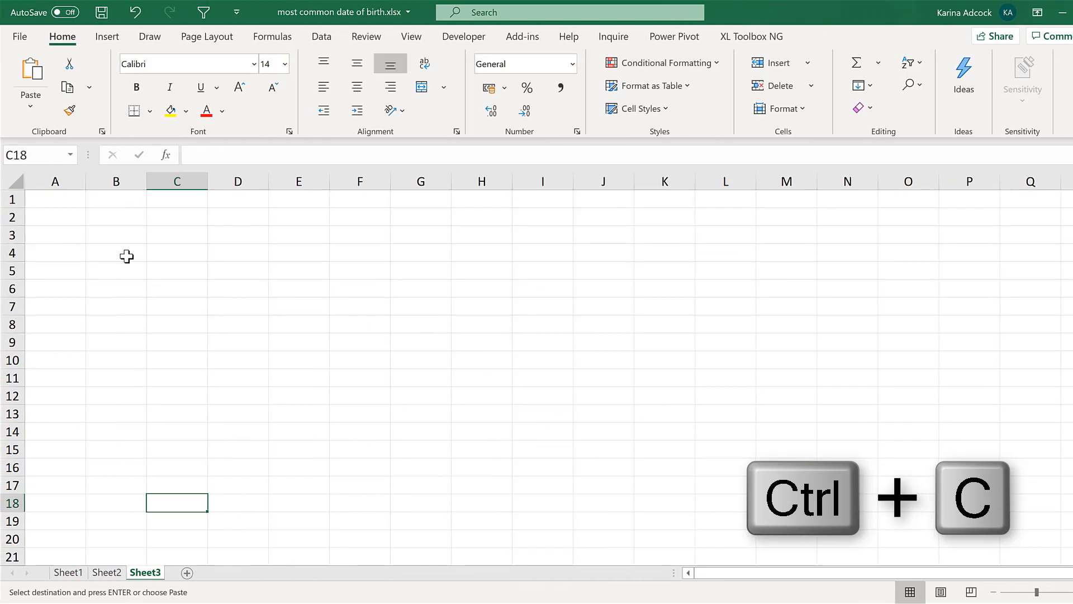
{"action": "right_click", "coordinate": [101, 235]}
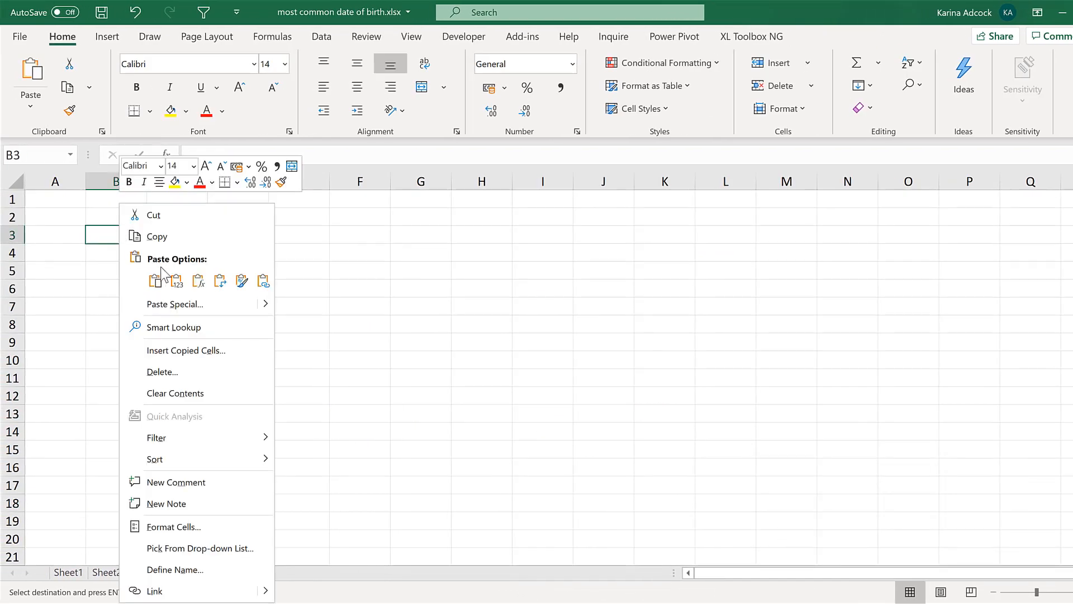
{"action": "left_click", "coordinate": [156, 280]}
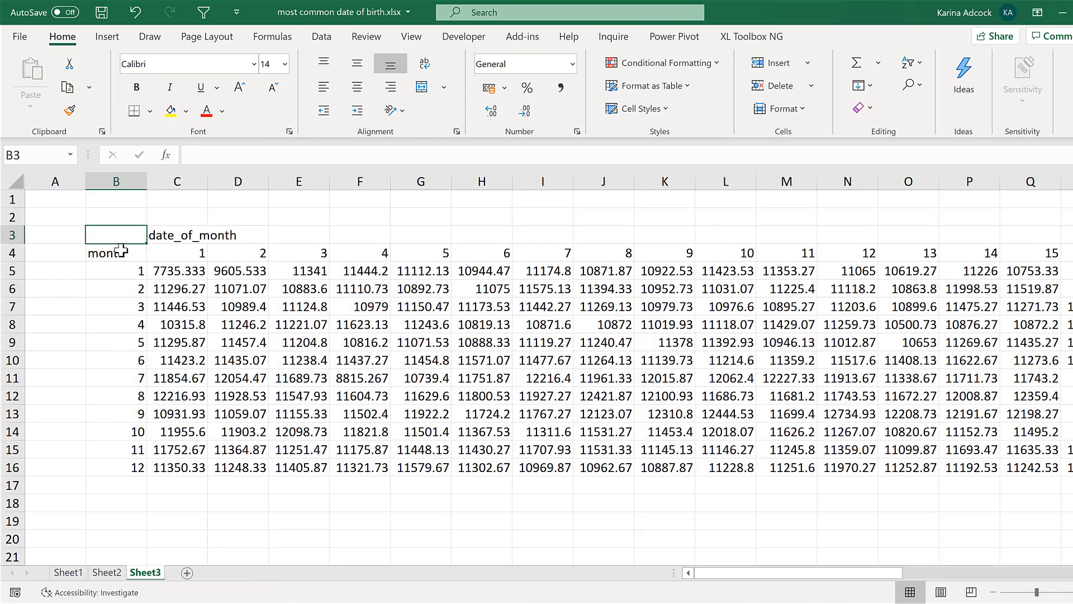
- Clear the date_of_month label and relabel the first month as 'Jan'
{"action": "left_click", "coordinate": [177, 234]}
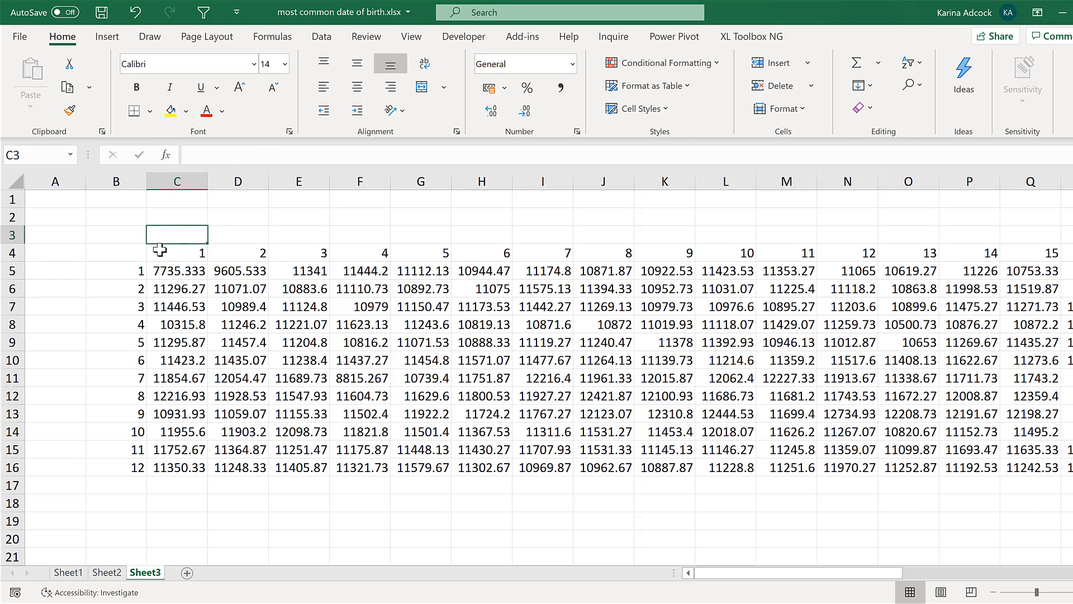
{"action": "left_click", "coordinate": [116, 269]}
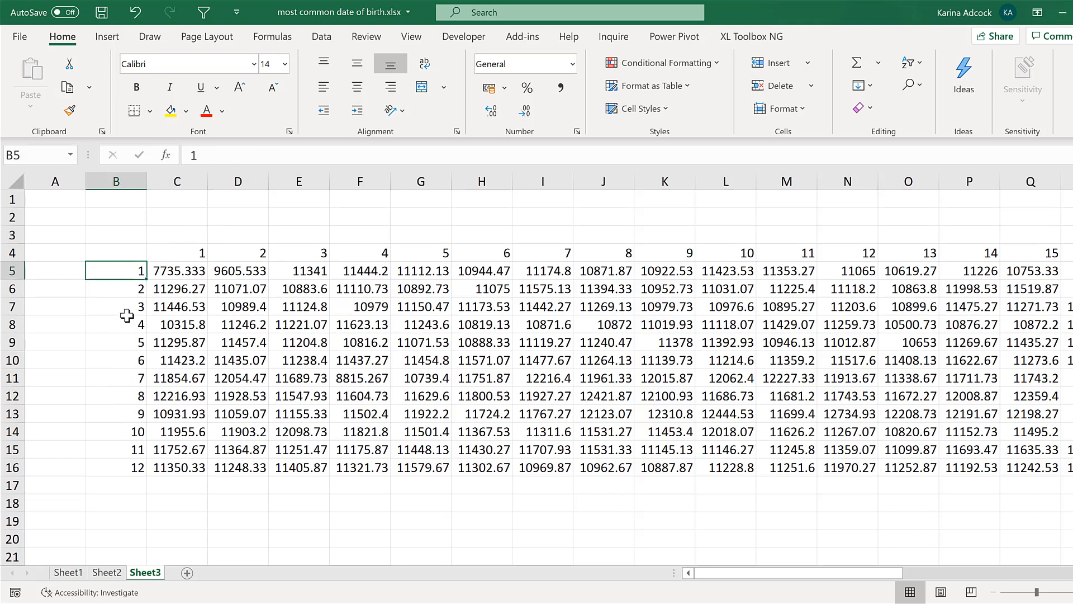
{"action": "mouse_move", "coordinate": [165, 243]}
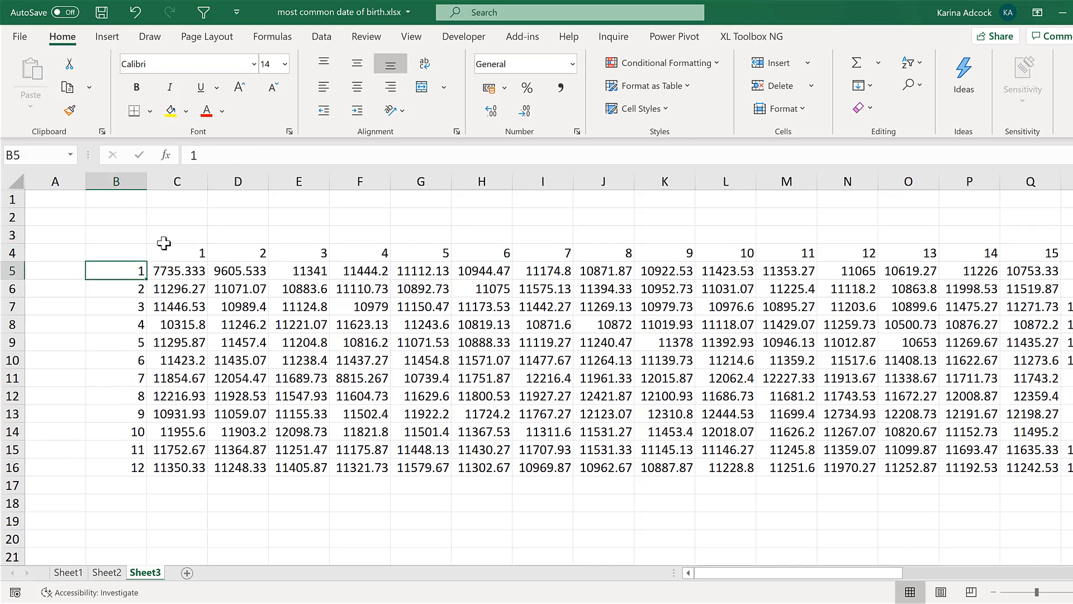
{"action": "type", "text": "Jan"}
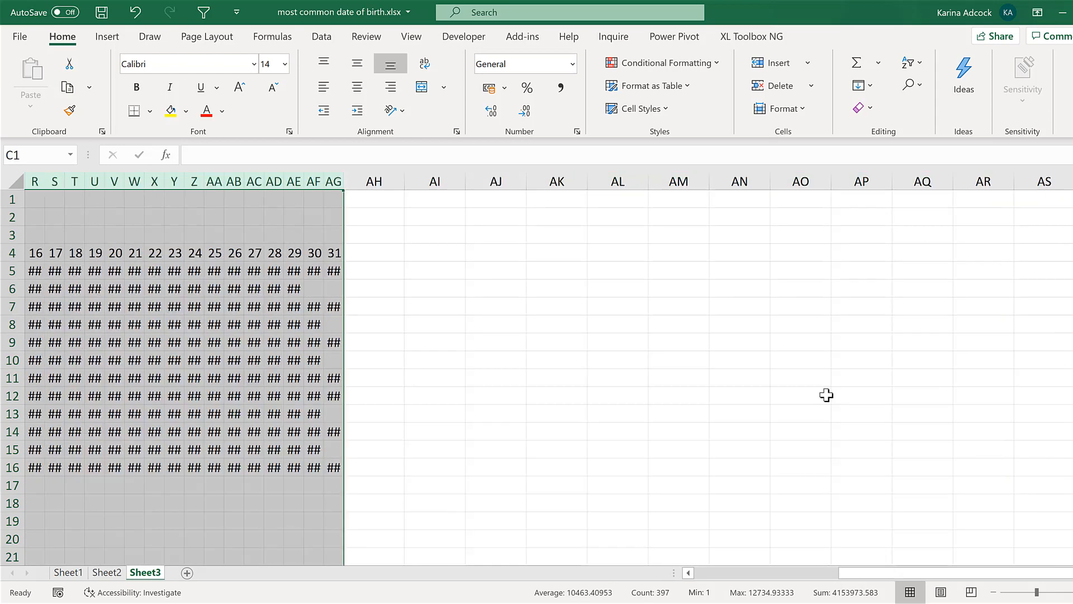
- Narrow the day columns C through AG to one equal width
{"action": "scroll", "scroll_direction": "left", "scroll_amount": 3}
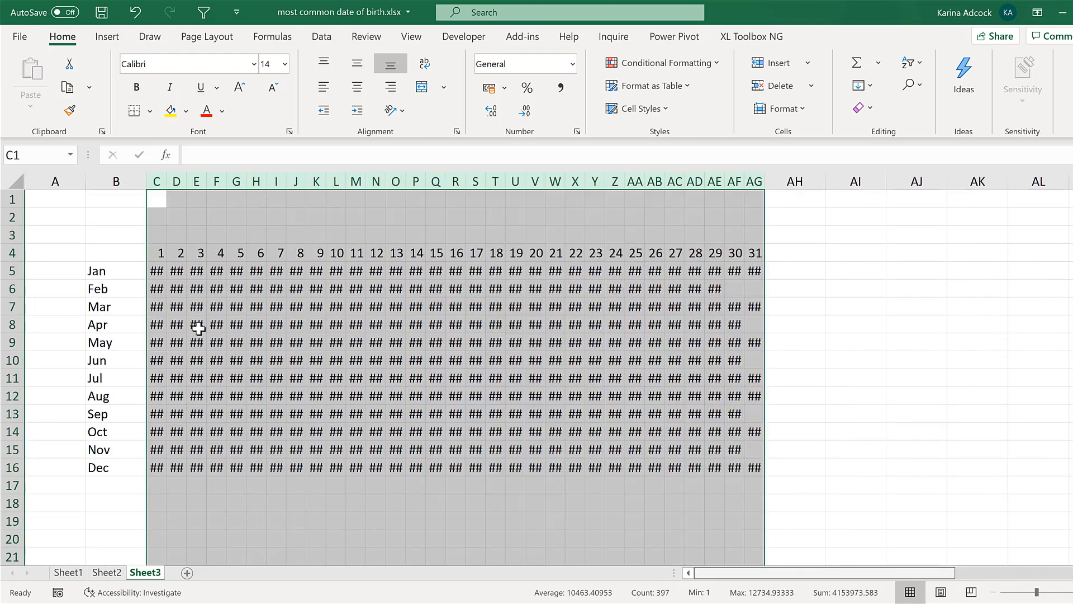
{"action": "left_click", "coordinate": [156, 271]}
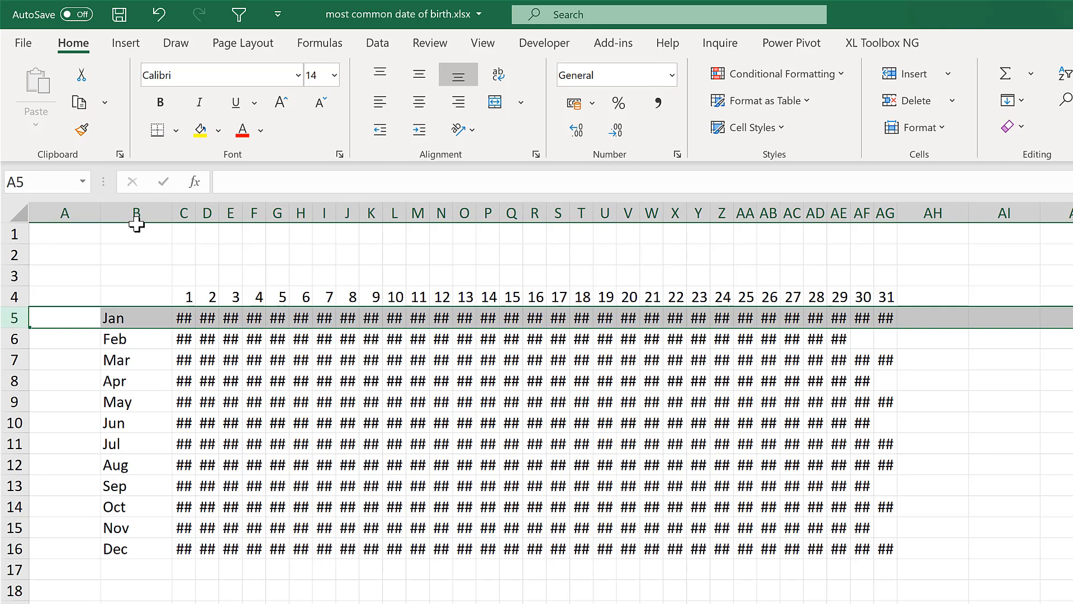
{"action": "left_click_drag", "start_coordinate": [183, 213], "coordinate": [442, 213]}
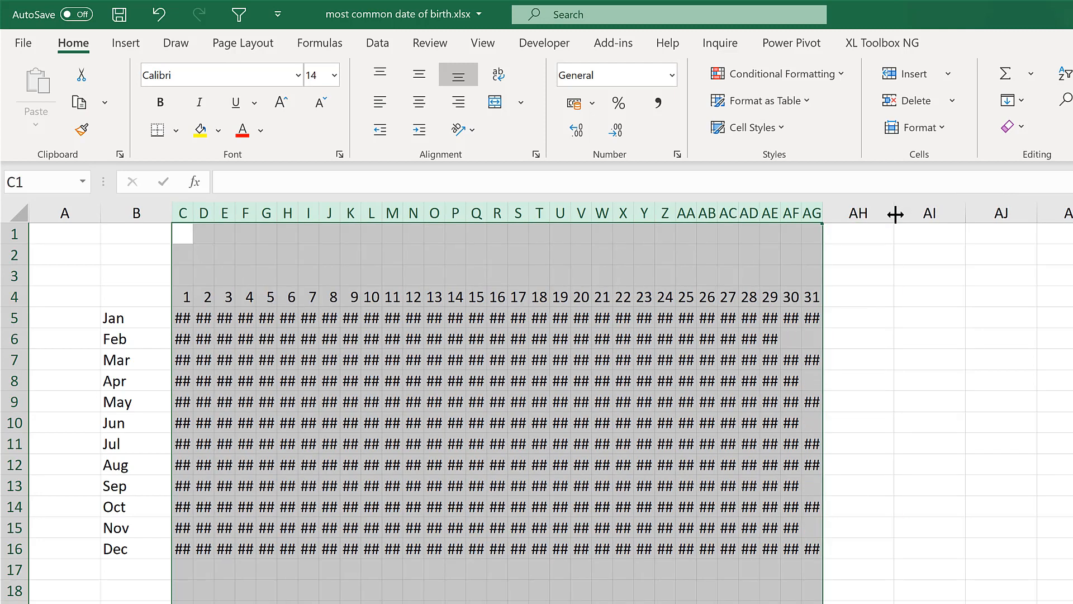
- Check the unrounded daily averages in cells C5, D5, F6 and a neighbouring cell
{"action": "left_click", "coordinate": [183, 317]}
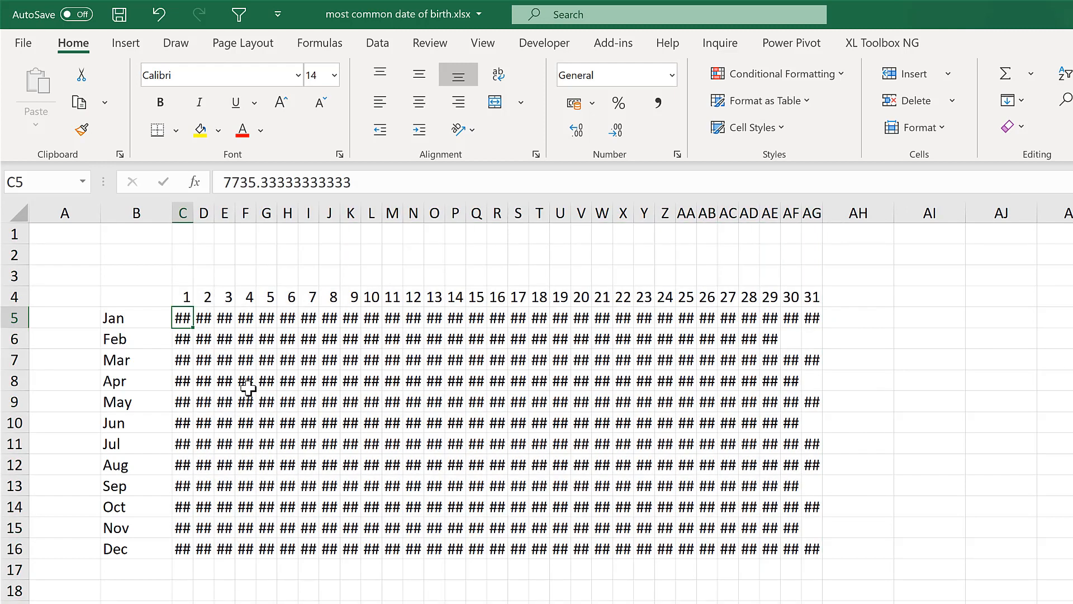
{"action": "left_click", "coordinate": [203, 317]}
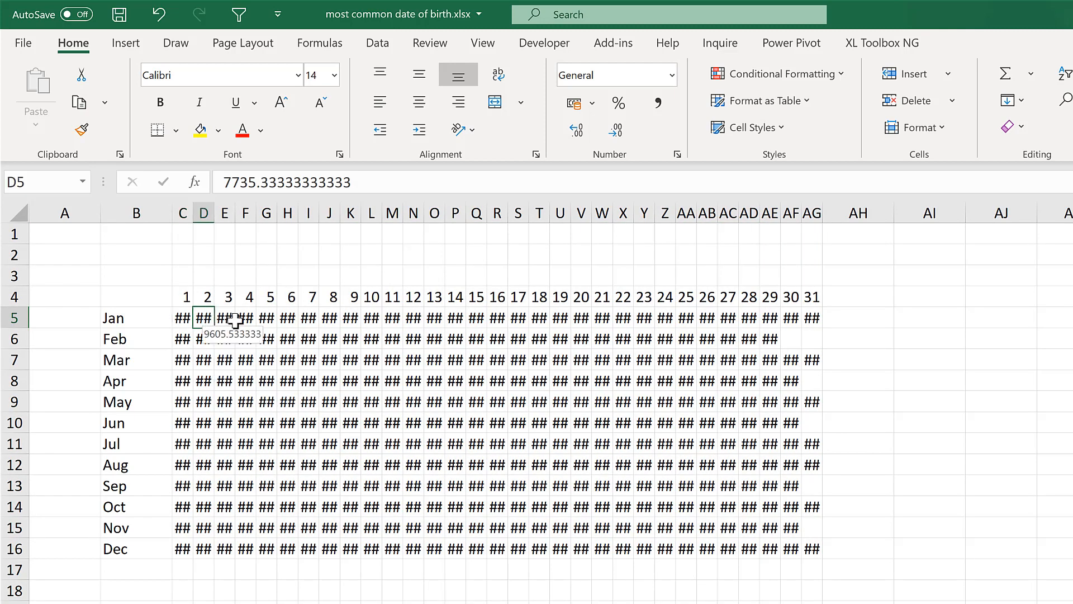
{"action": "left_click", "coordinate": [244, 338]}
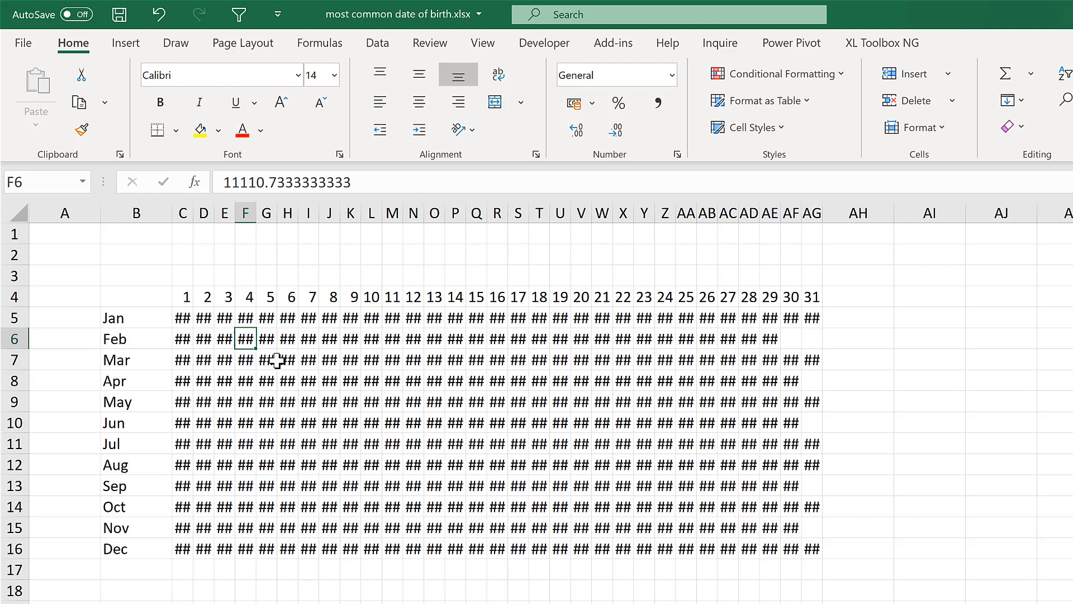
{"action": "left_click", "coordinate": [265, 360]}
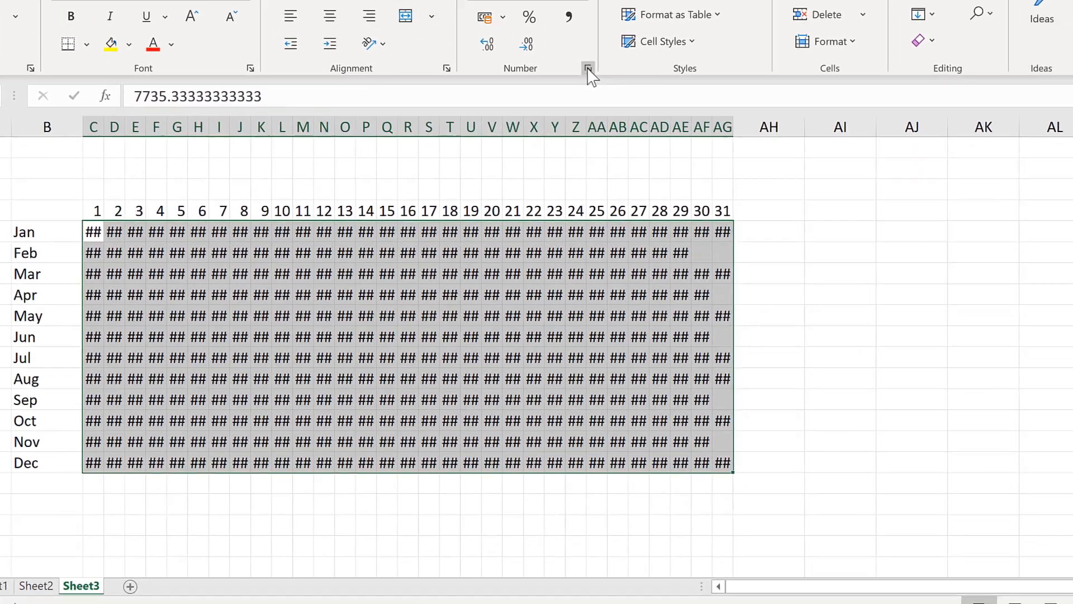
- Apply the custom number format ;;; to hide the day grid values
{"action": "left_click", "coordinate": [587, 68]}
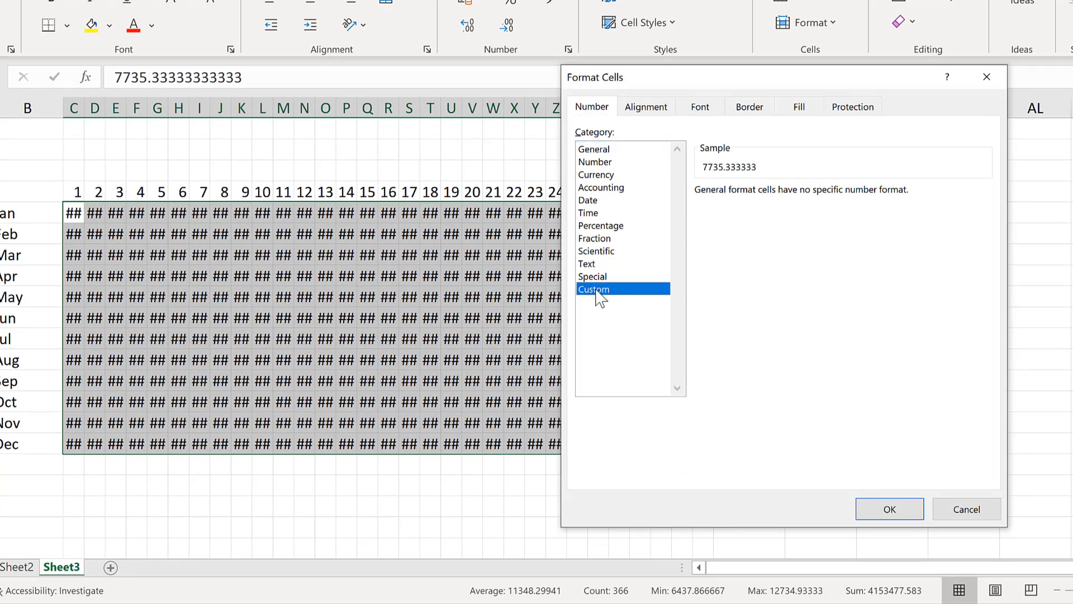
{"action": "left_click", "coordinate": [593, 289]}
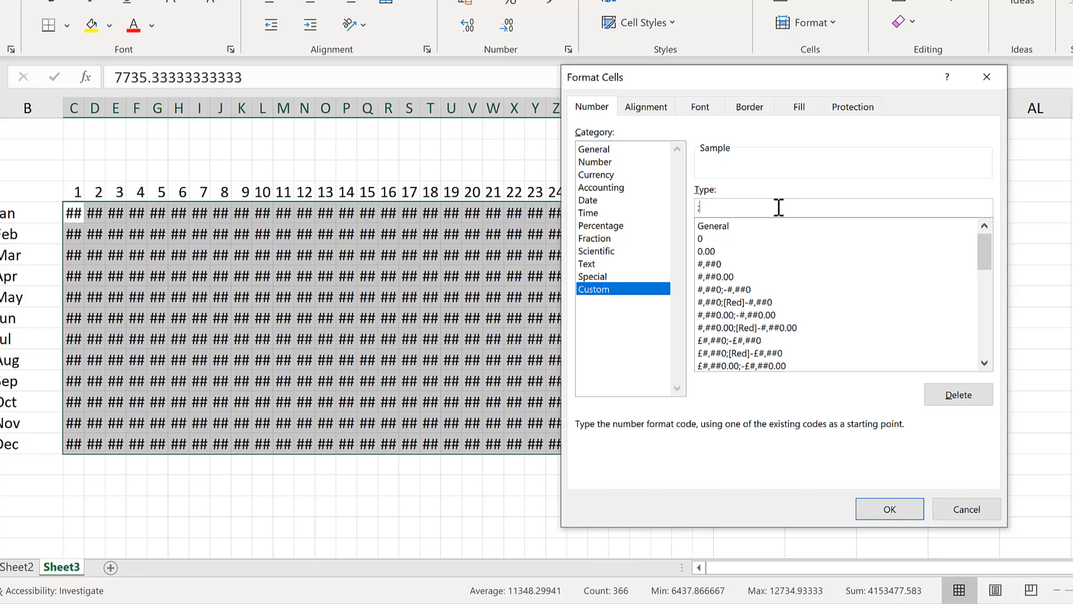
{"action": "type", "text": ";;"}
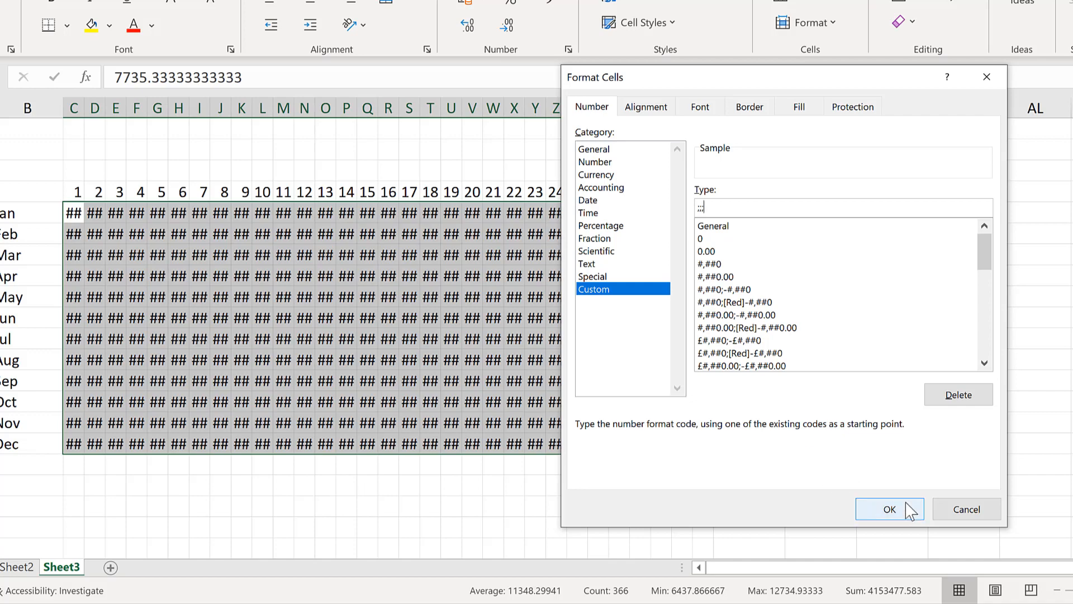
{"action": "left_click", "coordinate": [888, 508]}
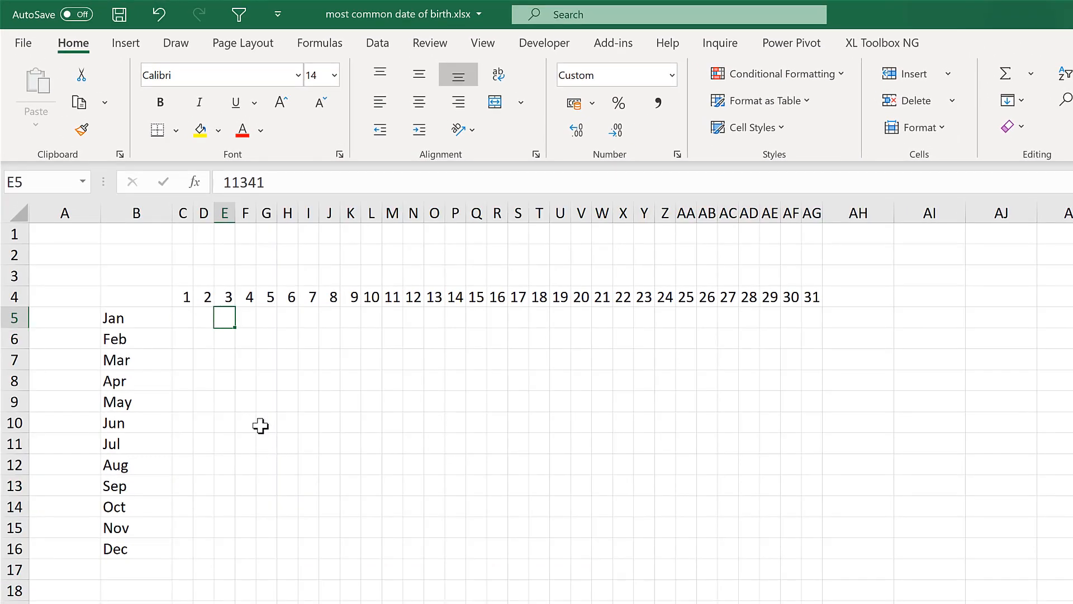
- Confirm cells J5, N5 and another cell still hold their hidden values
{"action": "left_click", "coordinate": [328, 317]}
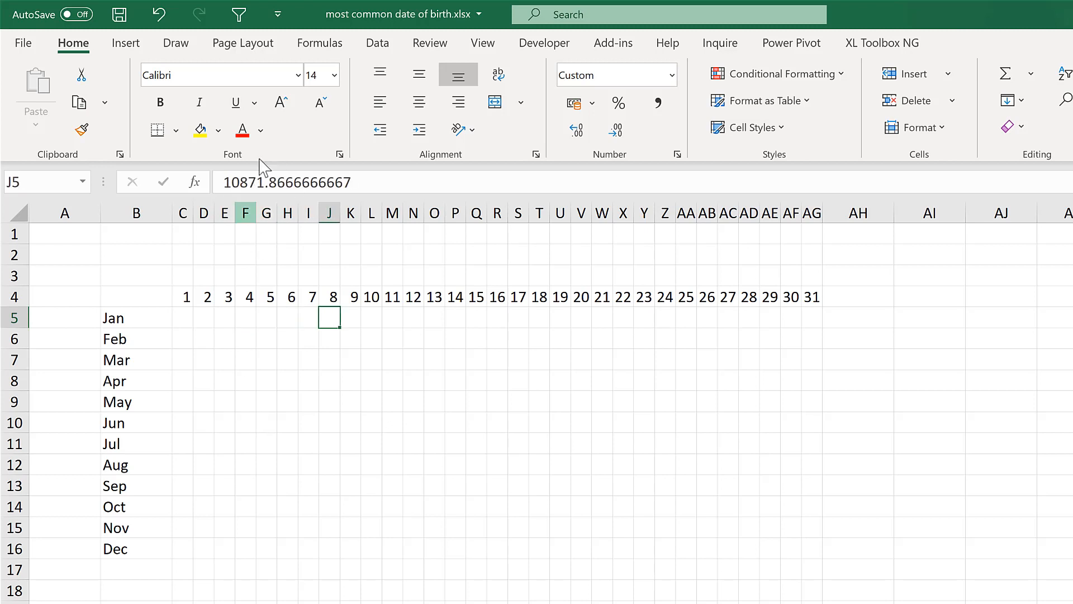
{"action": "left_click", "coordinate": [413, 317]}
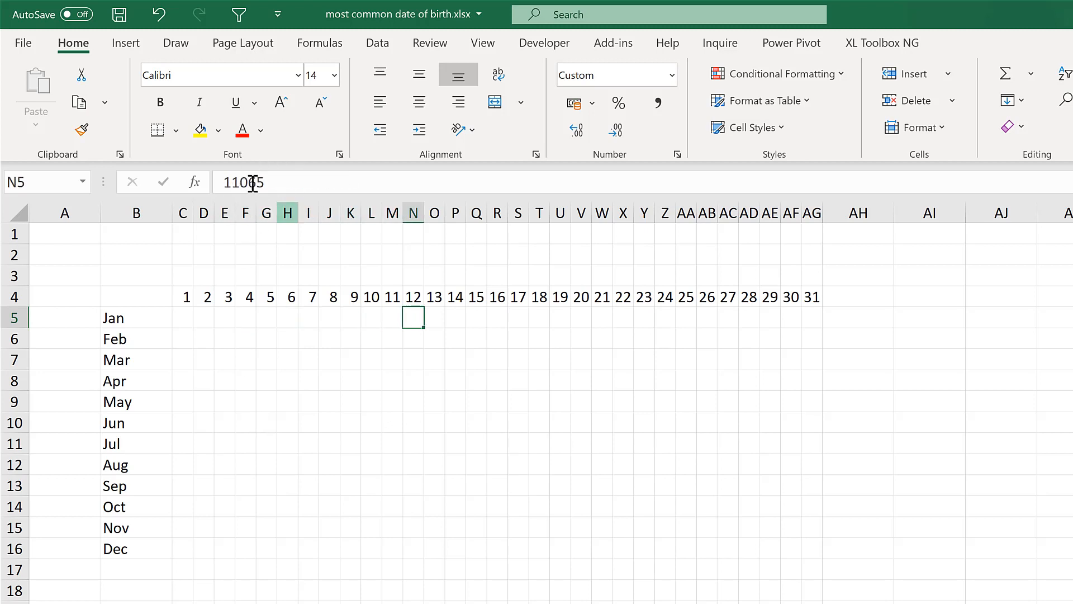
{"action": "left_click", "coordinate": [518, 317]}
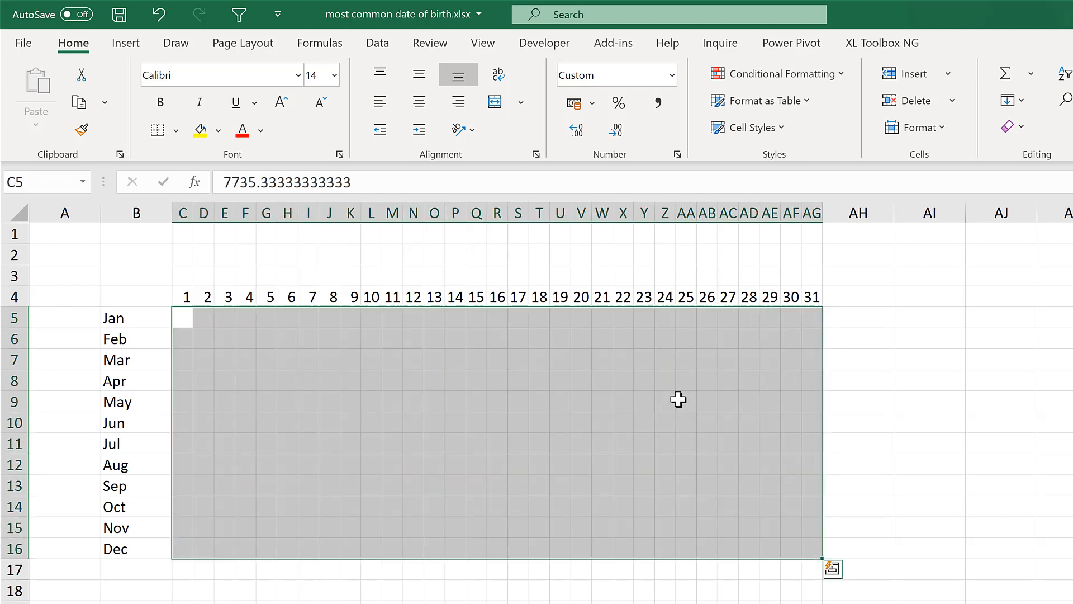
{"action": "mouse_move", "coordinate": [777, 73]}
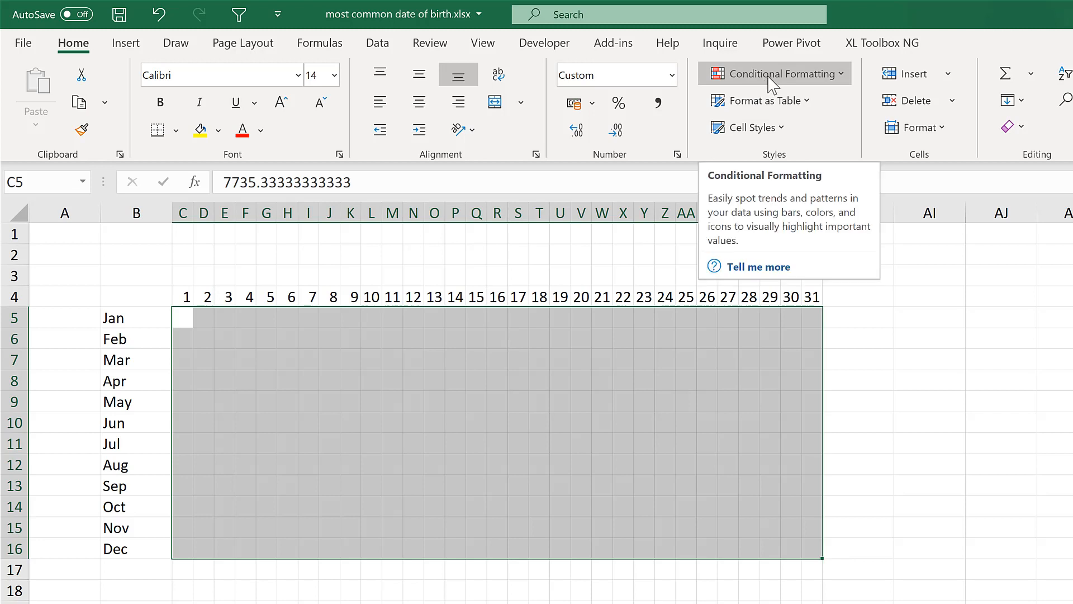
- Apply the Green - Yellow - Red Color Scale to the C5:AG16 day grid
{"action": "left_click", "coordinate": [775, 73]}
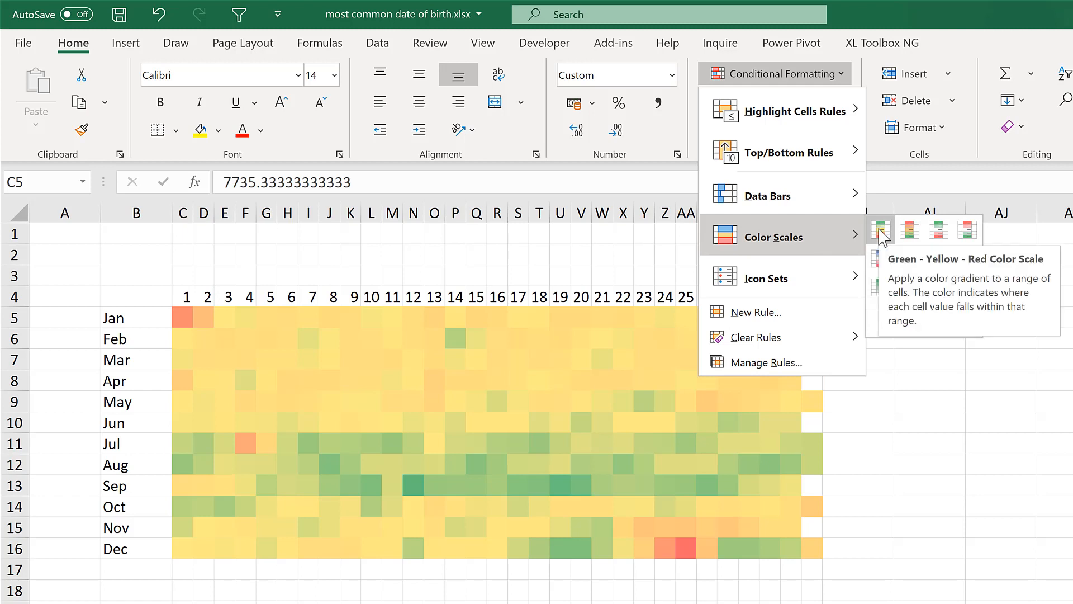
{"action": "left_click", "coordinate": [880, 228]}
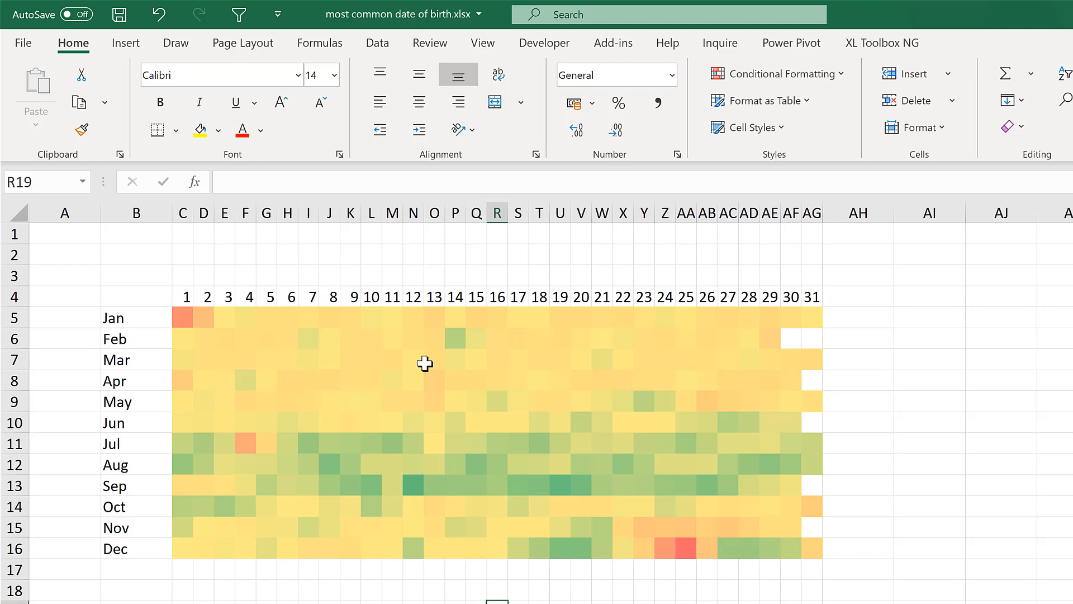
{"action": "mouse_move", "coordinate": [431, 488]}
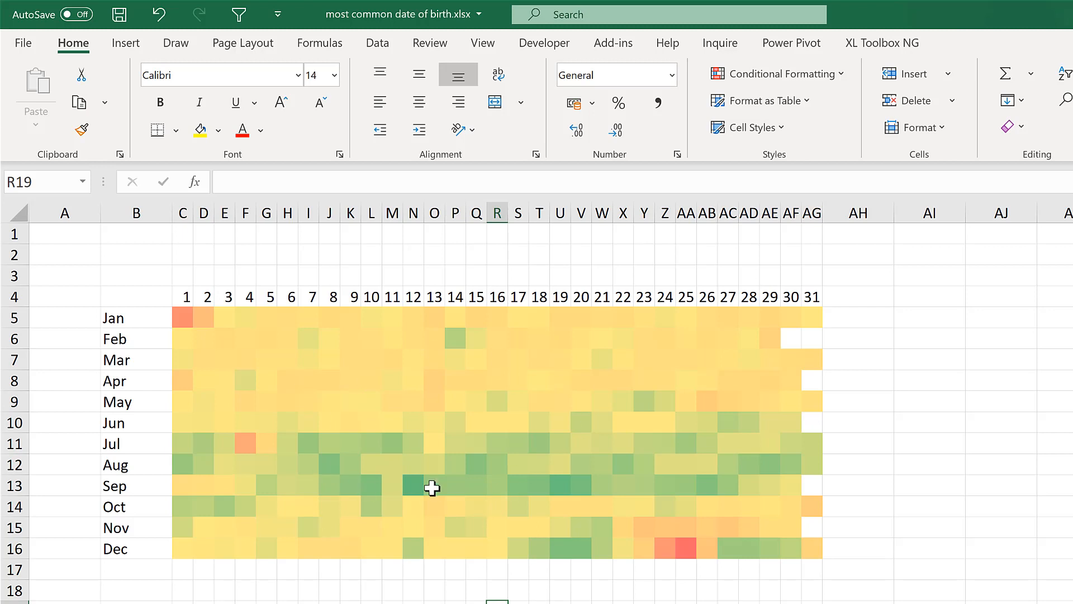
{"action": "mouse_move", "coordinate": [439, 590]}
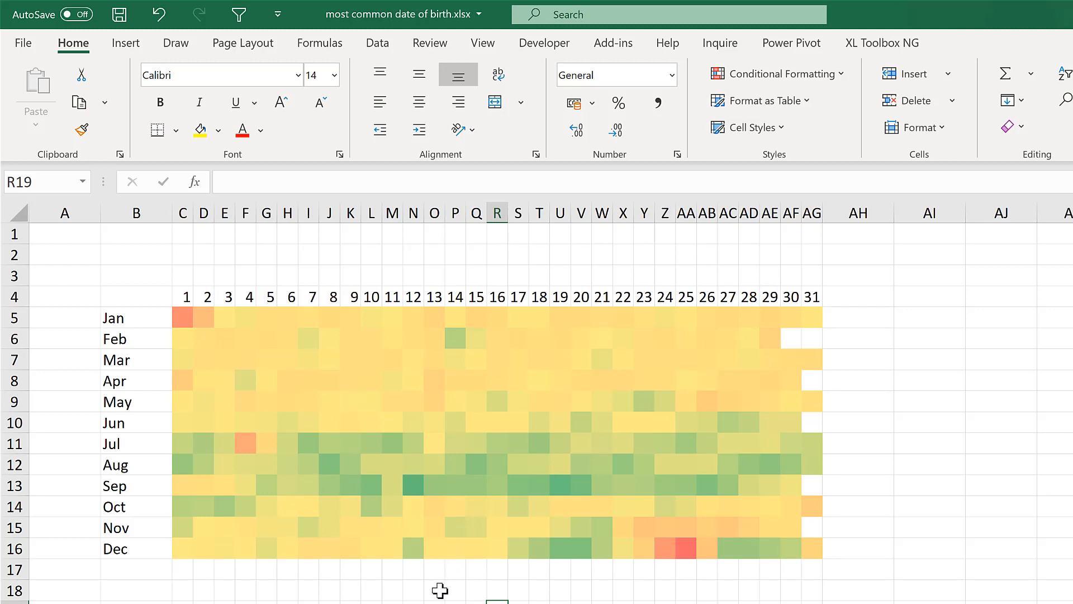
{"action": "mouse_move", "coordinate": [381, 593]}
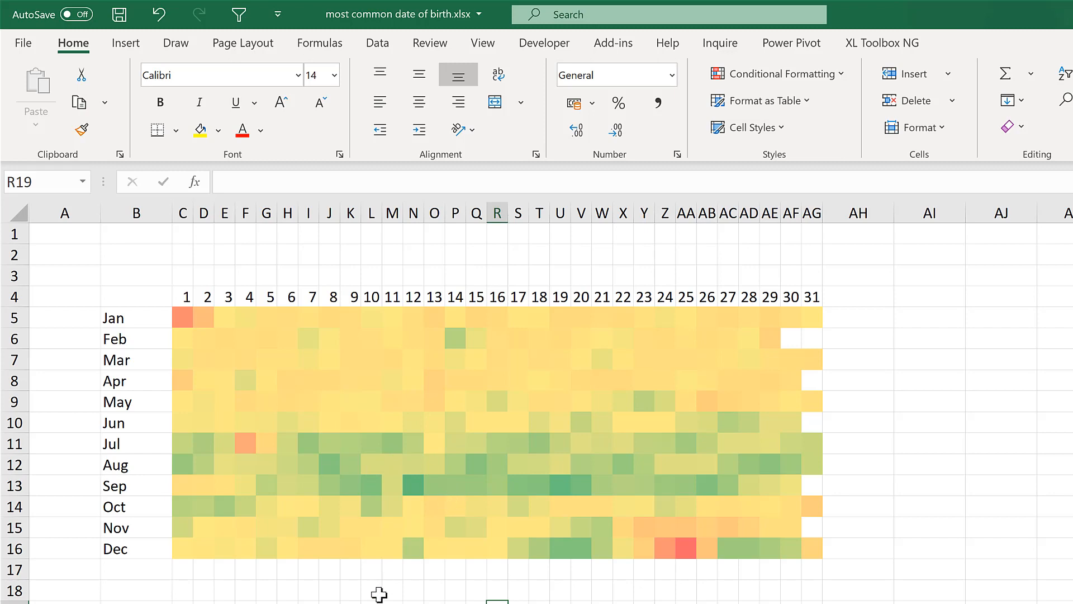
- Give the heatmap cells white outline and inside borders via Format Cells
{"action": "left_click", "coordinate": [350, 589]}
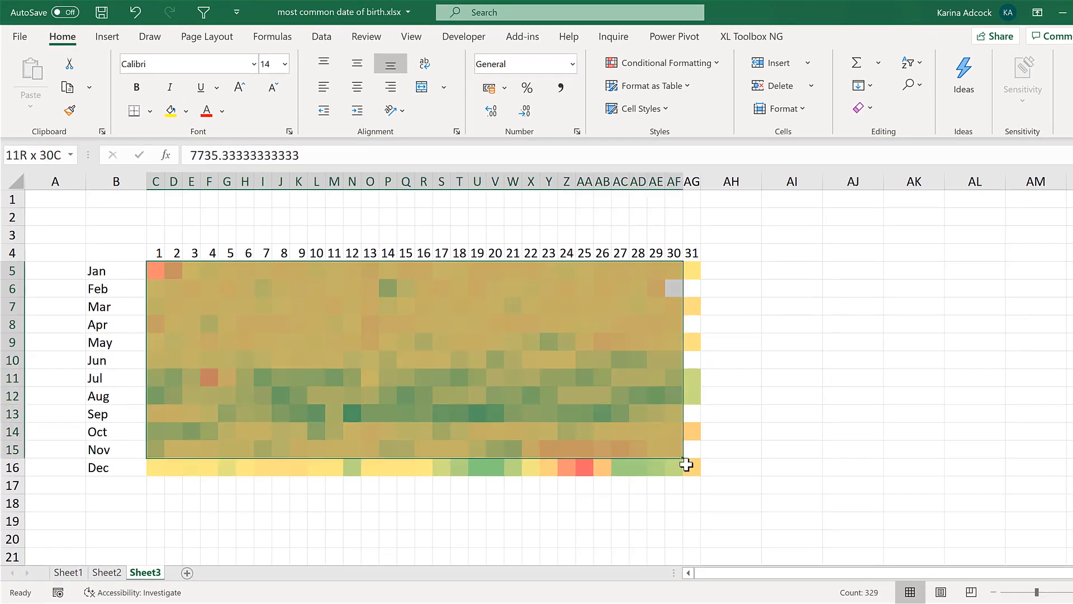
{"action": "left_click", "coordinate": [131, 110]}
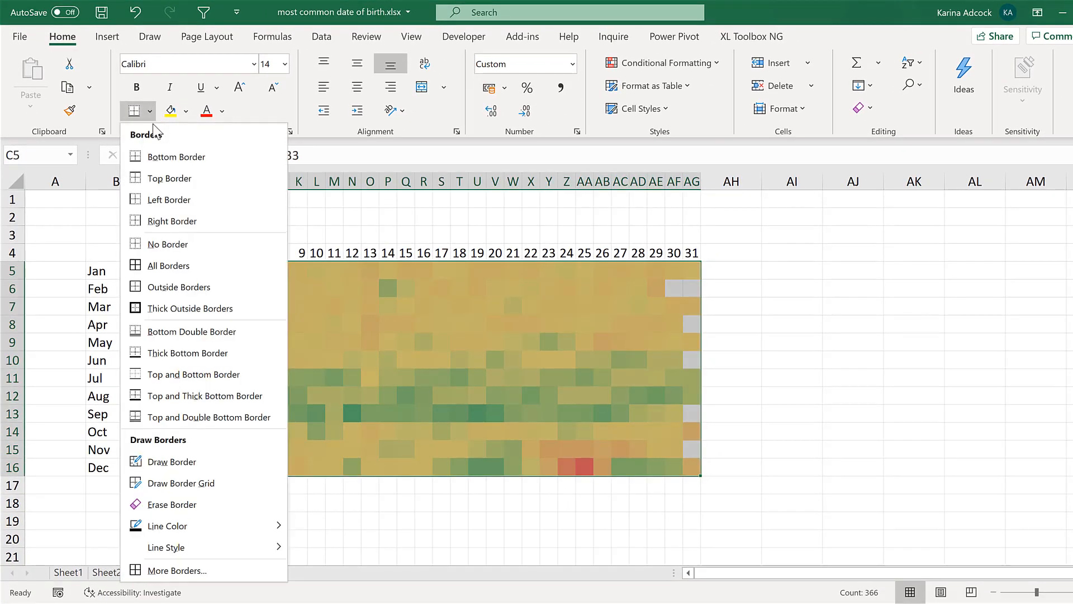
{"action": "mouse_move", "coordinate": [188, 570]}
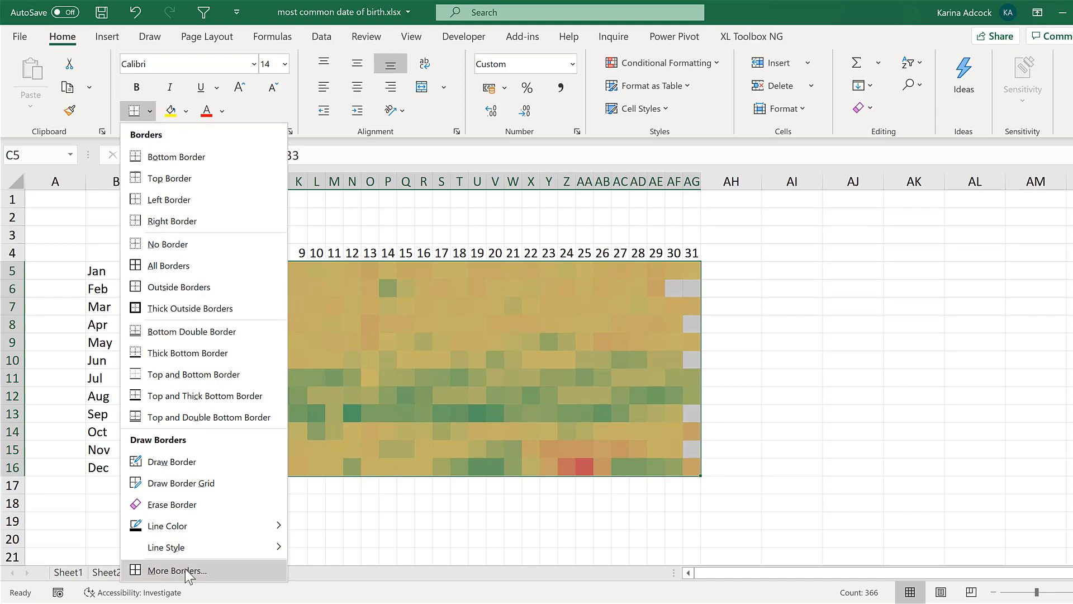
{"action": "left_click", "coordinate": [180, 570]}
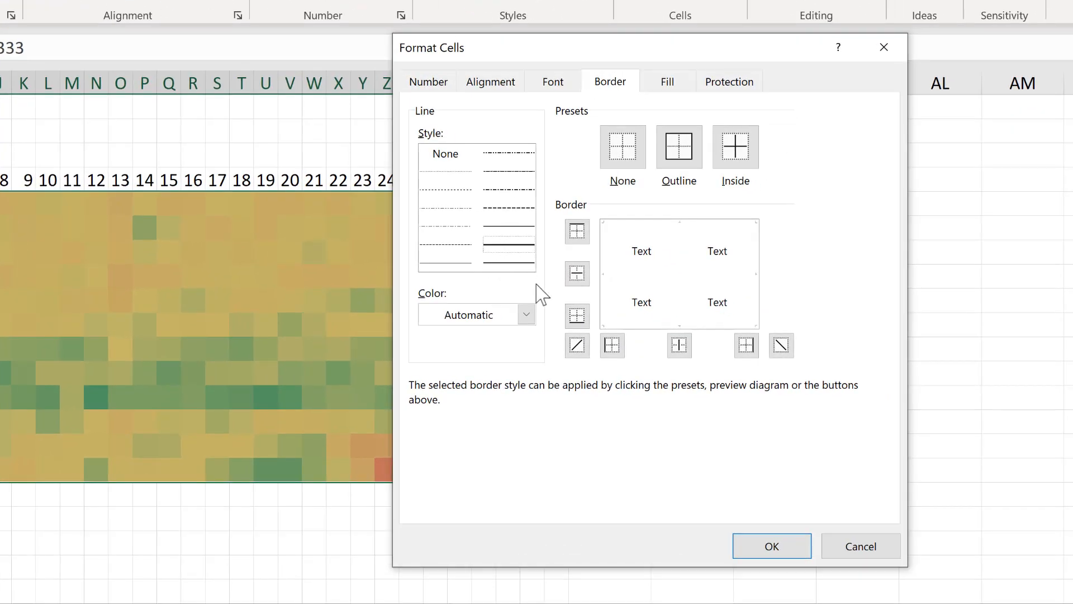
{"action": "left_click", "coordinate": [526, 314]}
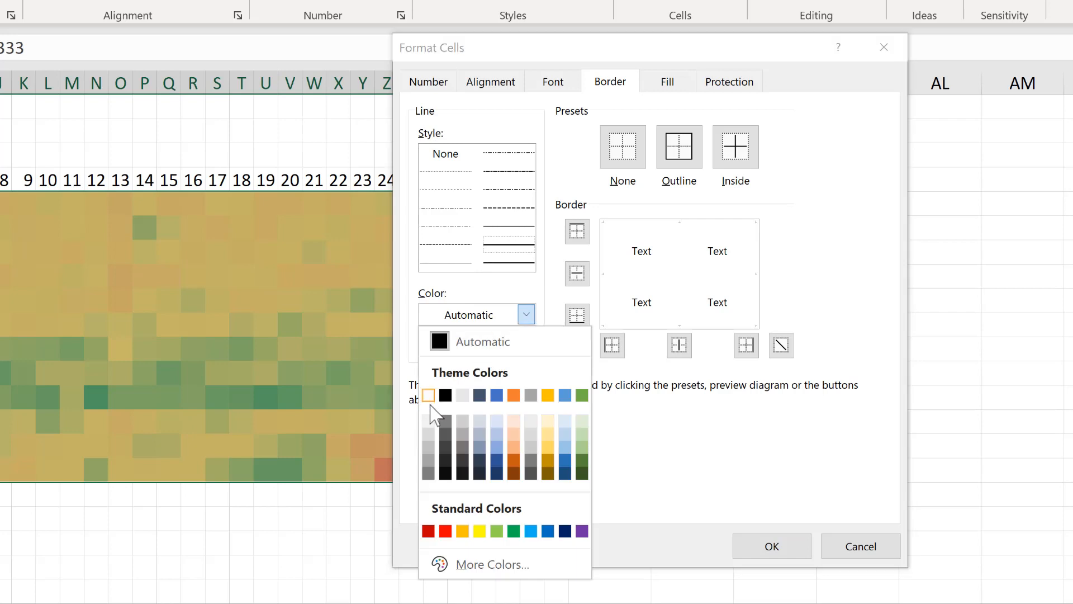
{"action": "left_click", "coordinate": [428, 395]}
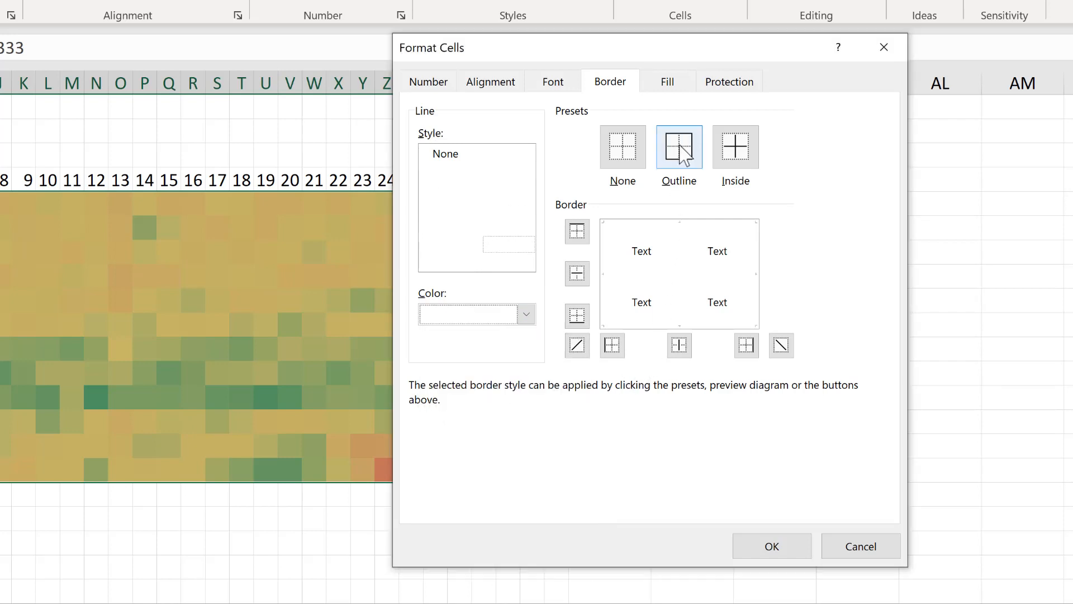
{"action": "left_click", "coordinate": [735, 146]}
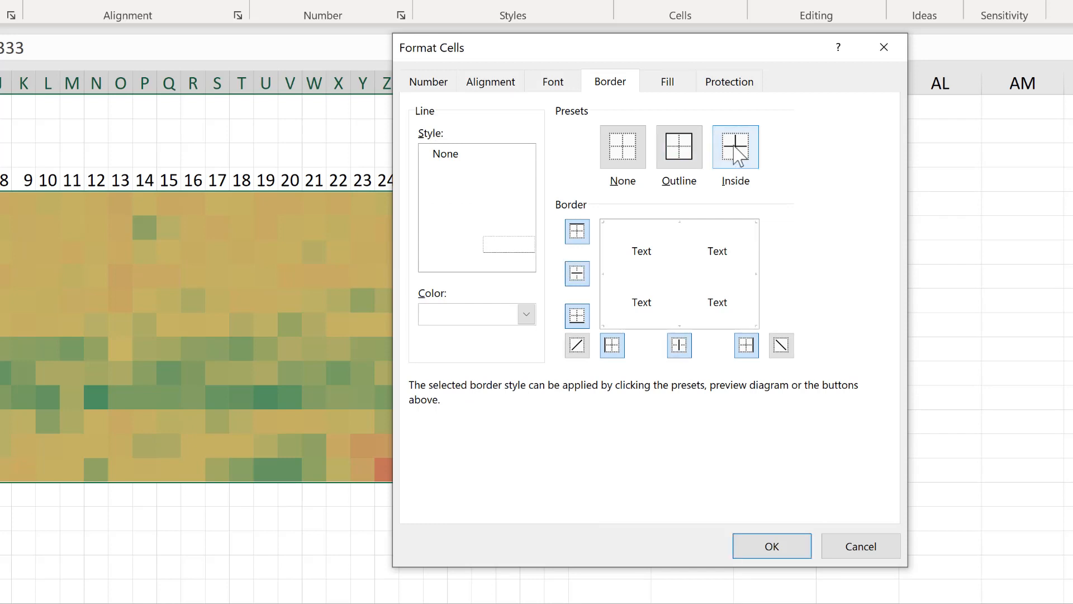
{"action": "mouse_move", "coordinate": [848, 225]}
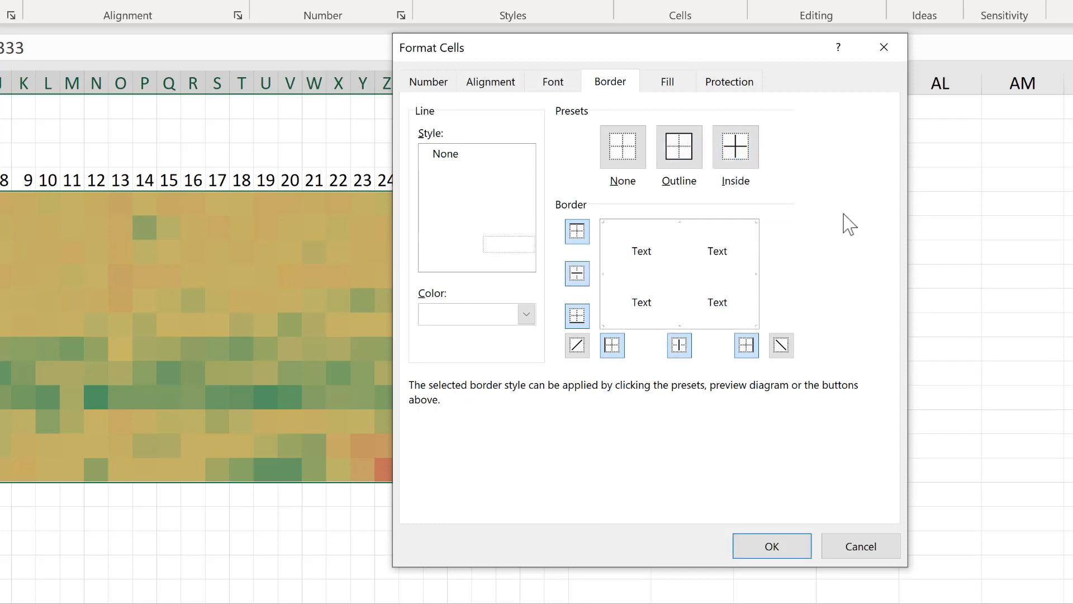
{"action": "mouse_move", "coordinate": [749, 252]}
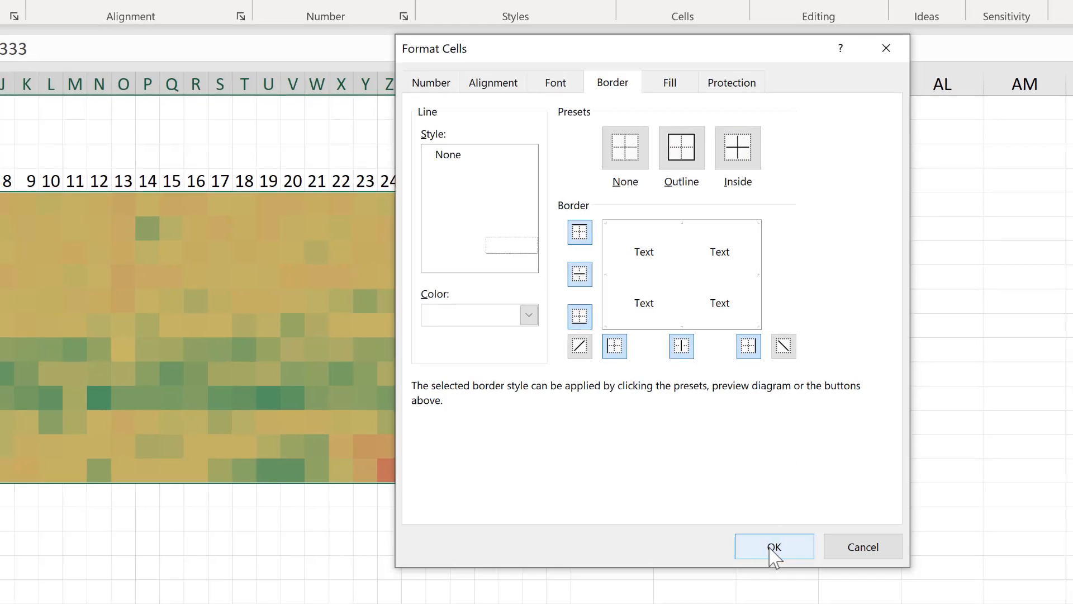
{"action": "left_click", "coordinate": [773, 546]}
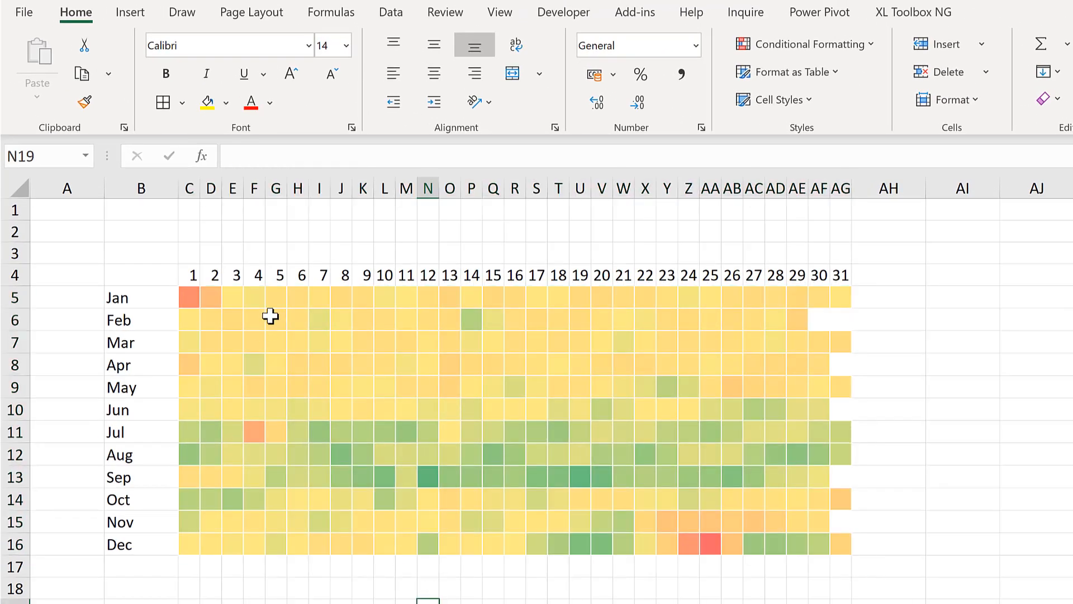
{"action": "mouse_move", "coordinate": [596, 438]}
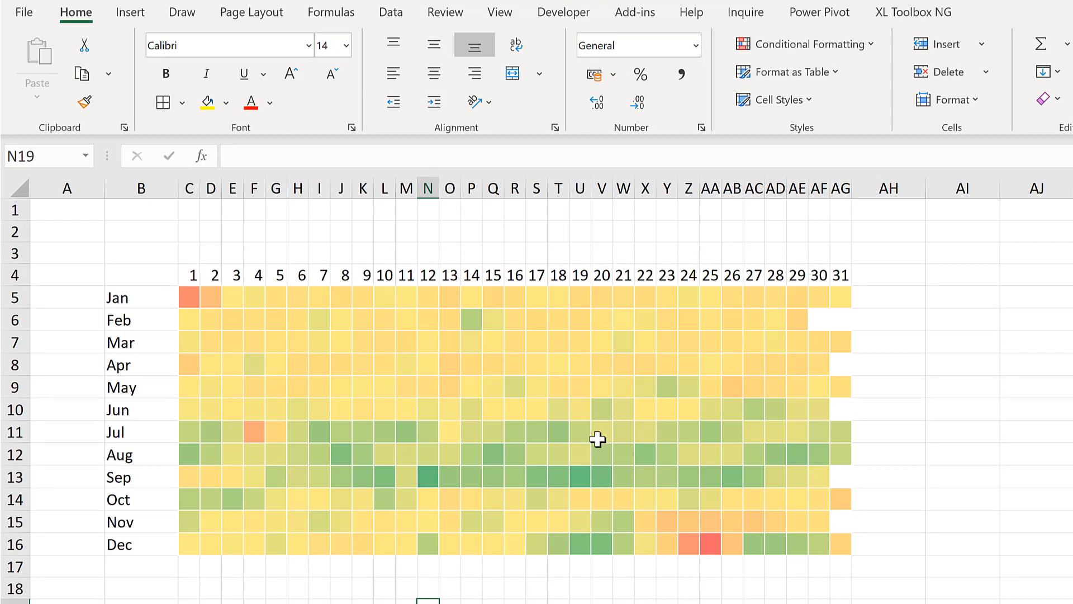
{"action": "mouse_move", "coordinate": [157, 250]}
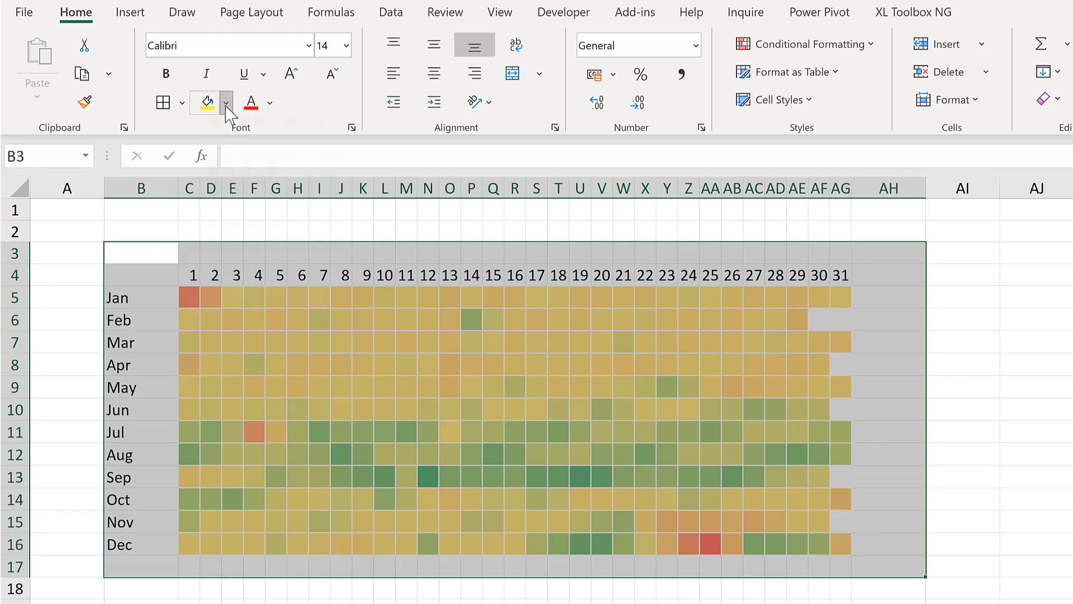
{"action": "mouse_move", "coordinate": [205, 156]}
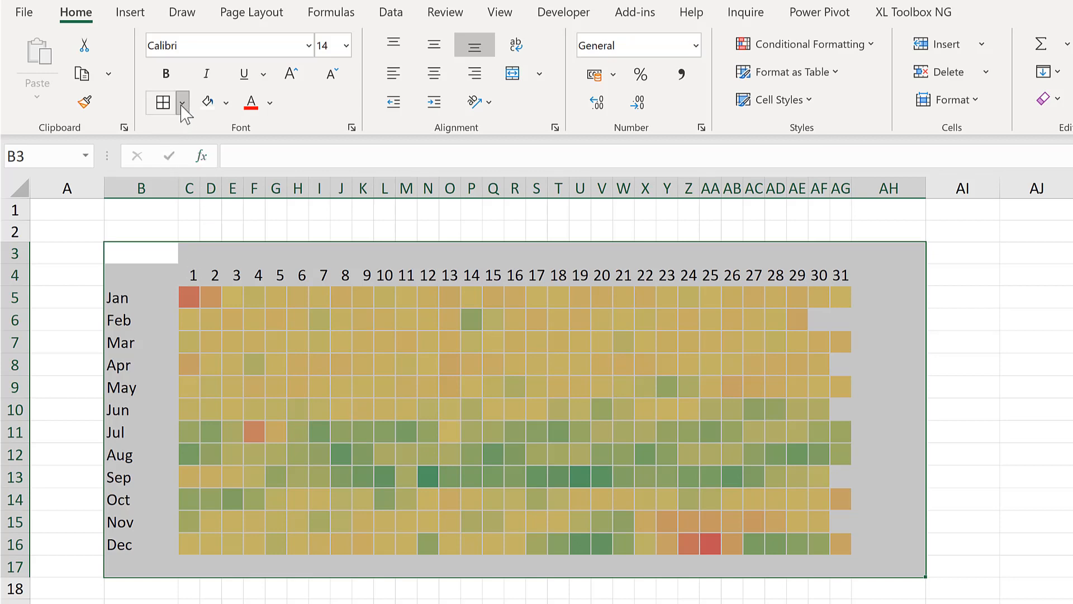
- Add an outside border around the B3:AH17 calendar block and deselect to check it
{"action": "left_click", "coordinate": [161, 102]}
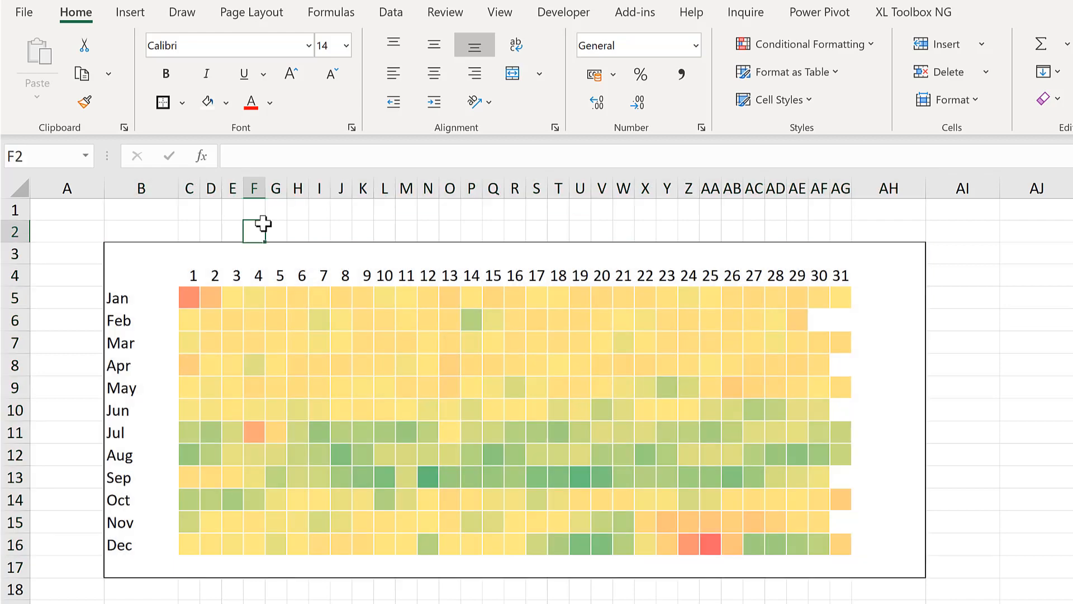
{"action": "left_click", "coordinate": [141, 297]}
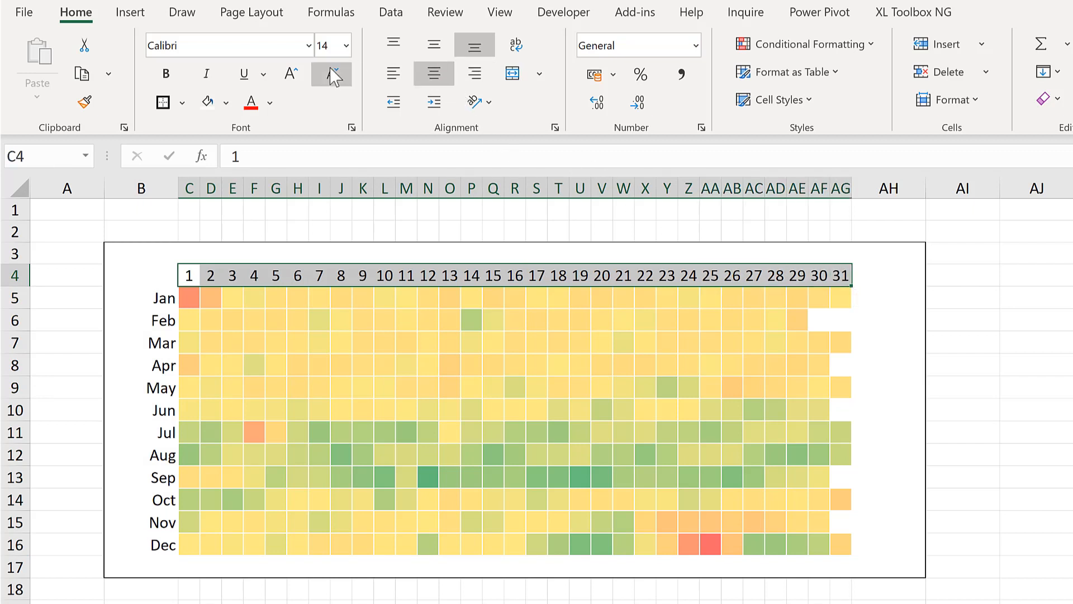
- Decrease the font size of the day numbers 1–31 to 12 point
{"action": "left_click", "coordinate": [330, 74]}
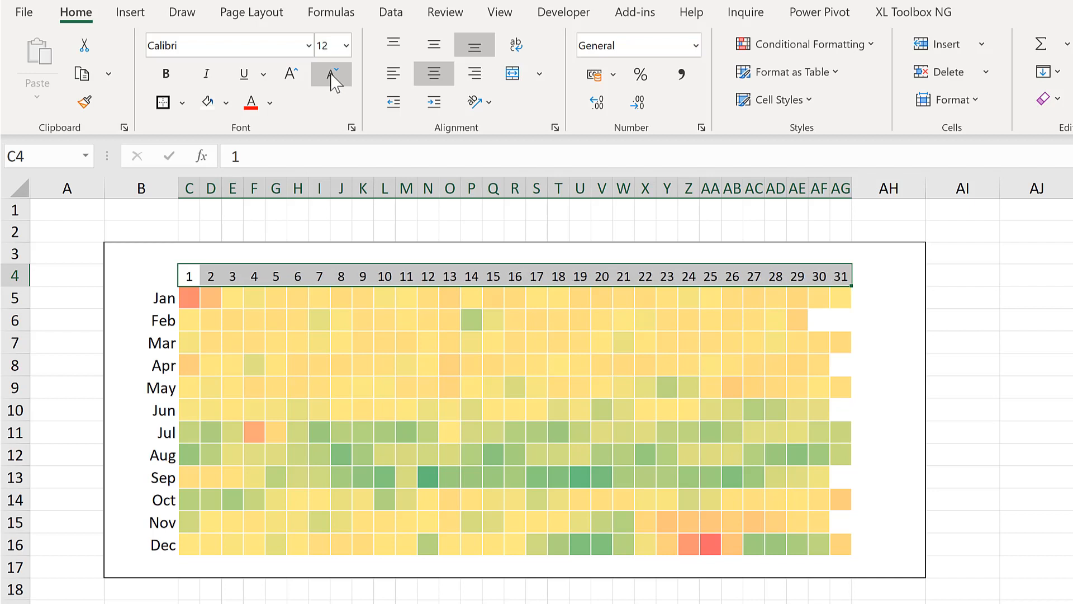
{"action": "mouse_move", "coordinate": [198, 249]}
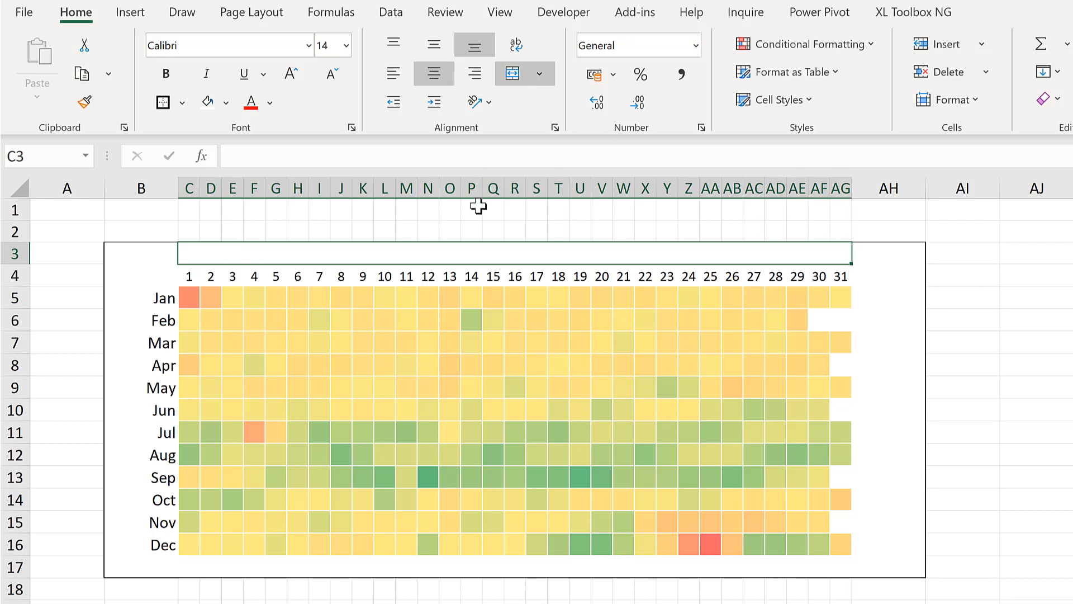
- Enter the title 'Average number of births USA 2000-2014' above the heatmap and make it bold
{"action": "type", "text": "Average number of births USA 2000-2014"}
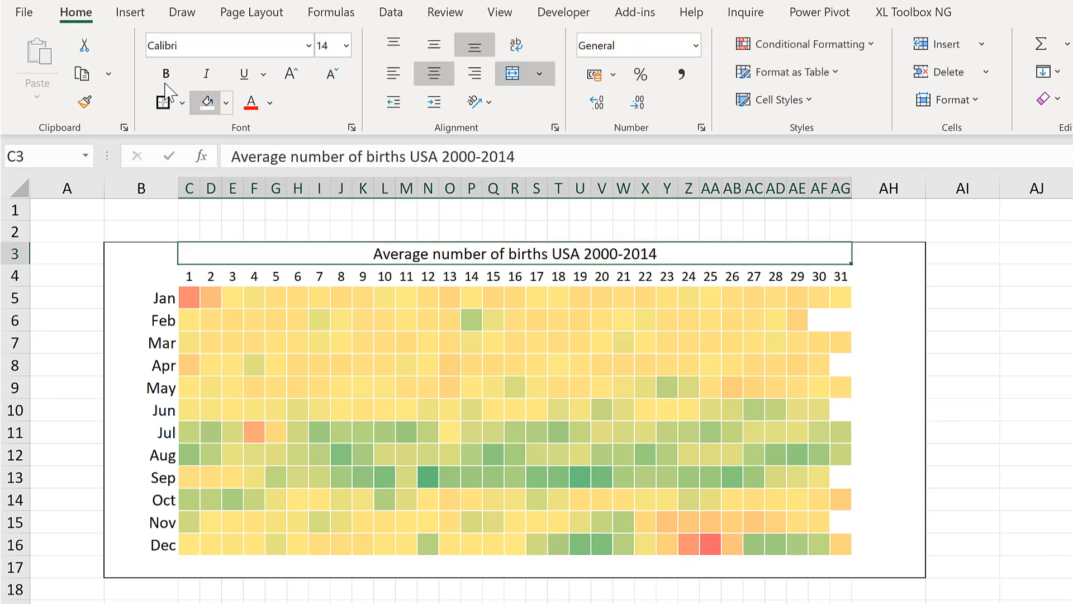
{"action": "left_click", "coordinate": [290, 74]}
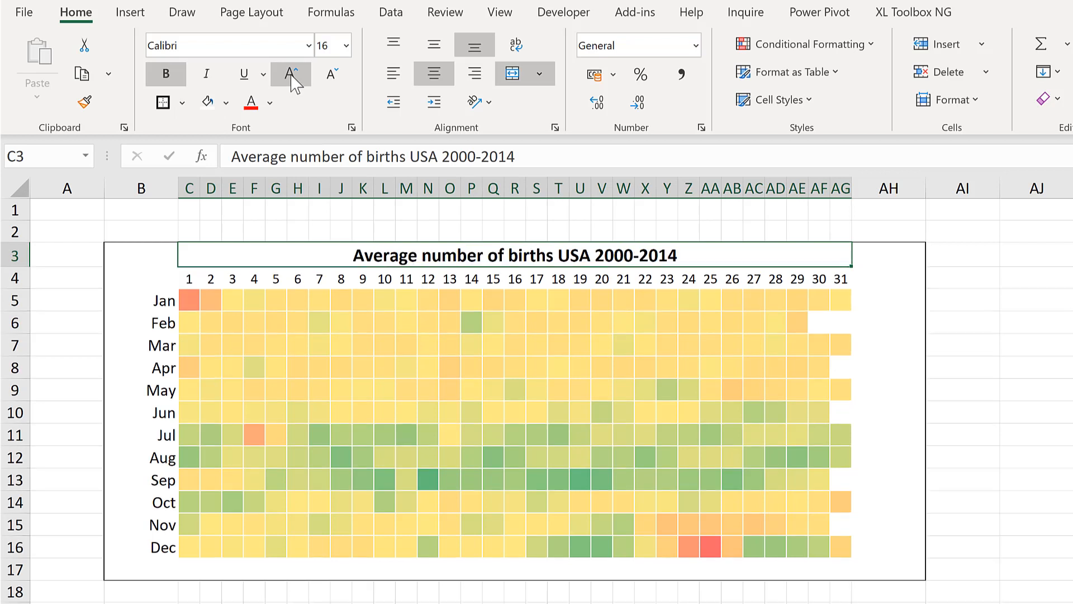
{"action": "mouse_move", "coordinate": [175, 187]}
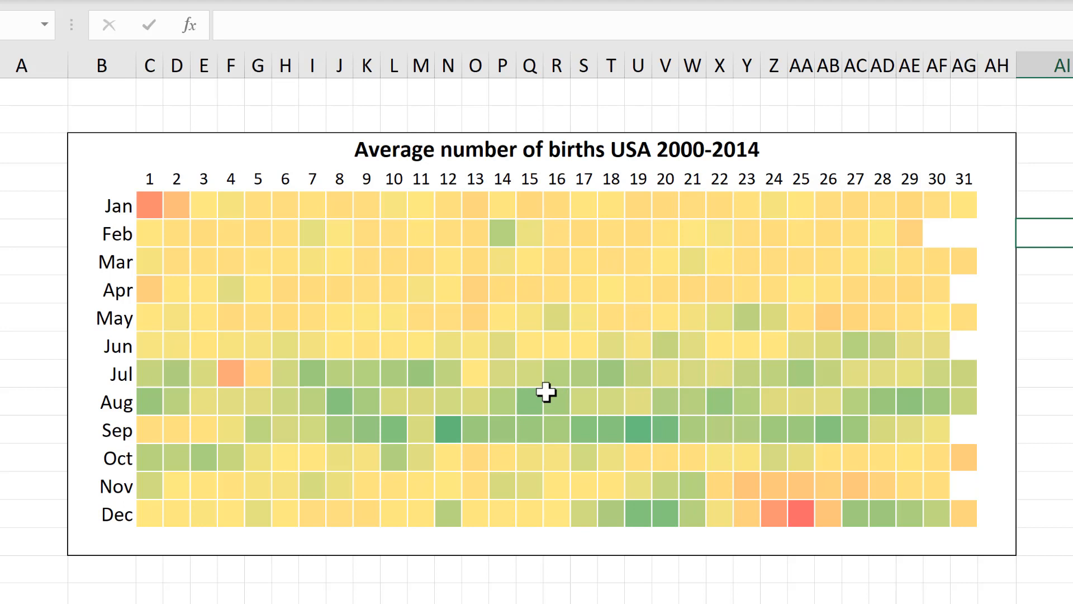
{"action": "left_click", "coordinate": [557, 568]}
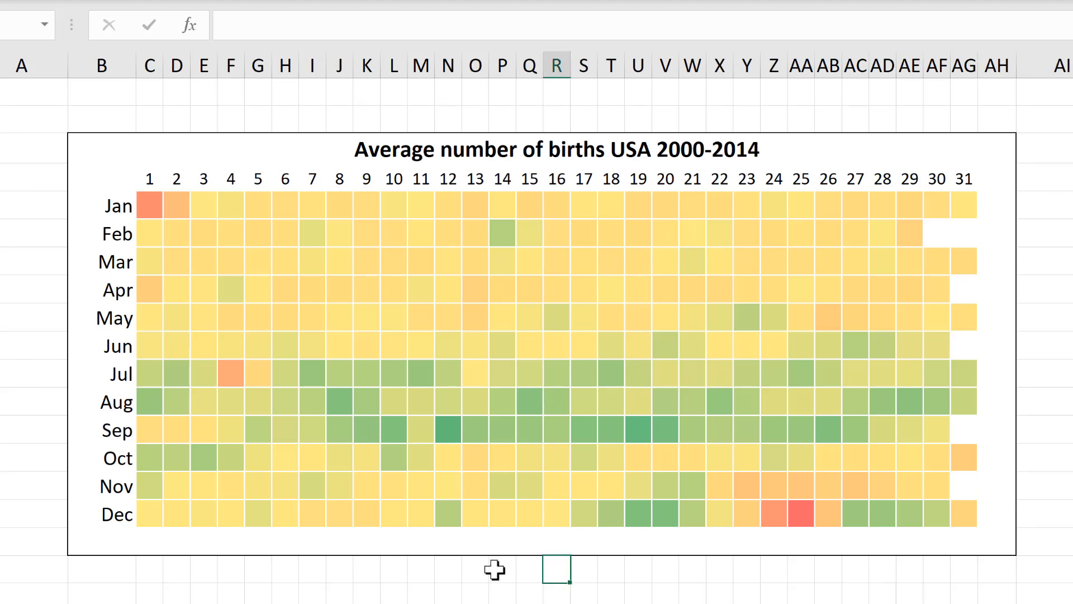
{"action": "mouse_move", "coordinate": [810, 520]}
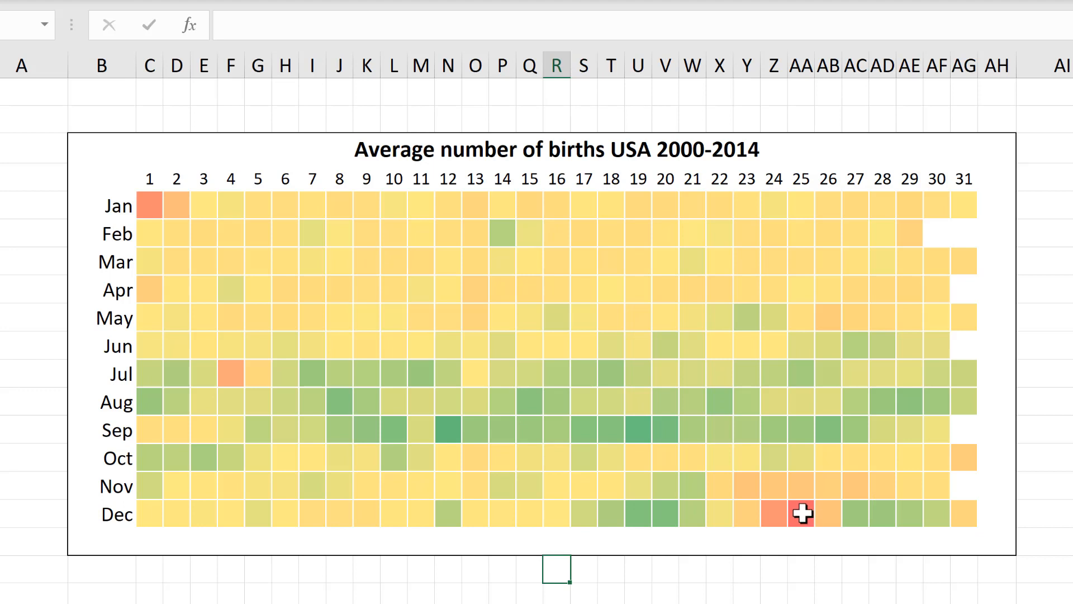
{"action": "left_click", "coordinate": [801, 511]}
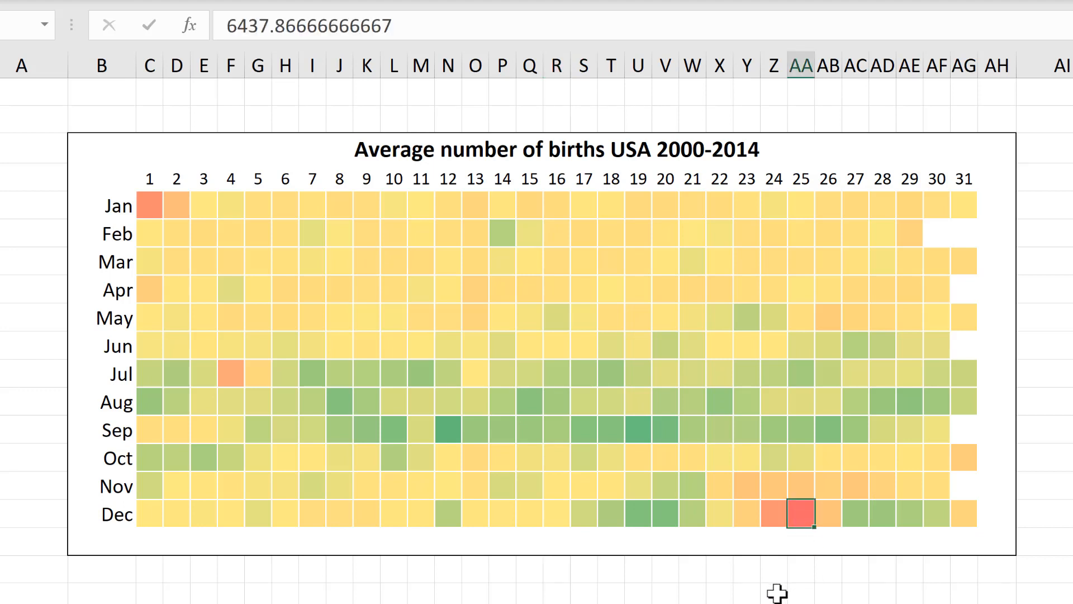
{"action": "mouse_move", "coordinate": [308, 457]}
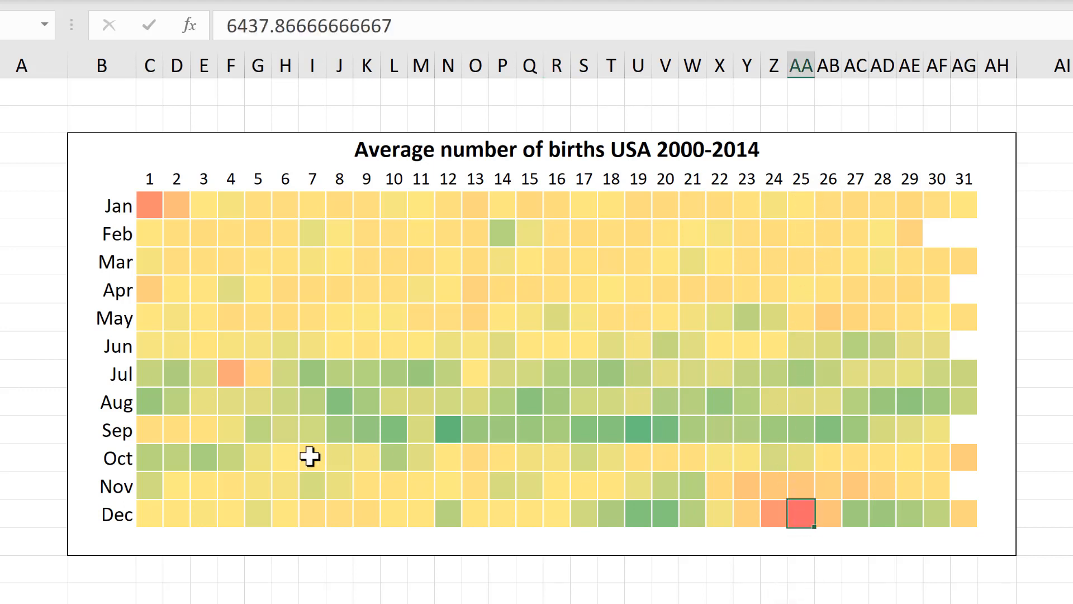
{"action": "mouse_move", "coordinate": [804, 513]}
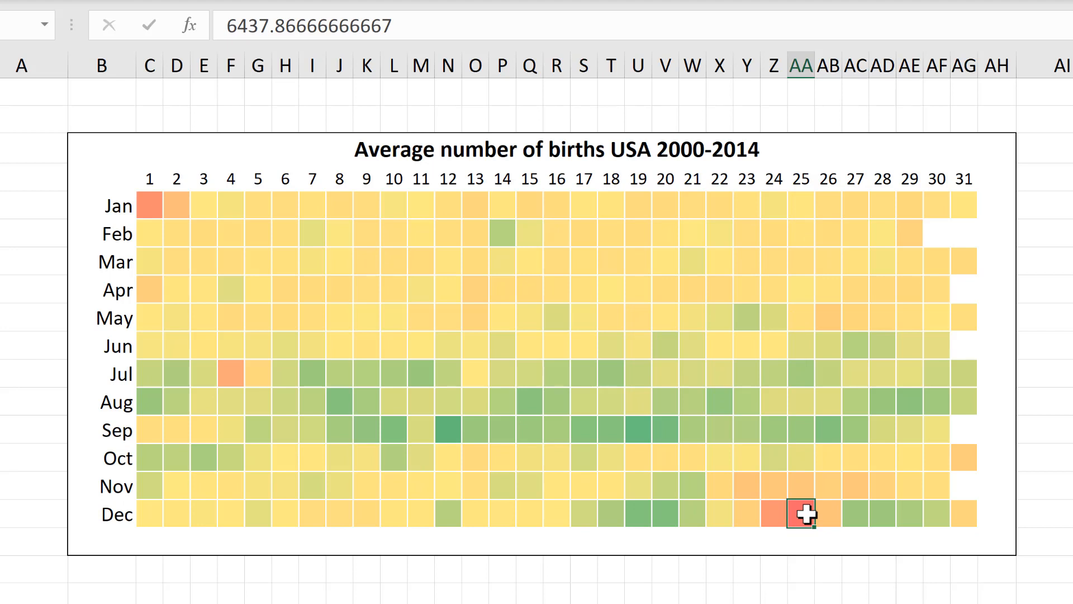
{"action": "mouse_move", "coordinate": [769, 515]}
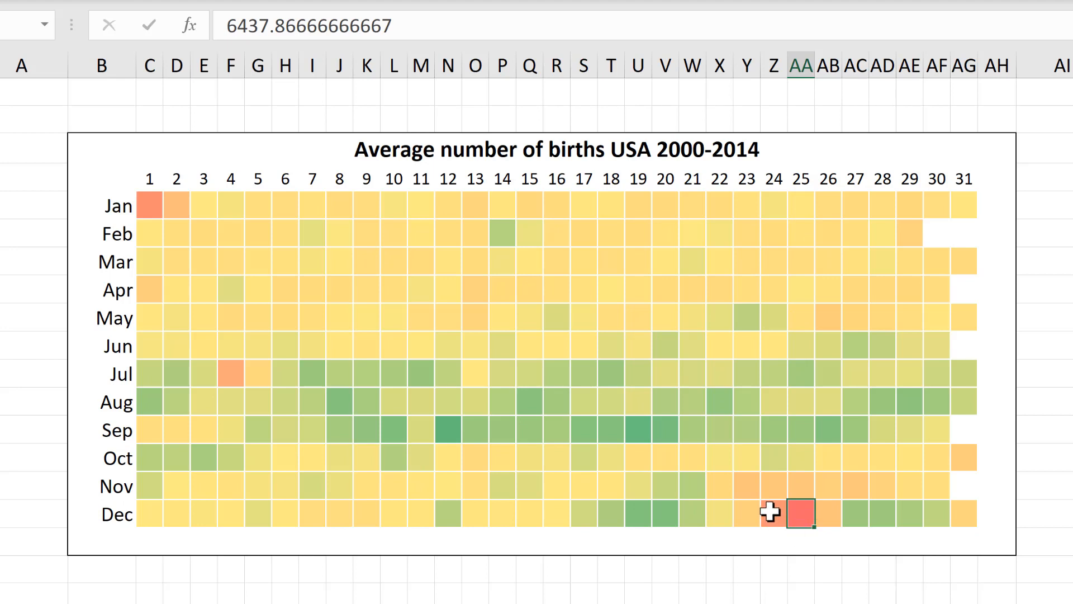
{"action": "left_click", "coordinate": [775, 513]}
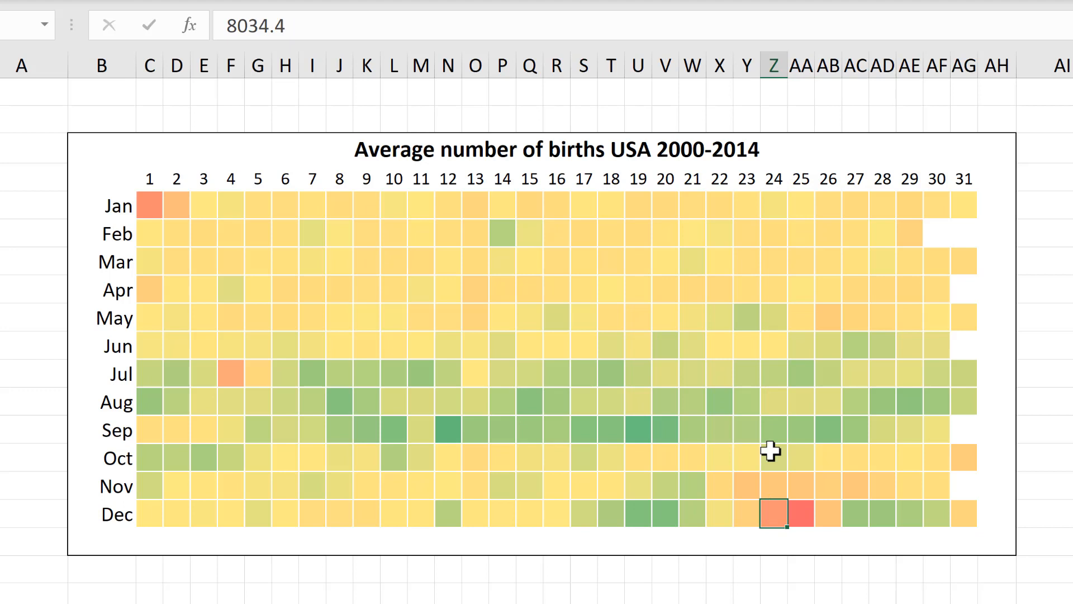
{"action": "mouse_move", "coordinate": [759, 518]}
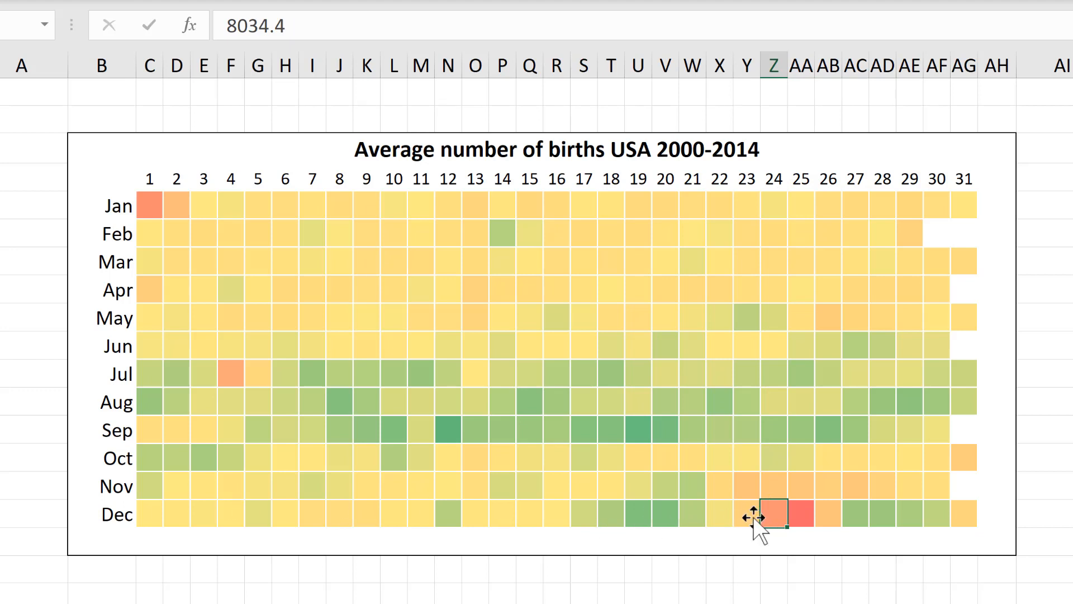
{"action": "left_click", "coordinate": [149, 205]}
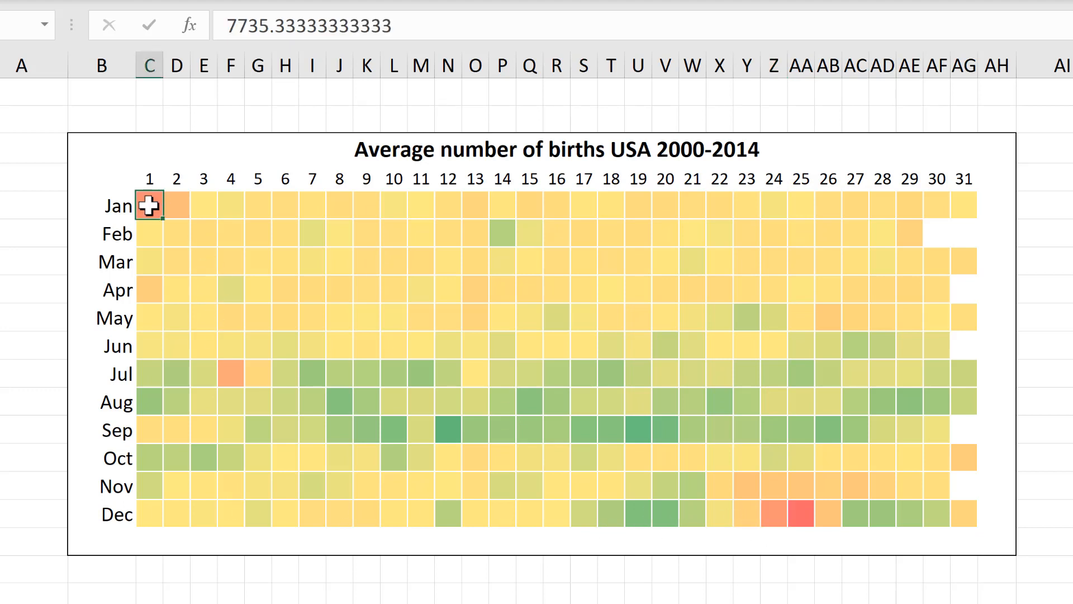
{"action": "mouse_move", "coordinate": [195, 351]}
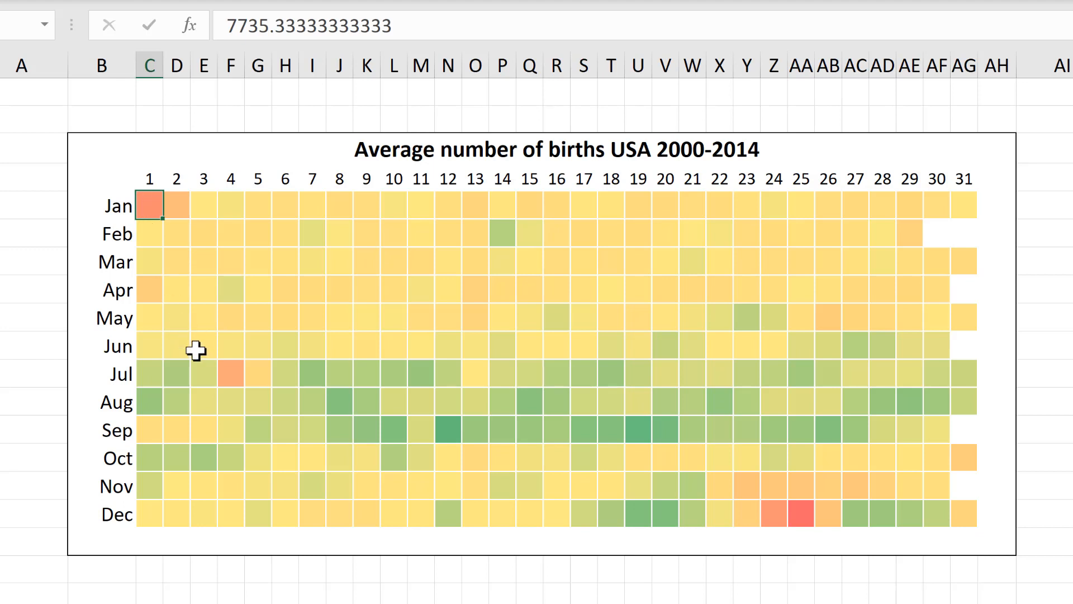
{"action": "left_click", "coordinate": [231, 374]}
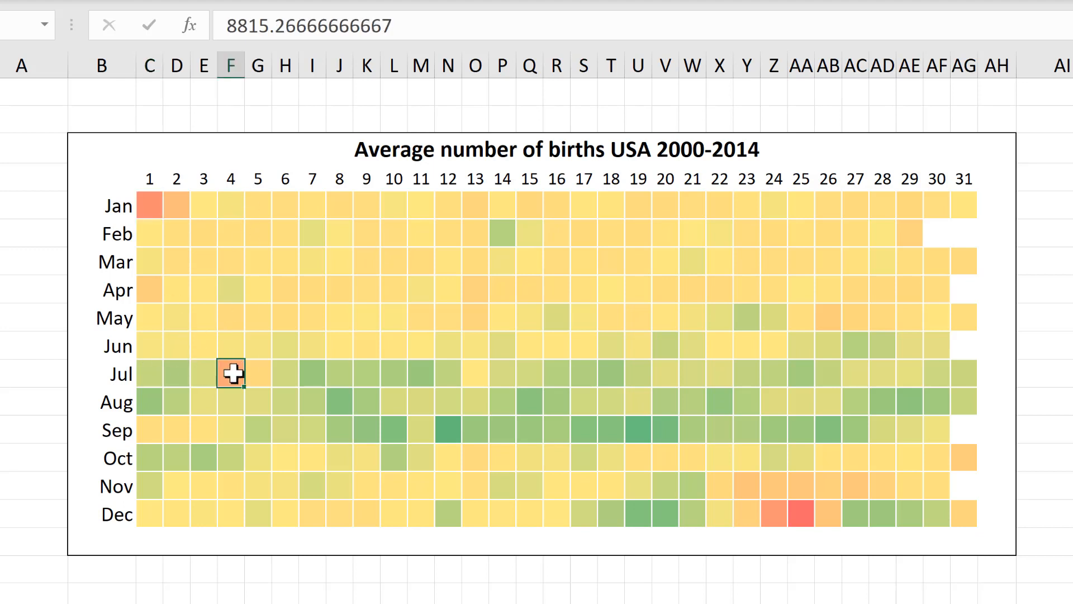
{"action": "left_click", "coordinate": [423, 571]}
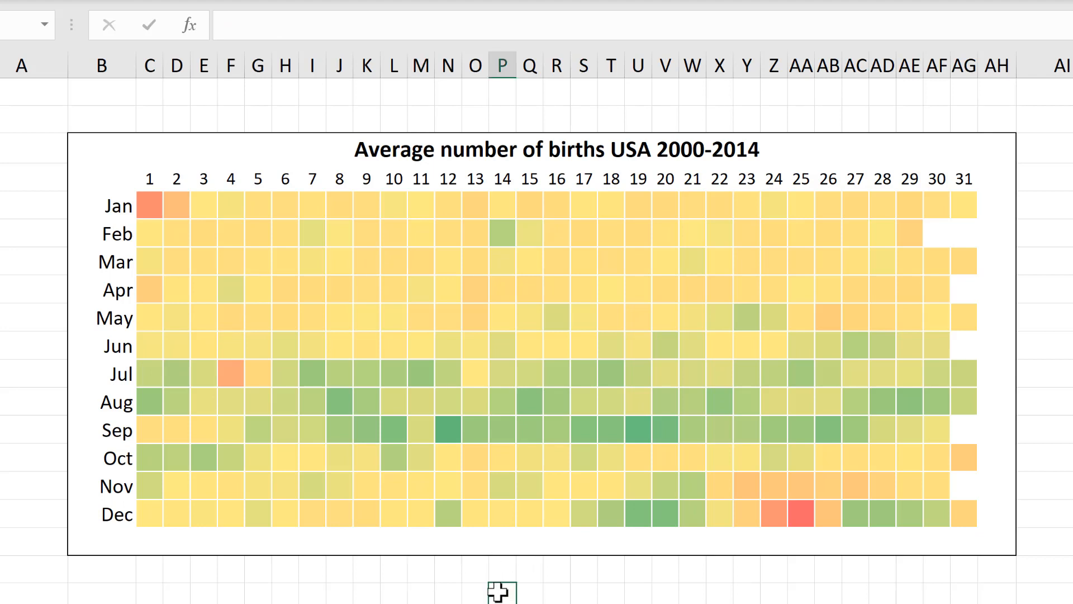
{"action": "mouse_move", "coordinate": [449, 554]}
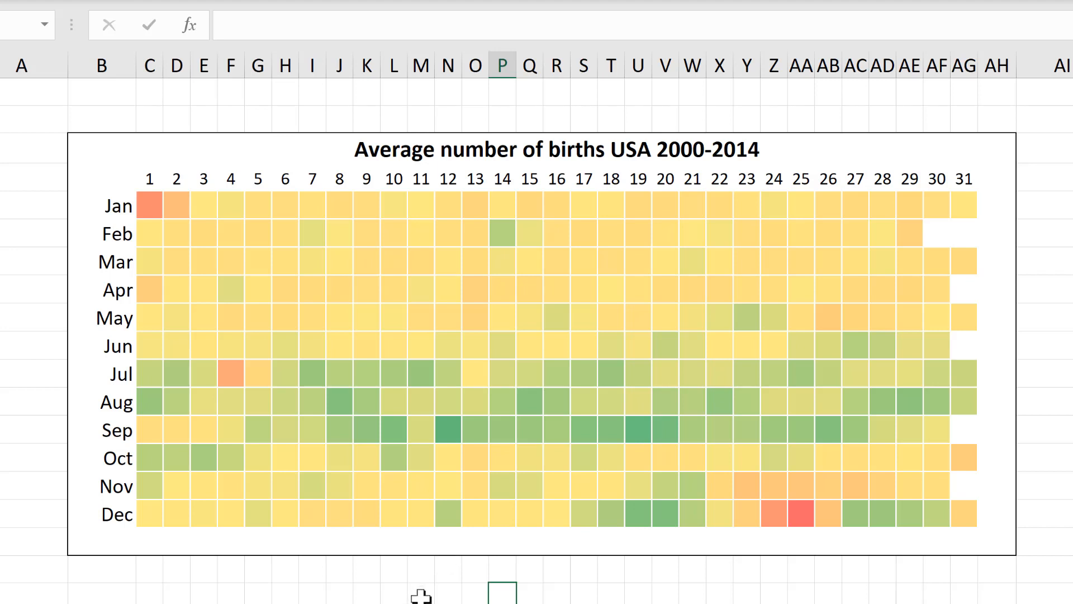
{"action": "mouse_move", "coordinate": [421, 590]}
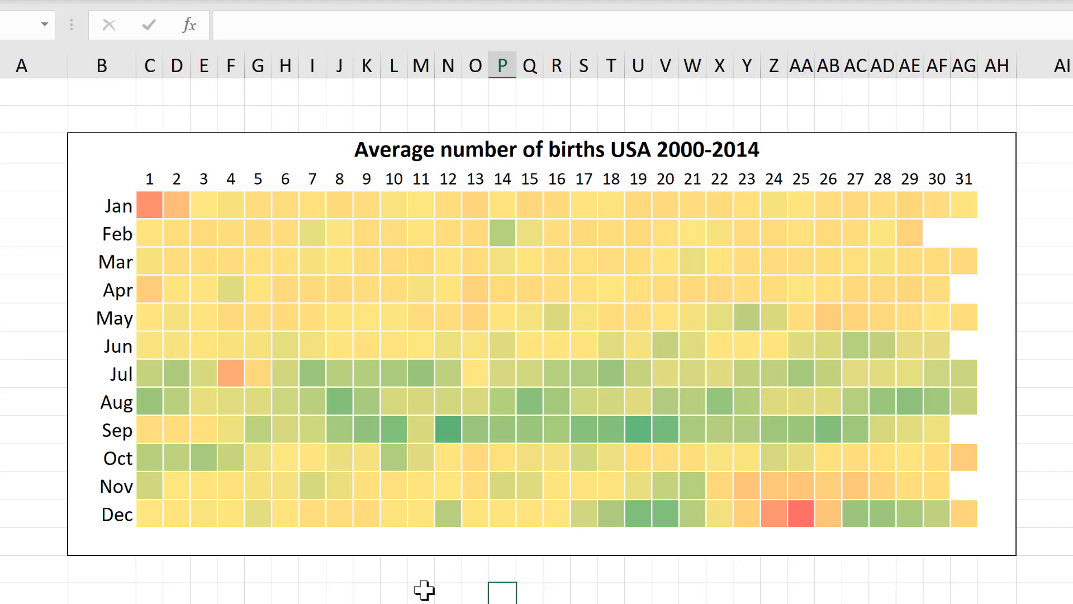
{"action": "mouse_move", "coordinate": [485, 401]}
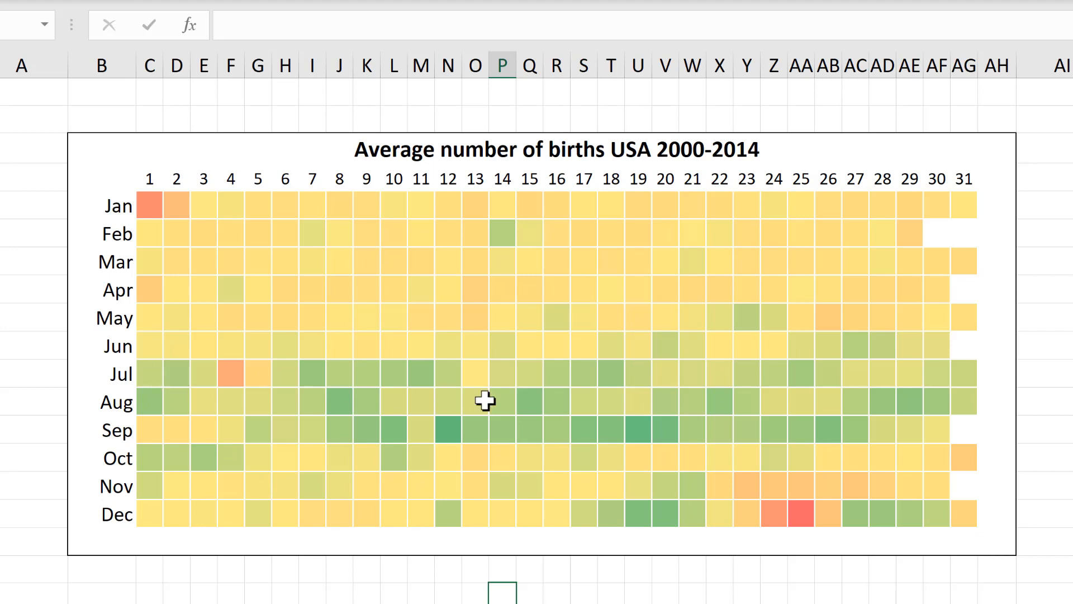
{"action": "mouse_move", "coordinate": [152, 374]}
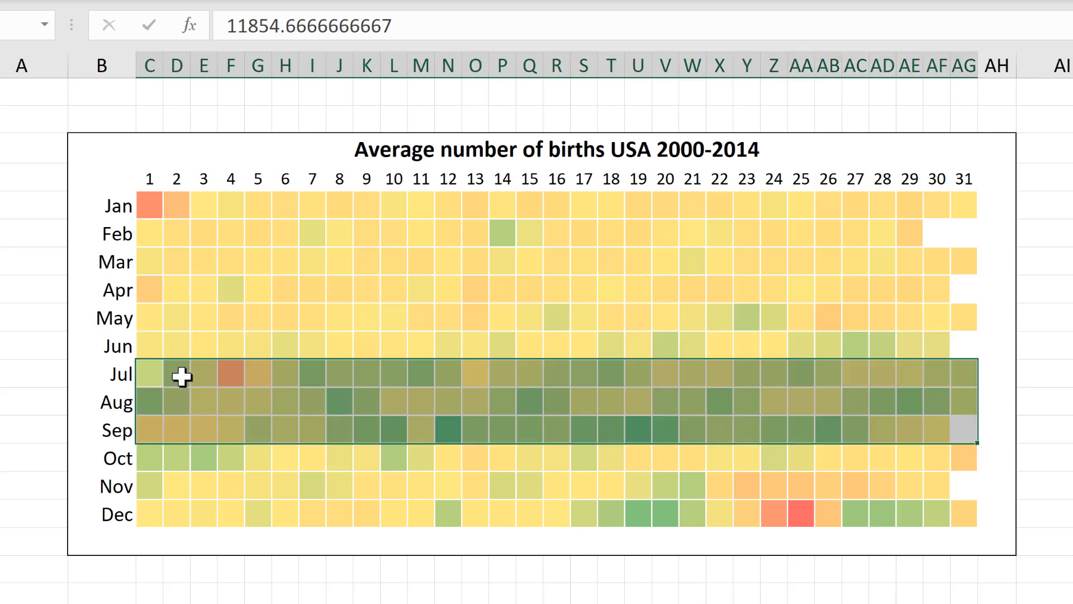
{"action": "left_click", "coordinate": [448, 429]}
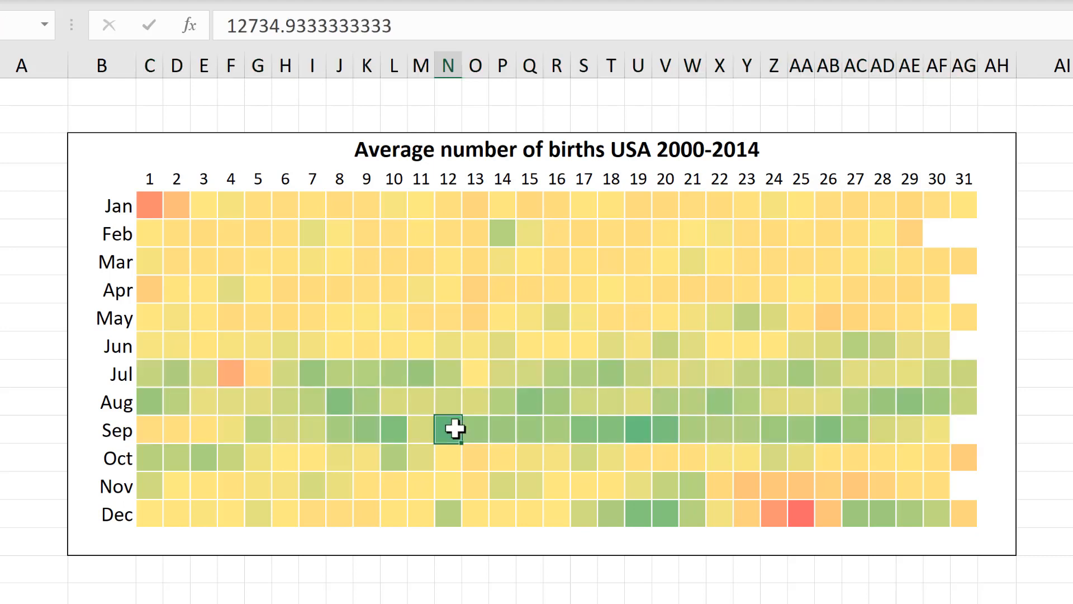
{"action": "left_click", "coordinate": [638, 430]}
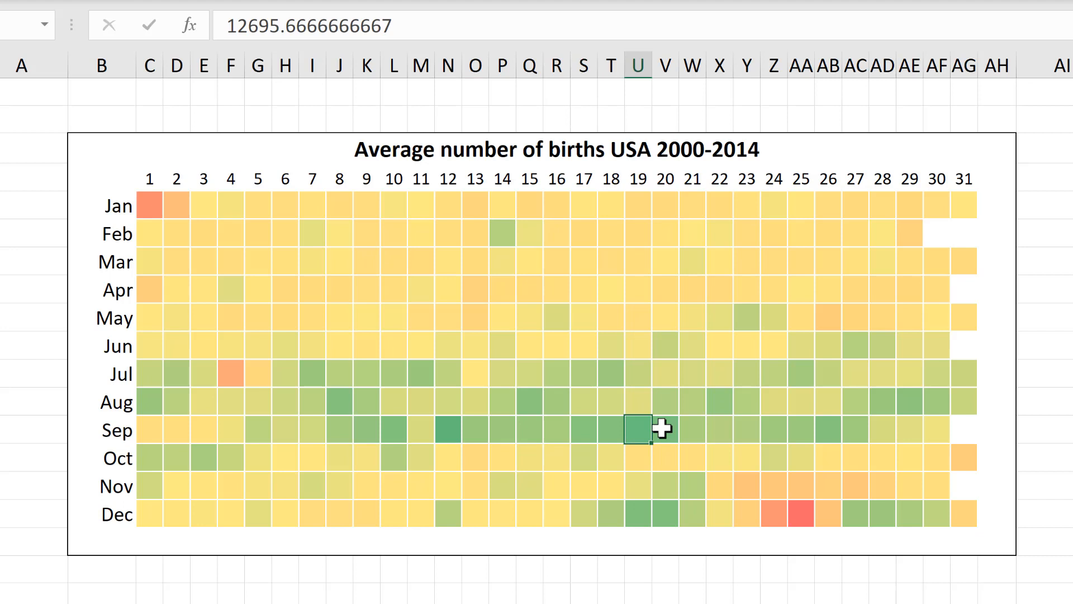
{"action": "left_click", "coordinate": [448, 429]}
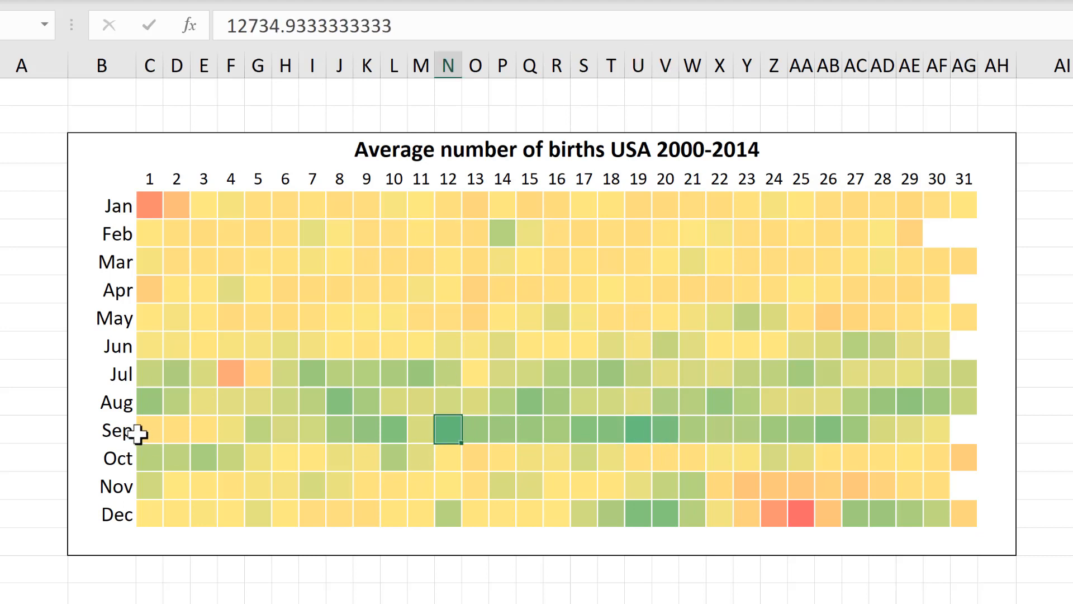
{"action": "mouse_move", "coordinate": [446, 438]}
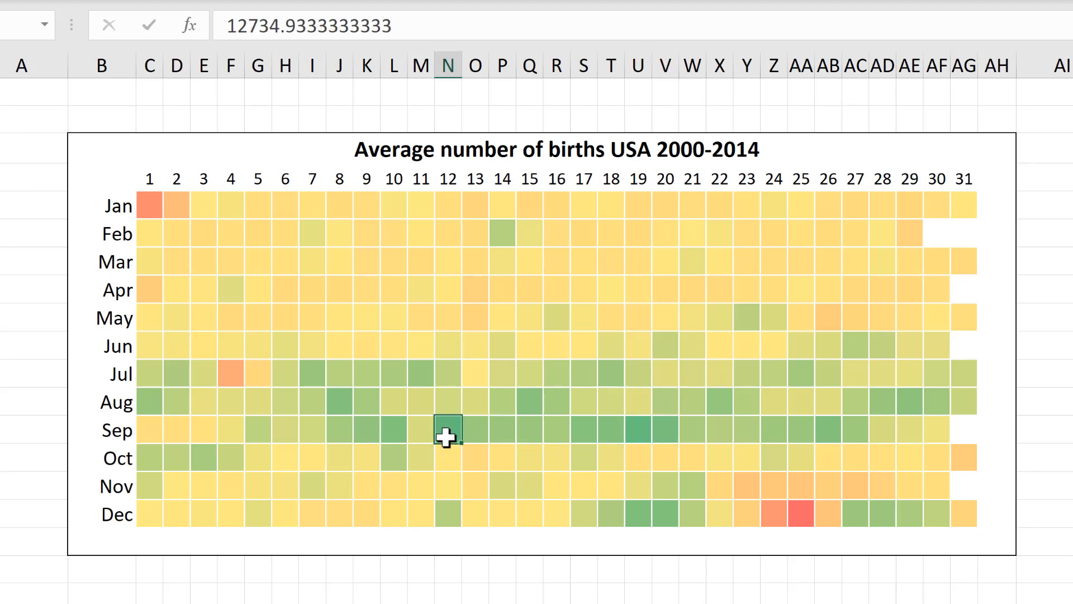
{"action": "mouse_move", "coordinate": [458, 438]}
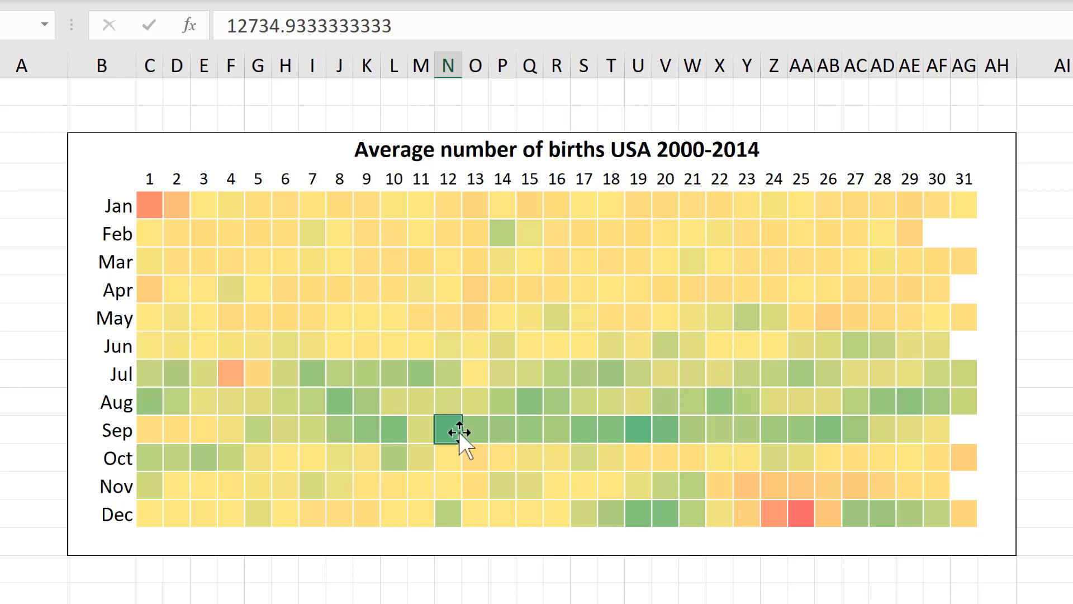
{"action": "mouse_move", "coordinate": [210, 269]}
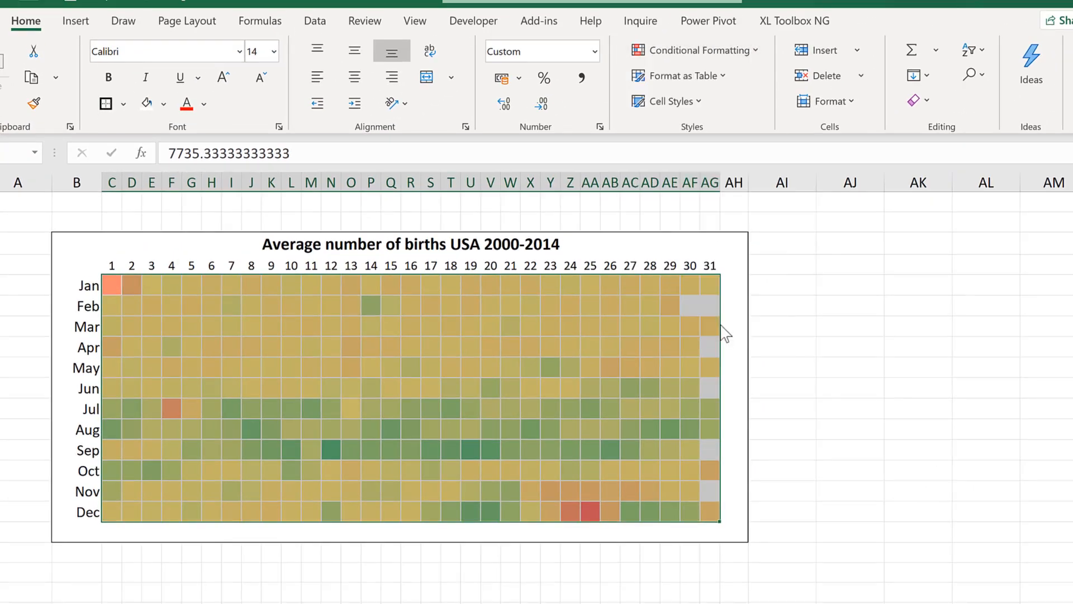
- Edit the heatmap's colour scale rule so the midpoint type is Percent instead of Percentile
{"action": "left_click", "coordinate": [698, 50]}
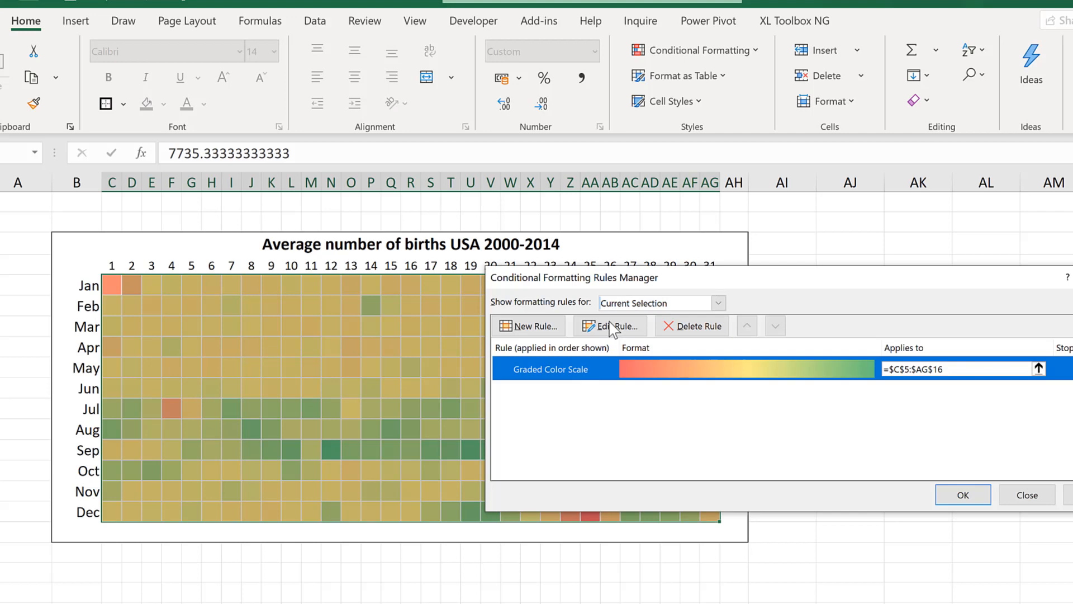
{"action": "left_click", "coordinate": [608, 325]}
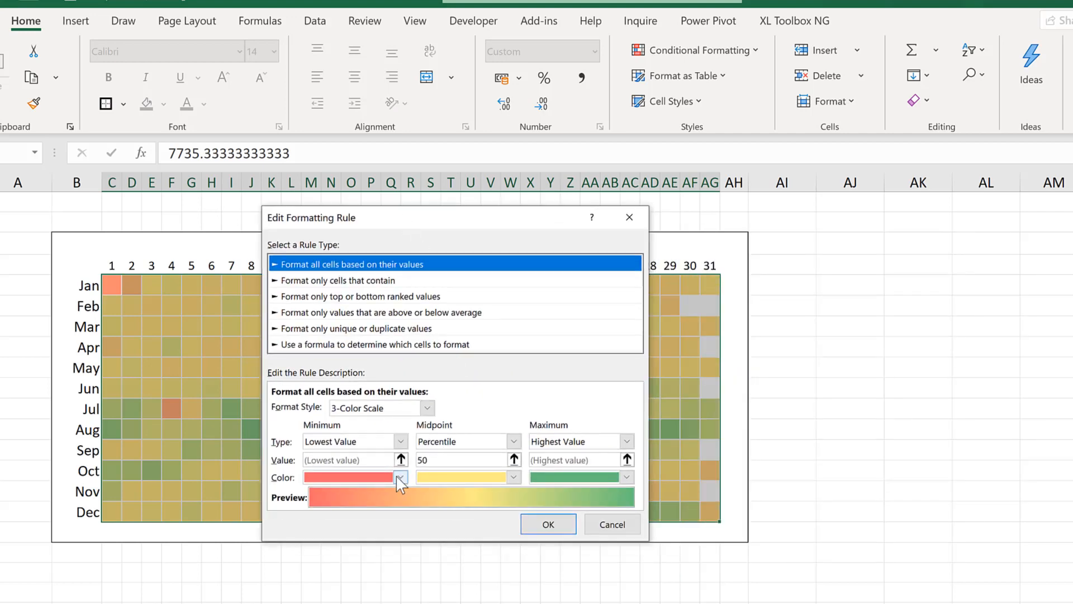
{"action": "left_click", "coordinate": [400, 477]}
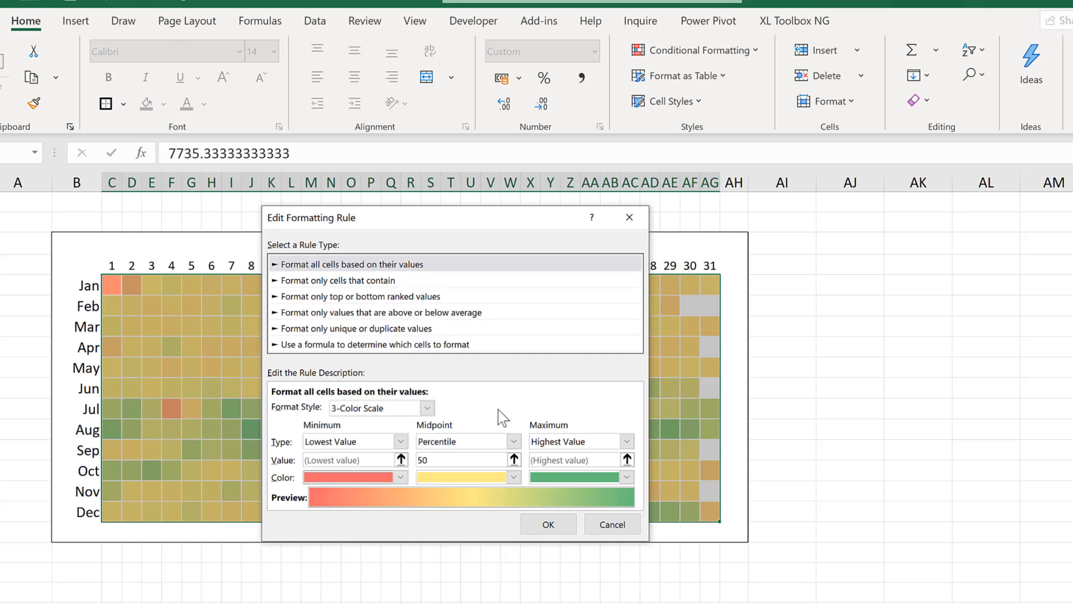
{"action": "mouse_move", "coordinate": [465, 451]}
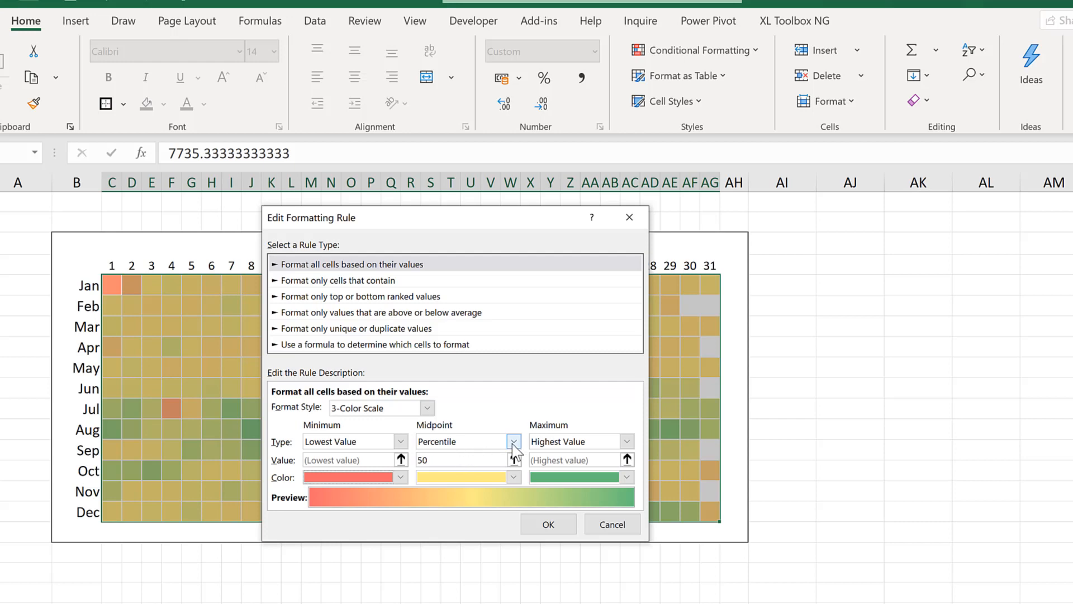
{"action": "left_click", "coordinate": [514, 441]}
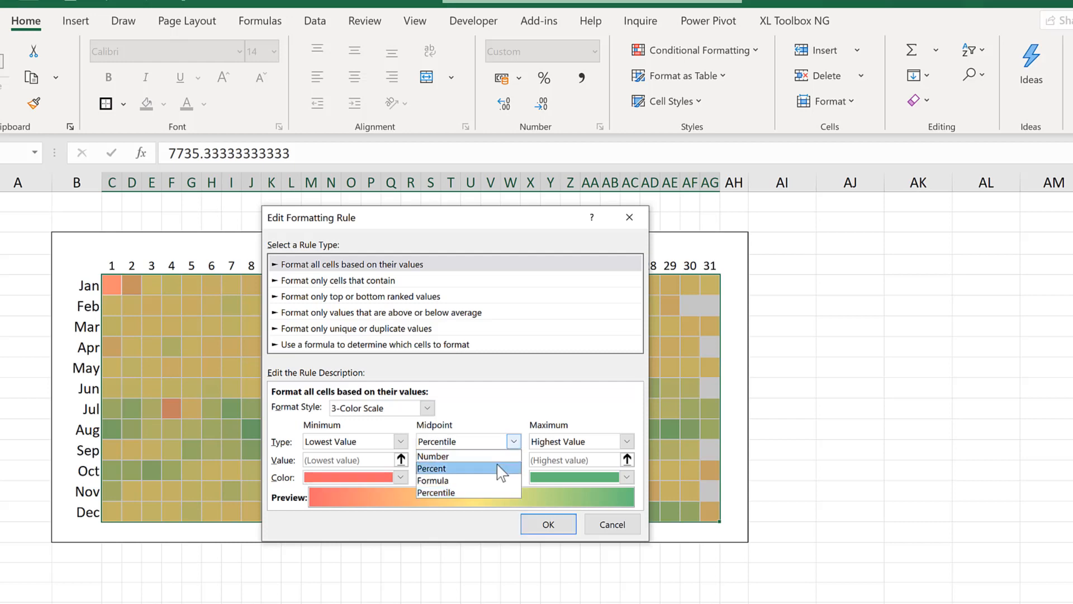
{"action": "left_click", "coordinate": [430, 468]}
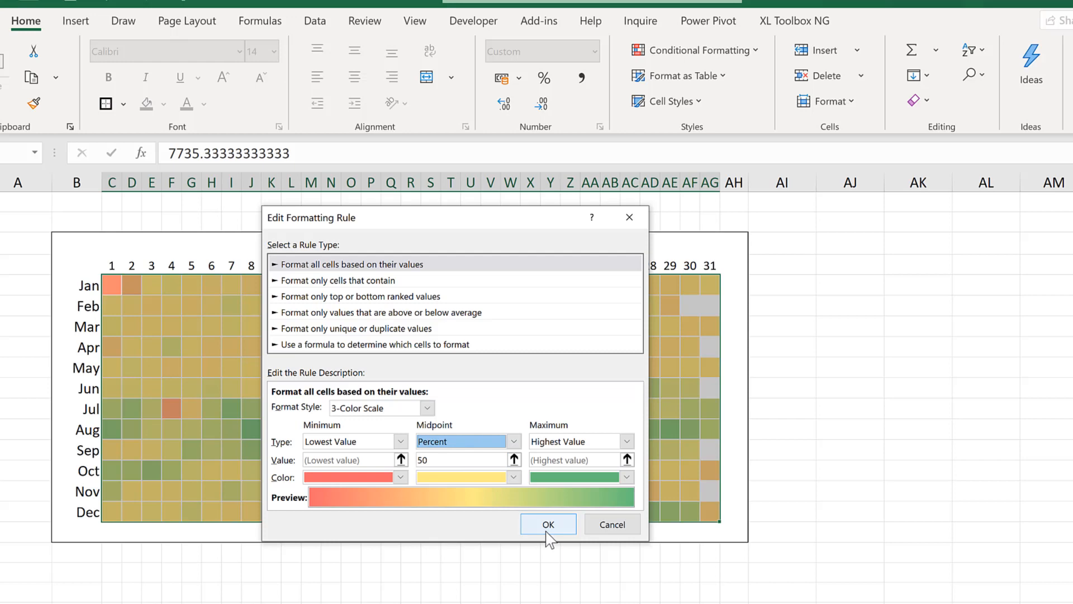
{"action": "left_click", "coordinate": [548, 523]}
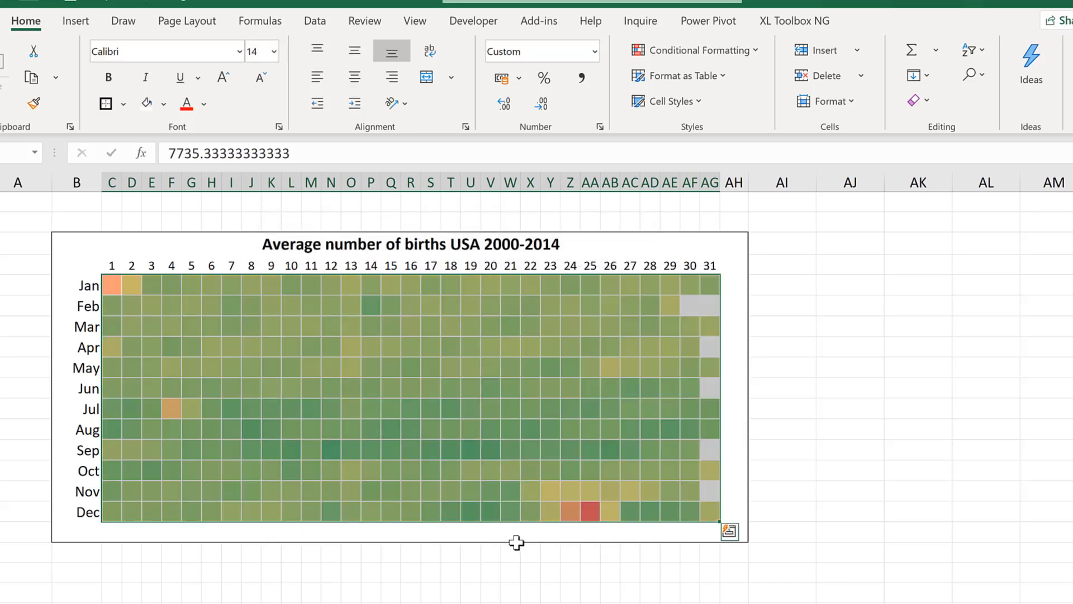
{"action": "left_click", "coordinate": [390, 572]}
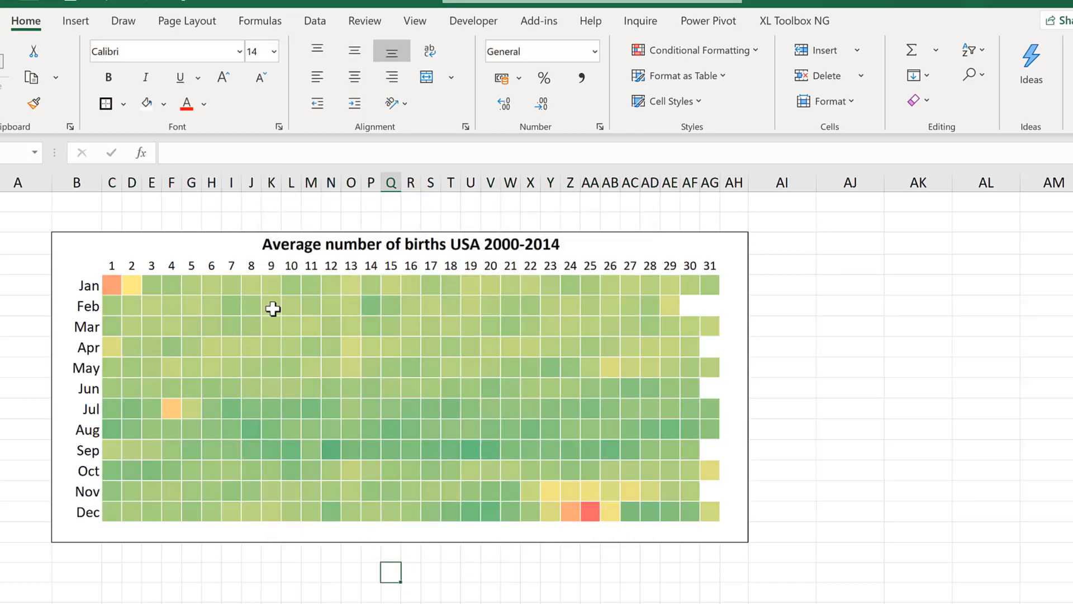
{"action": "mouse_move", "coordinate": [327, 422]}
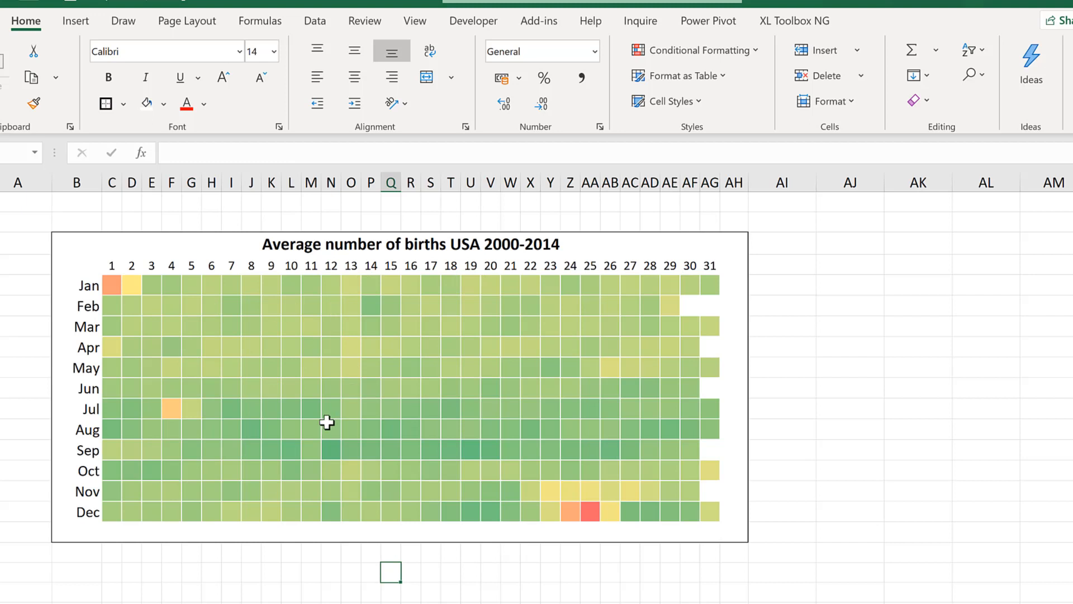
{"action": "mouse_move", "coordinate": [334, 386]}
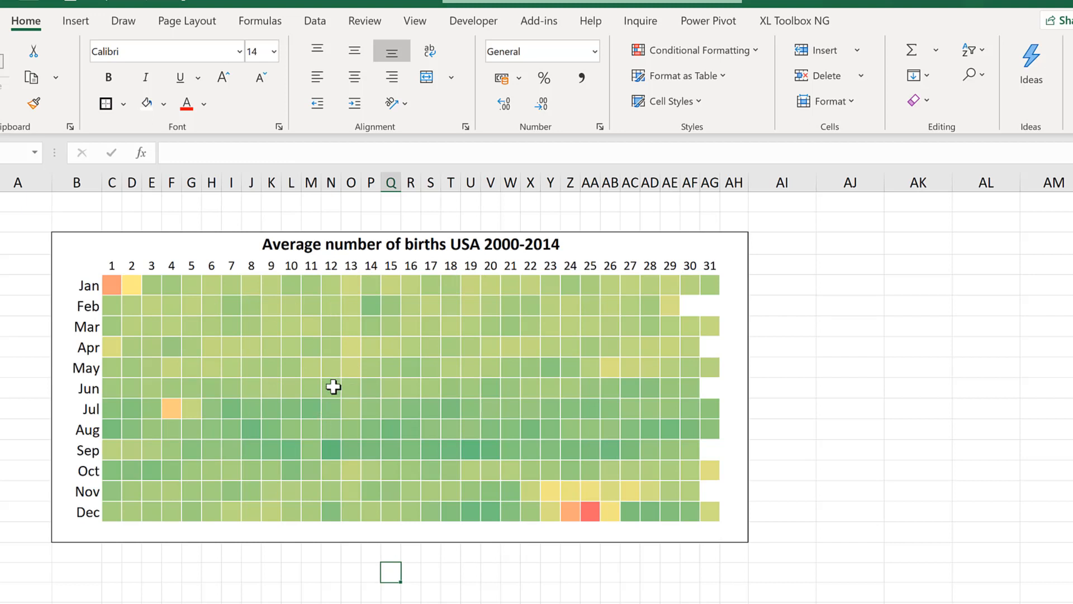
{"action": "mouse_move", "coordinate": [376, 397]}
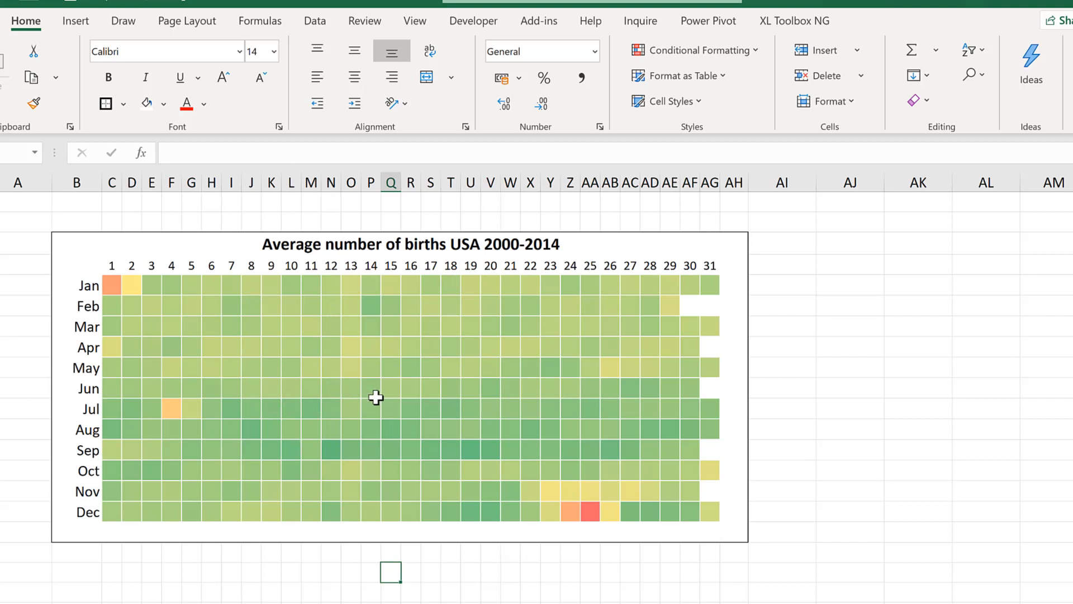
{"action": "mouse_move", "coordinate": [425, 425]}
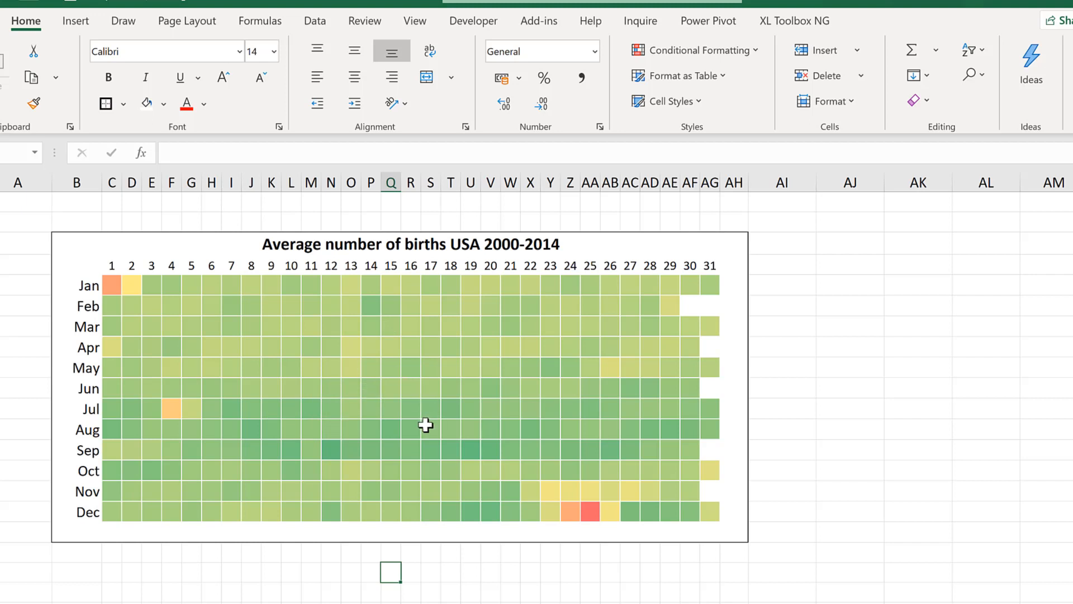
{"action": "mouse_move", "coordinate": [585, 510]}
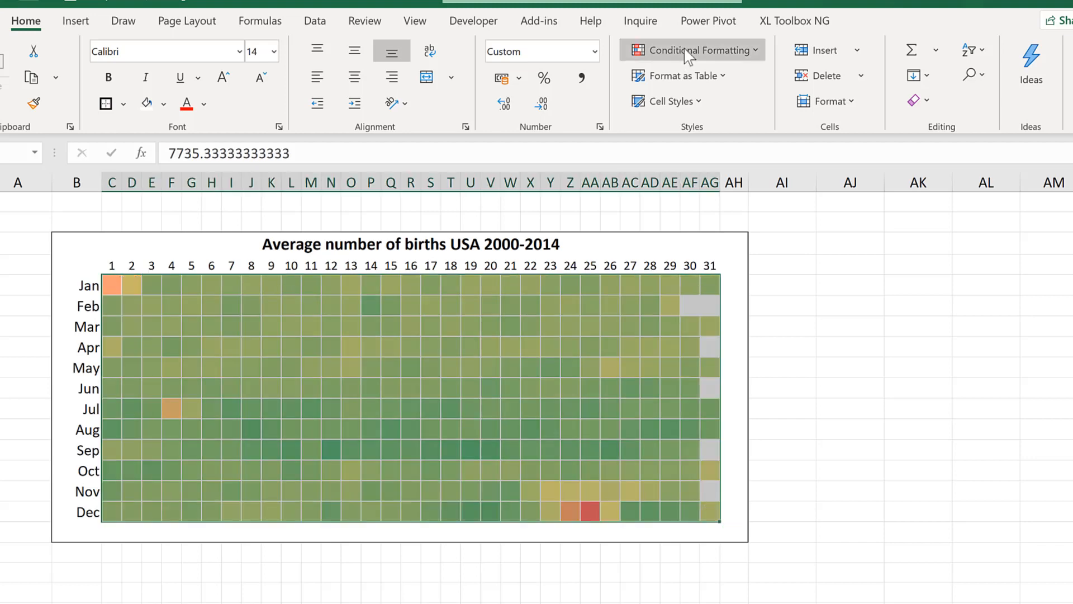
- Edit the colour scale rule to set the midpoint type back to Percentile and apply it
{"action": "left_click", "coordinate": [691, 49]}
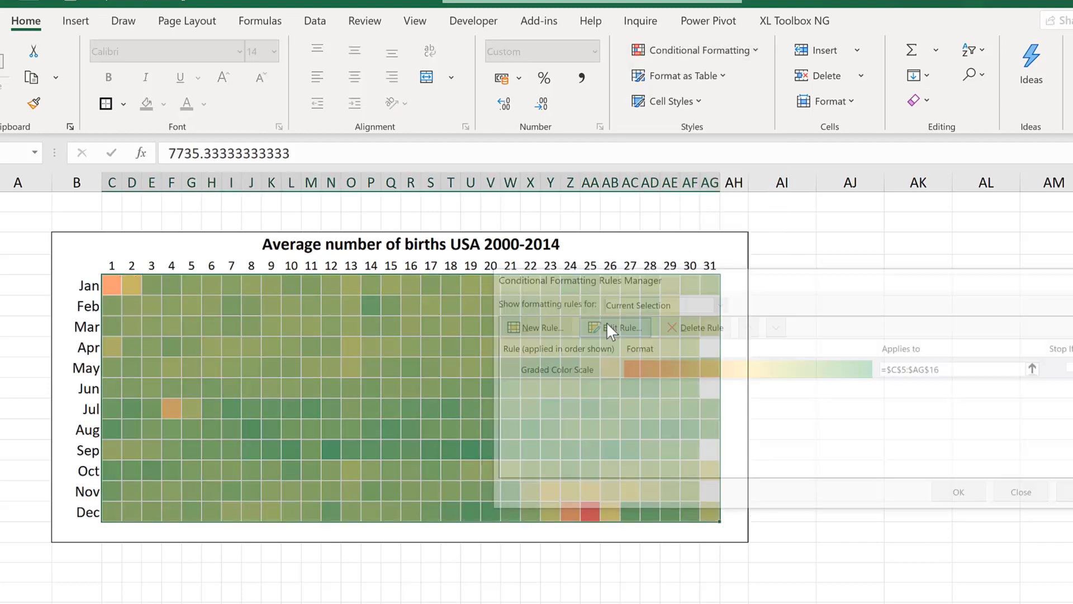
{"action": "left_click", "coordinate": [614, 327]}
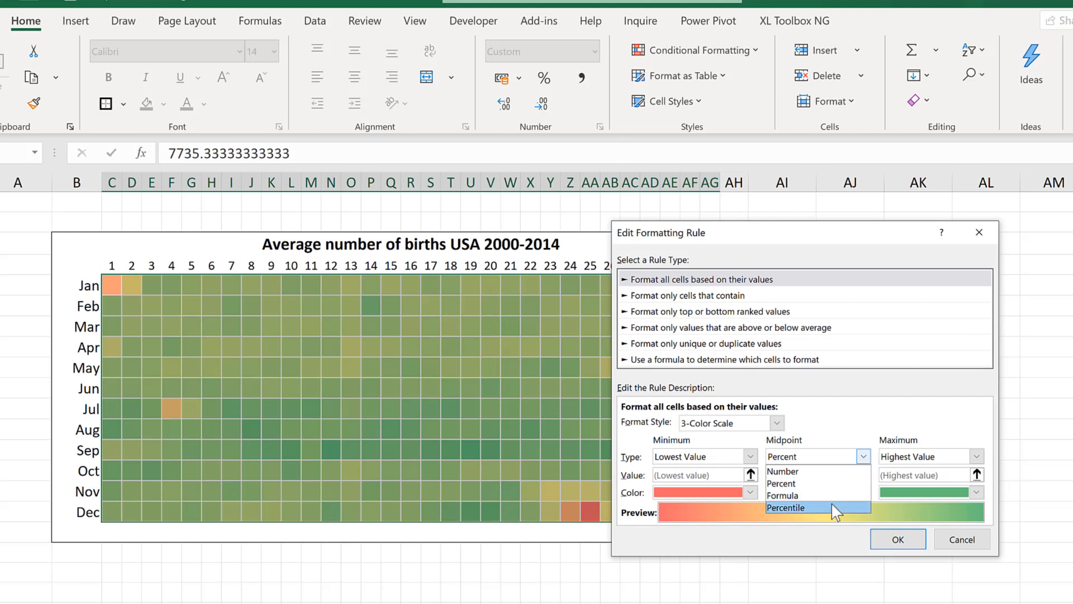
{"action": "left_click", "coordinate": [787, 507]}
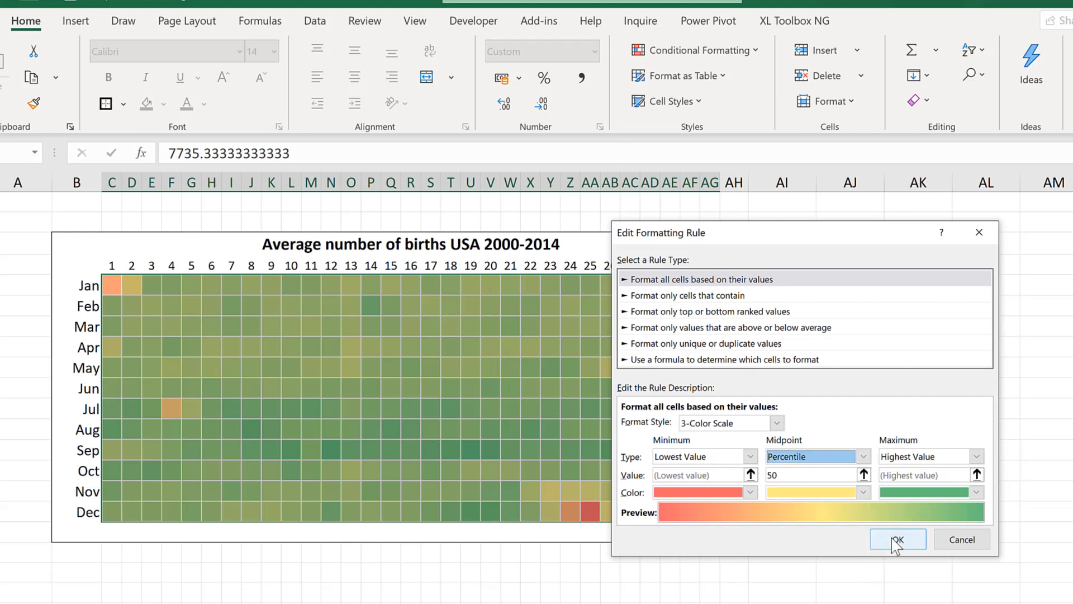
{"action": "left_click", "coordinate": [897, 538]}
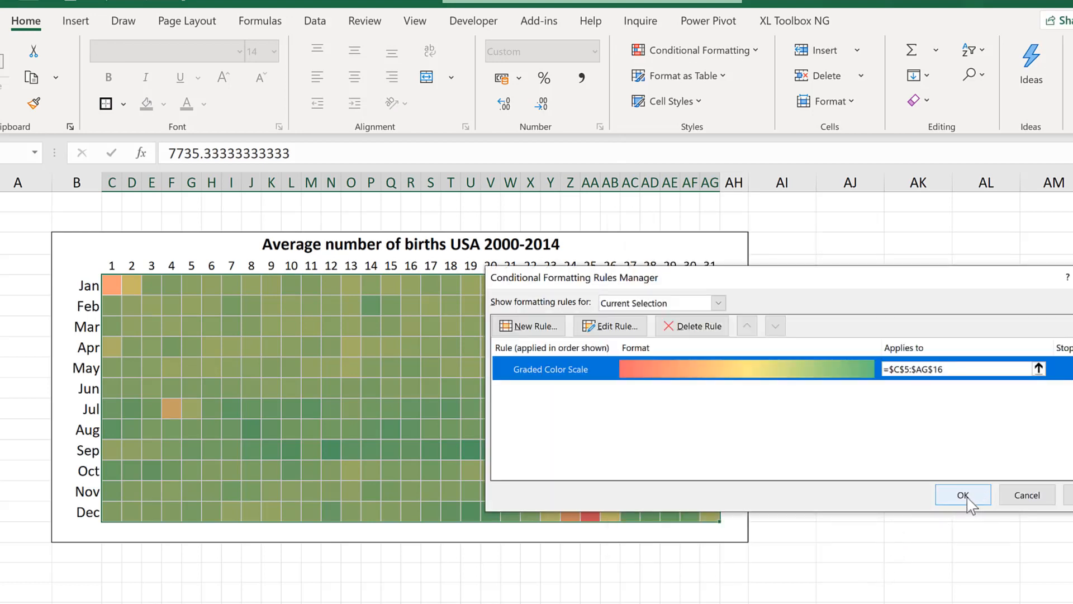
{"action": "left_click", "coordinate": [962, 495]}
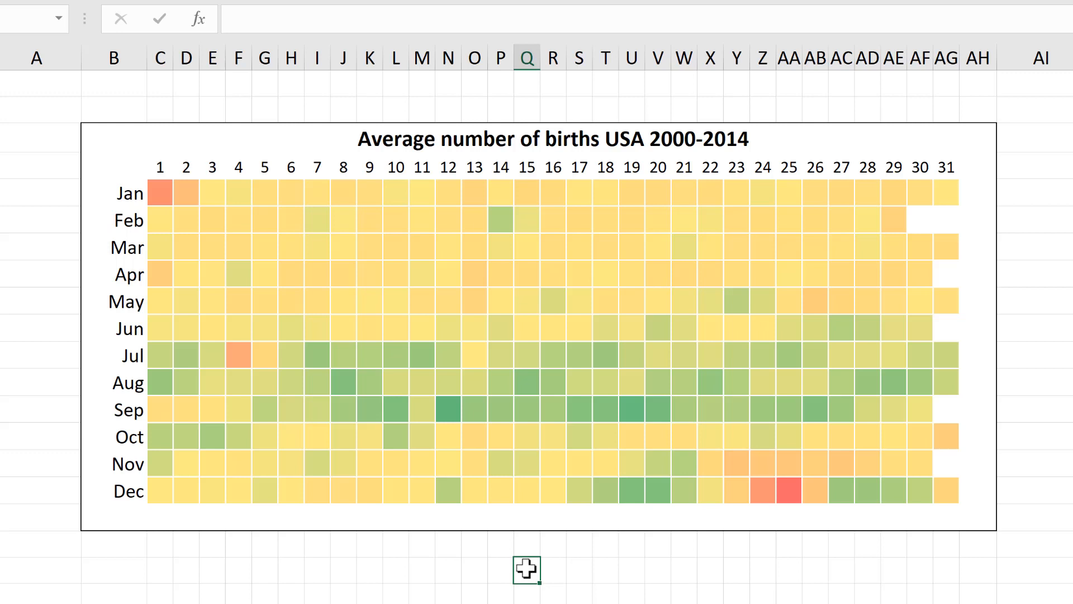
{"action": "mouse_move", "coordinate": [525, 567]}
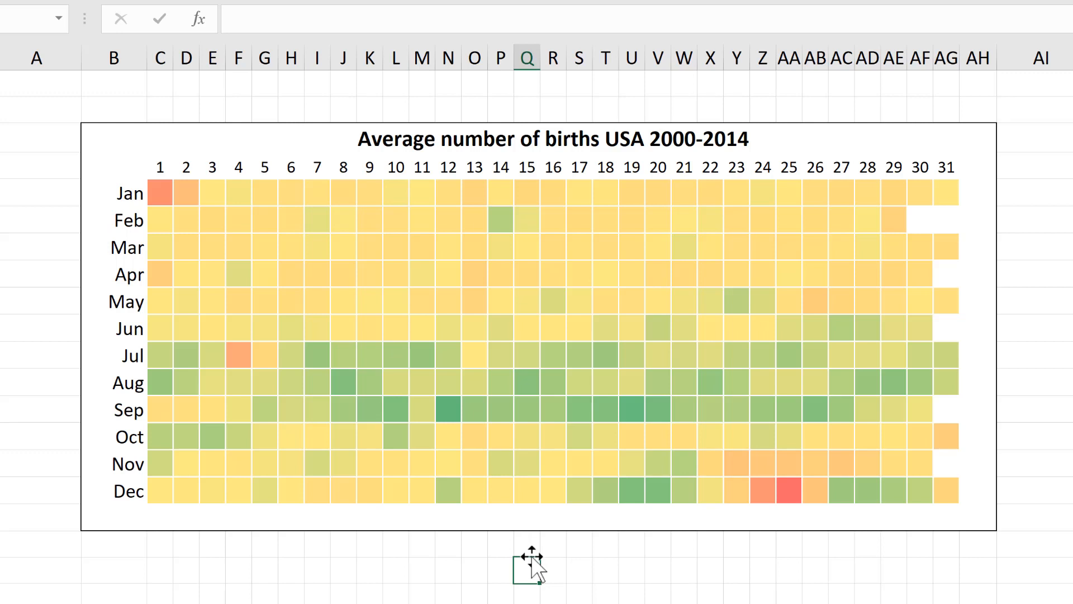